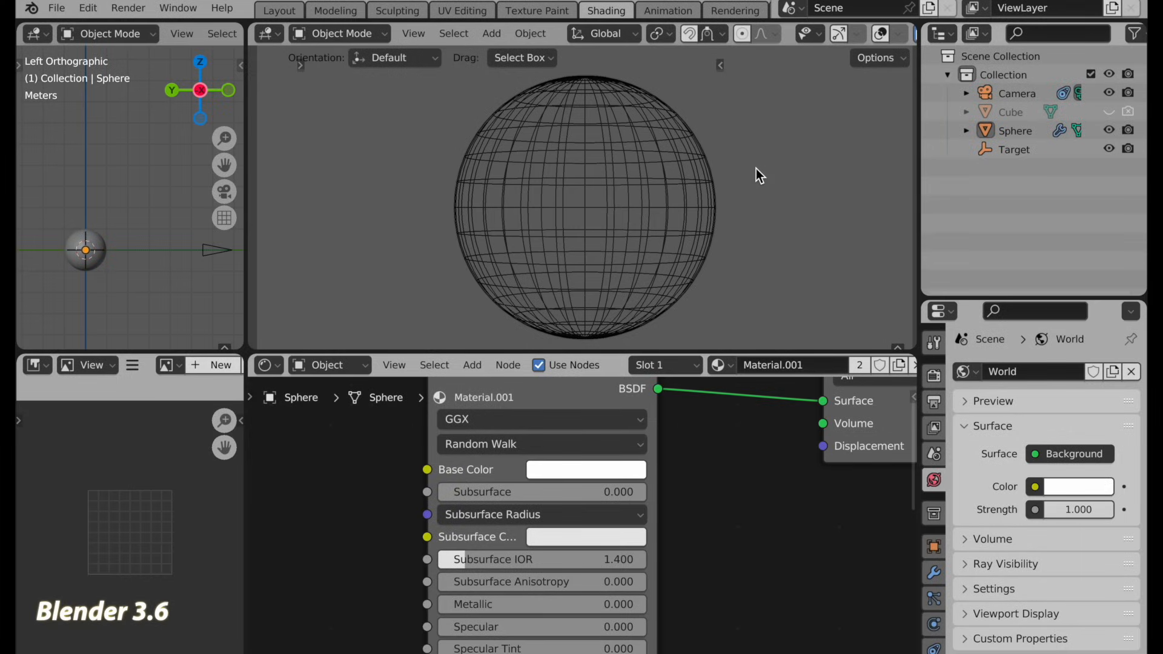
{"action": "mouse_move", "coordinate": [984, 431]}
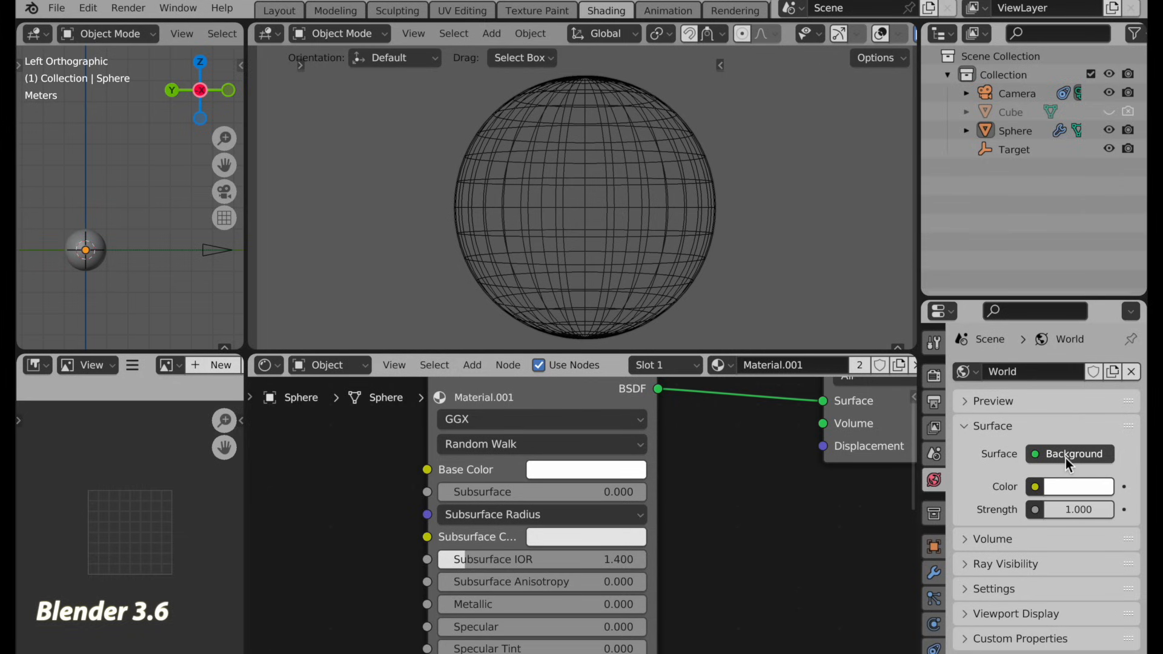
Select the sphere and scroll the Shader Editor to reveal the Principled BSDF inputs
{"action": "left_click", "coordinate": [593, 215]}
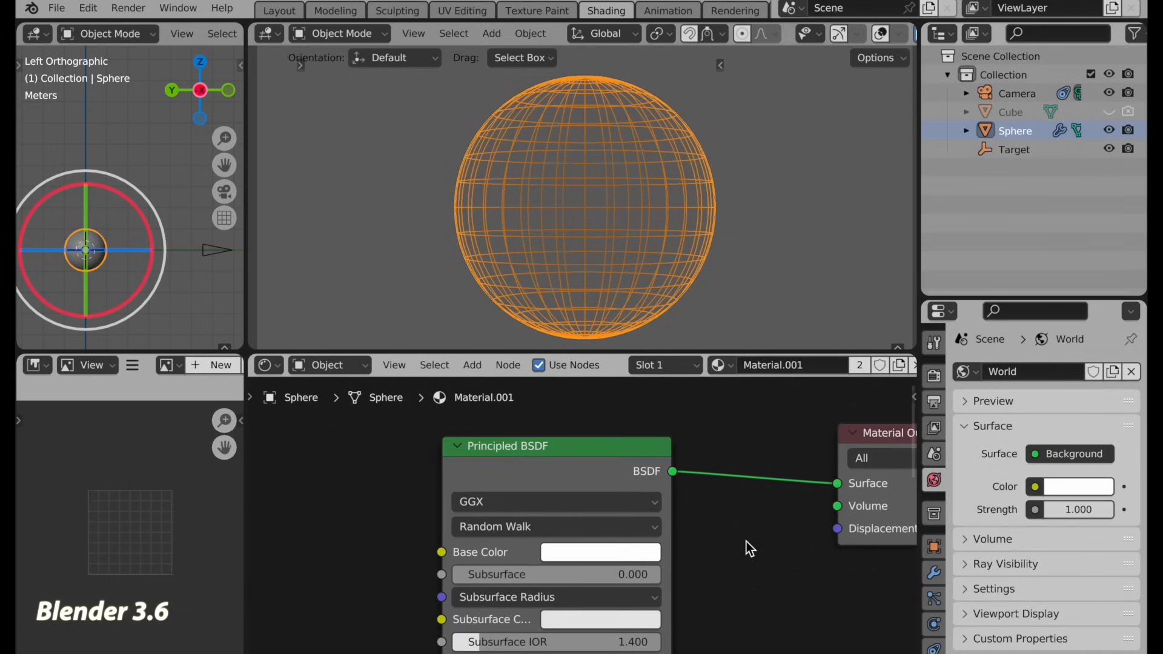
{"action": "left_click", "coordinate": [599, 552]}
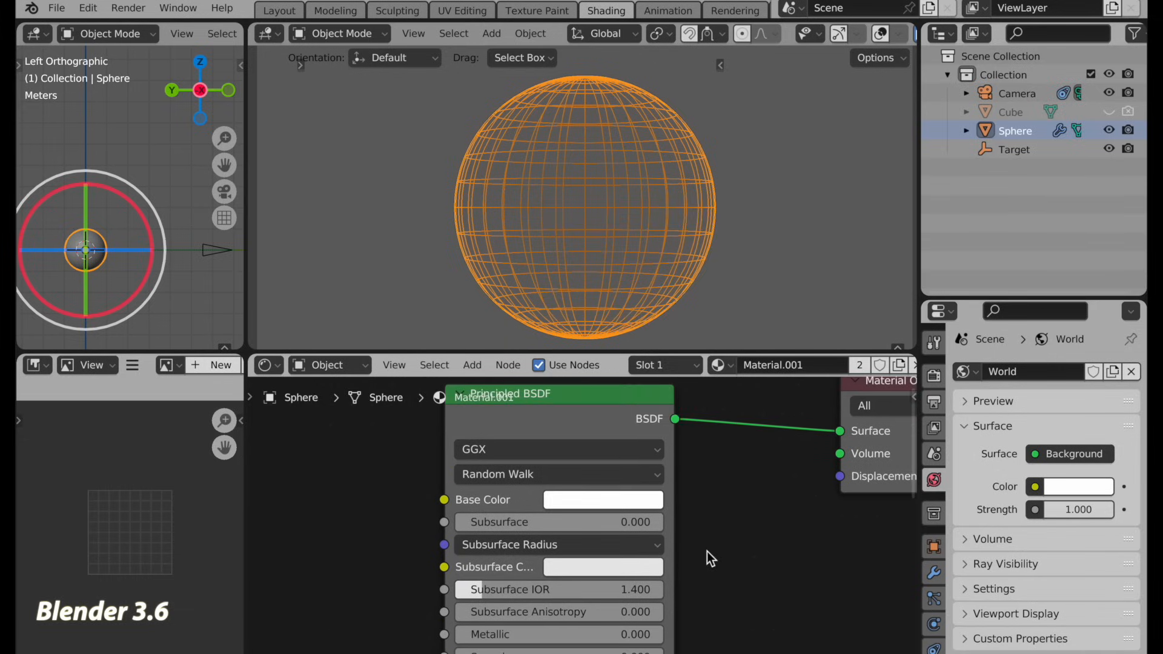
{"action": "scroll", "scroll_direction": "down", "scroll_amount": 3}
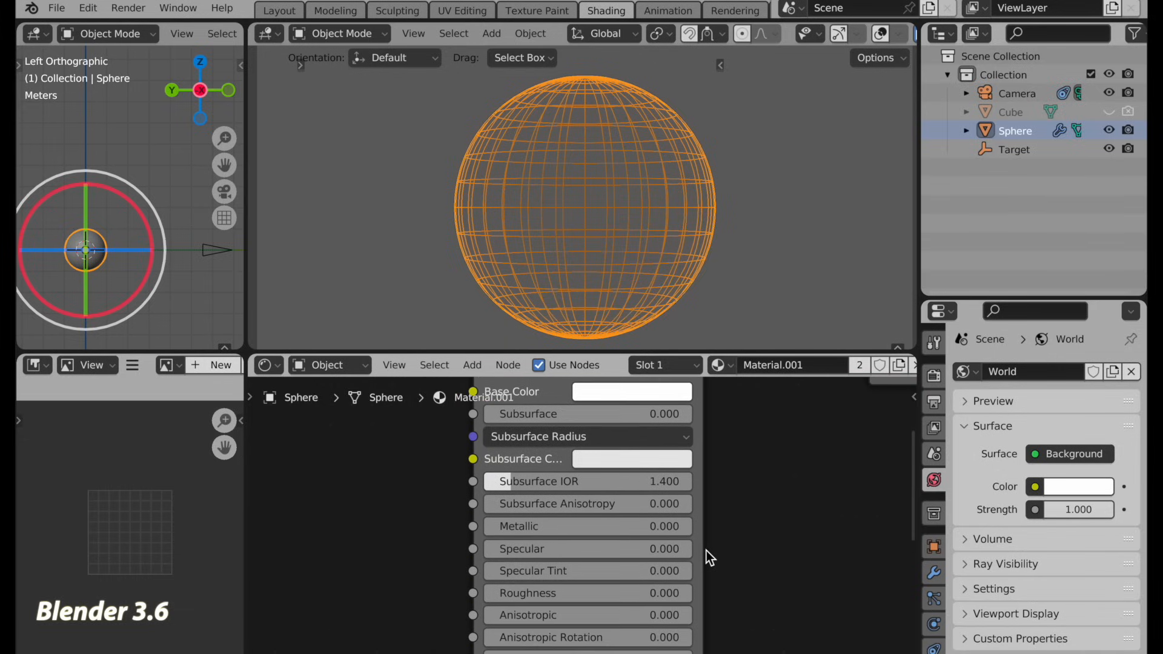
{"action": "scroll", "scroll_direction": "down", "scroll_amount": 3}
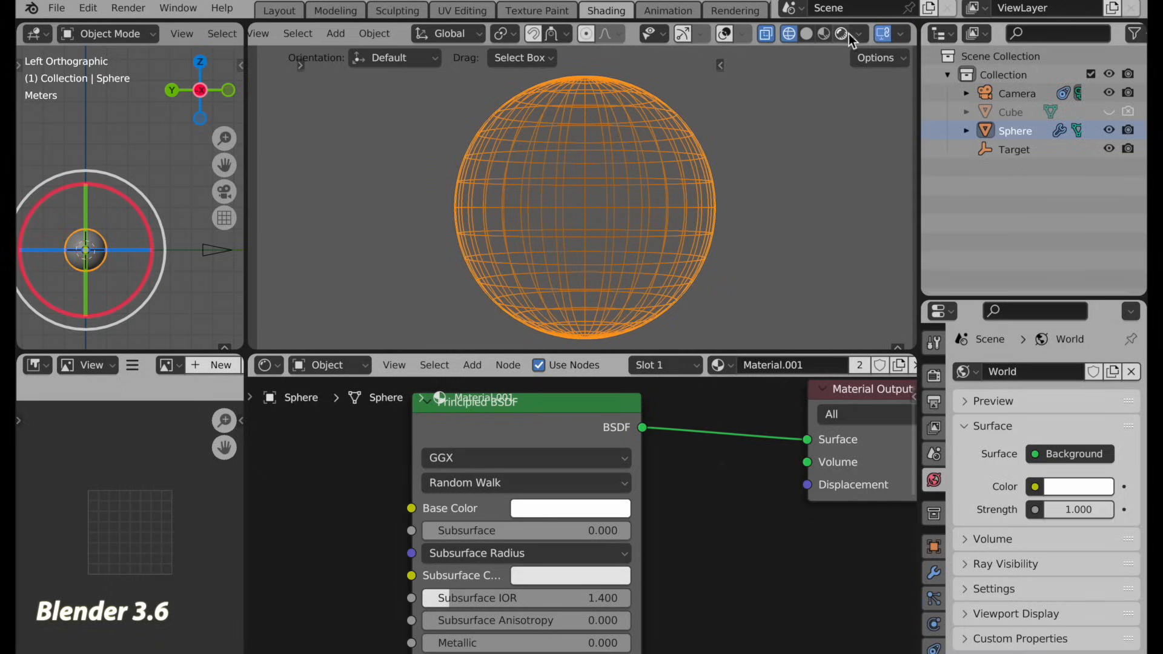
Switch the 3D viewport shading to Rendered mode
{"action": "left_click", "coordinate": [839, 33]}
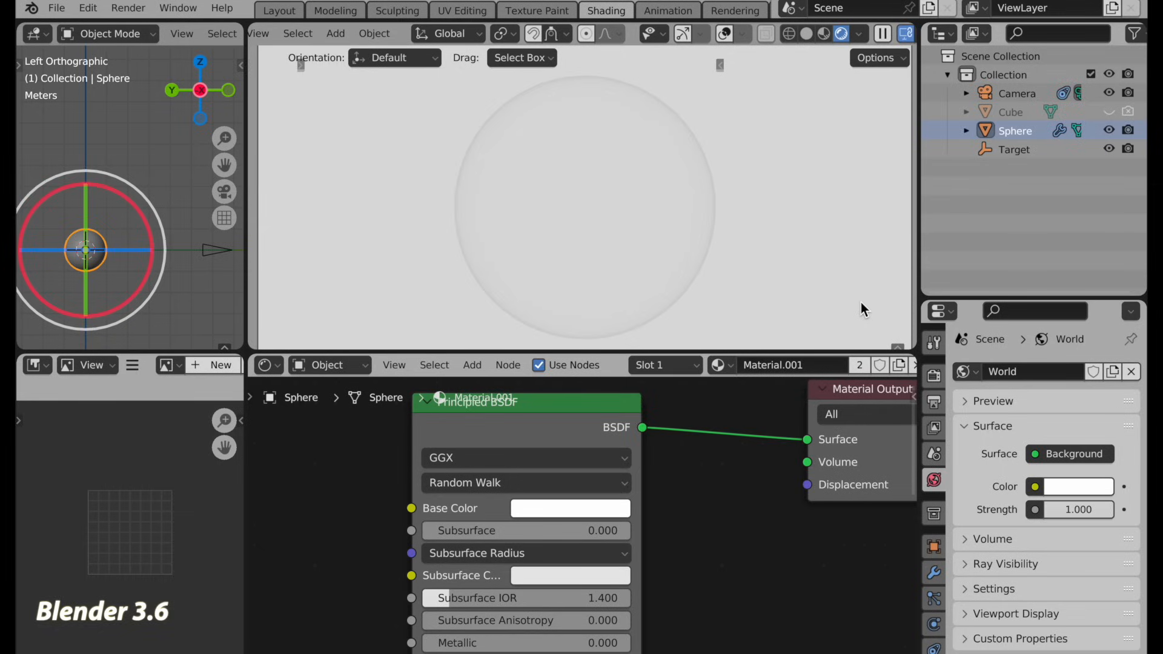
{"action": "mouse_move", "coordinate": [686, 198]}
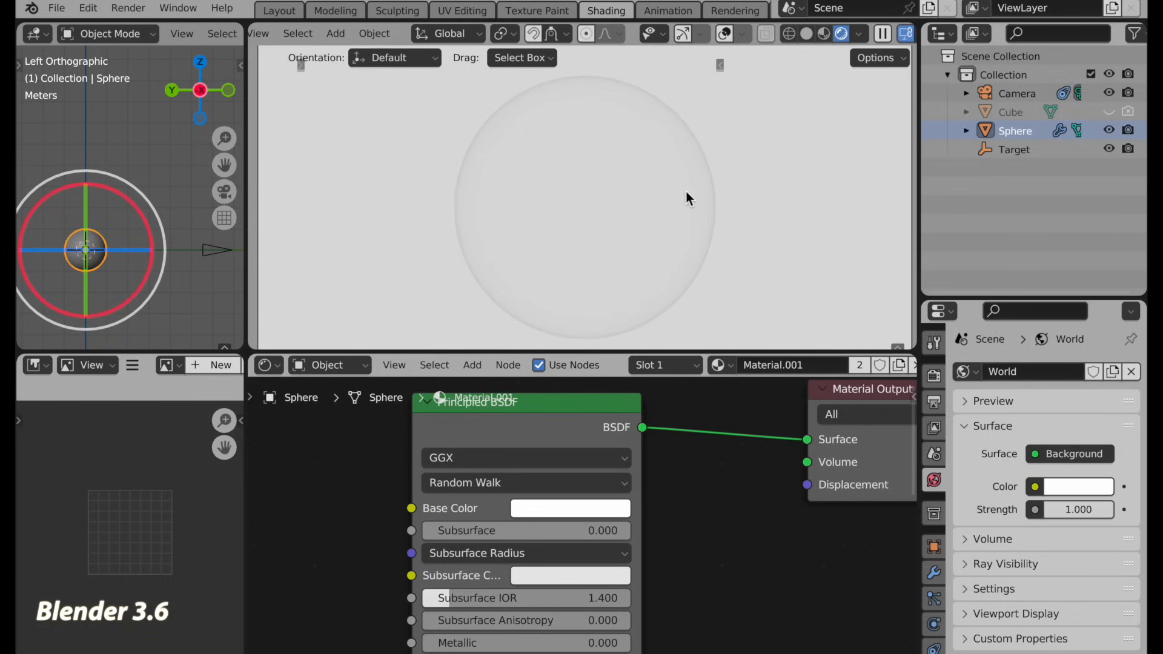
{"action": "mouse_move", "coordinate": [789, 193]}
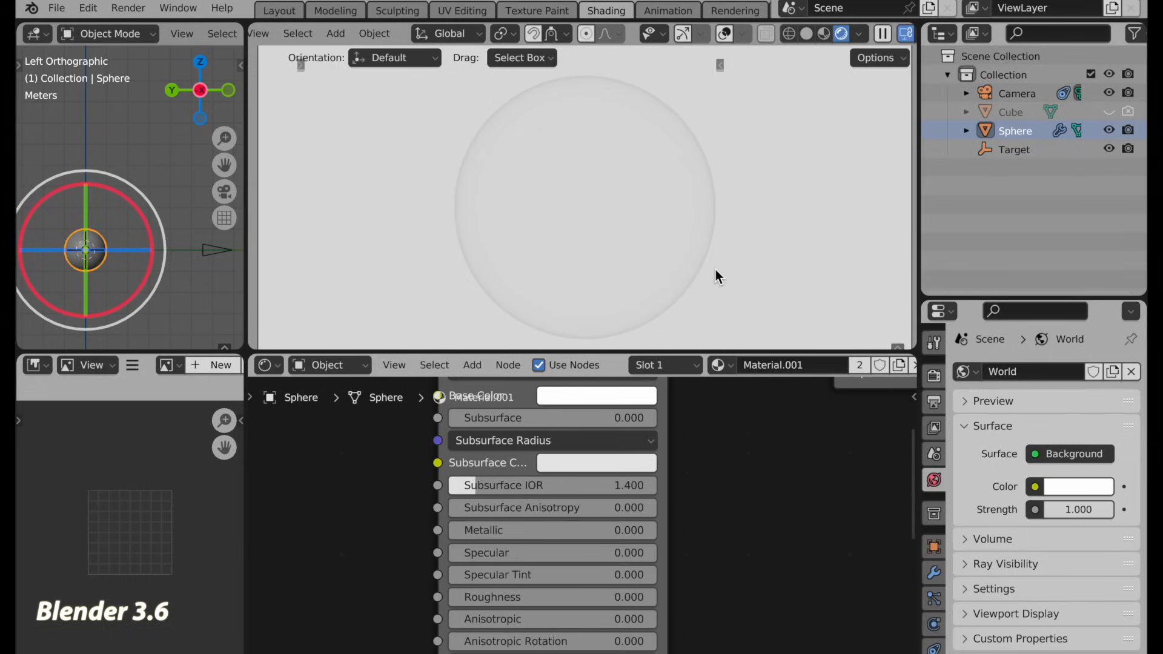
{"action": "mouse_move", "coordinate": [698, 212]}
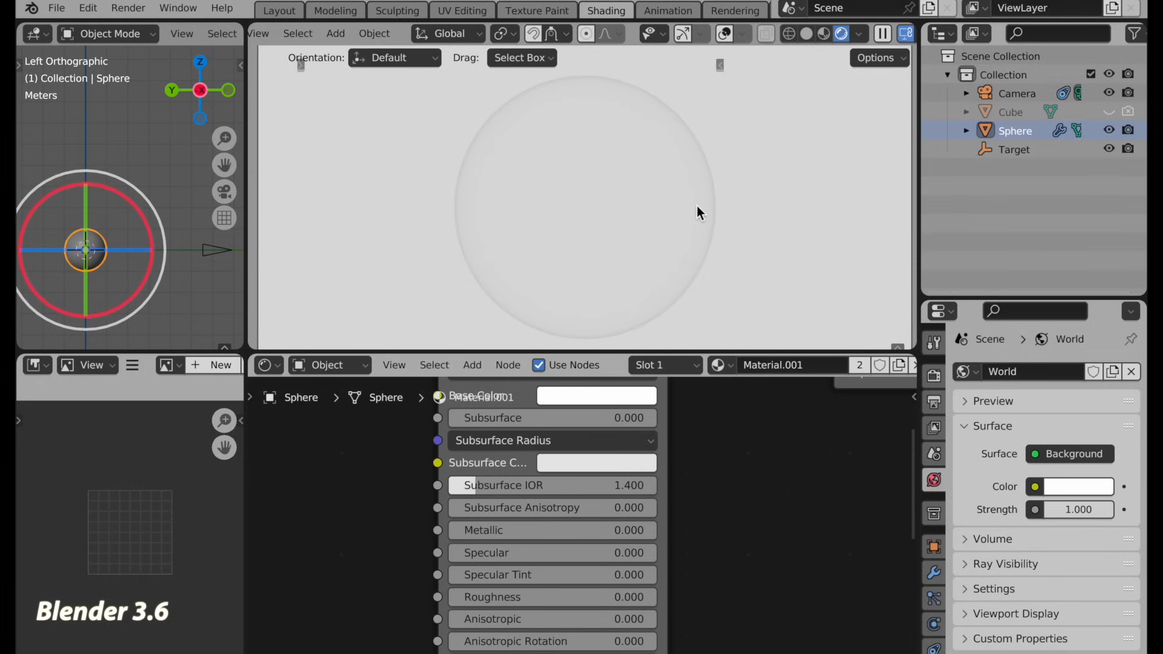
{"action": "mouse_move", "coordinate": [691, 236]}
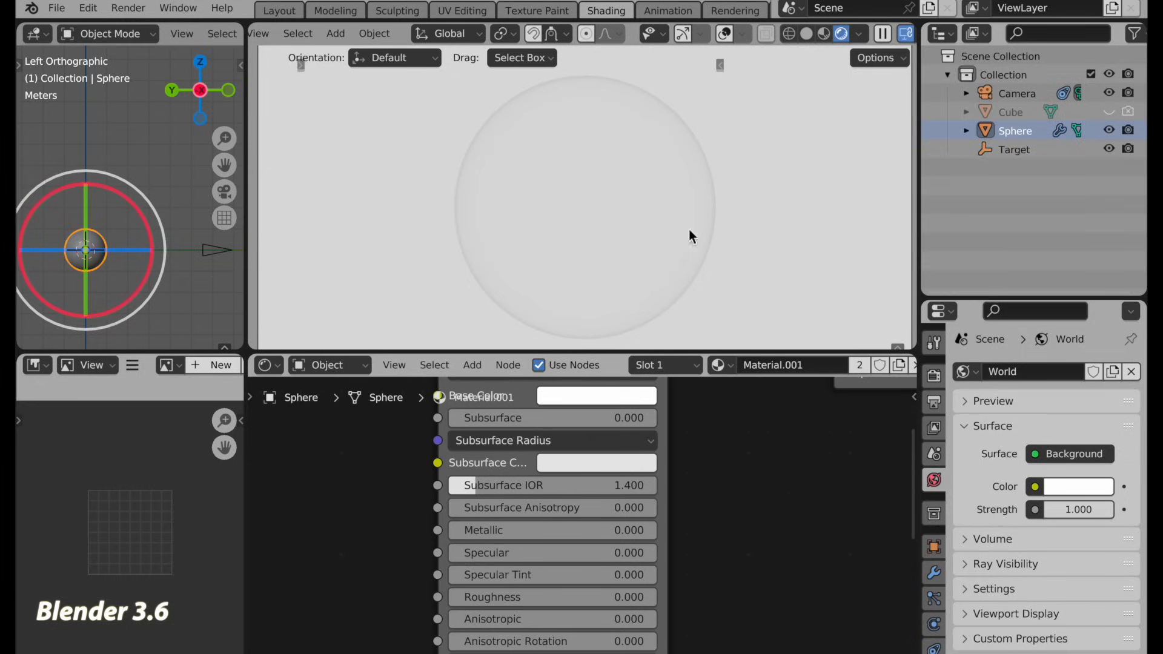
{"action": "mouse_move", "coordinate": [703, 200]}
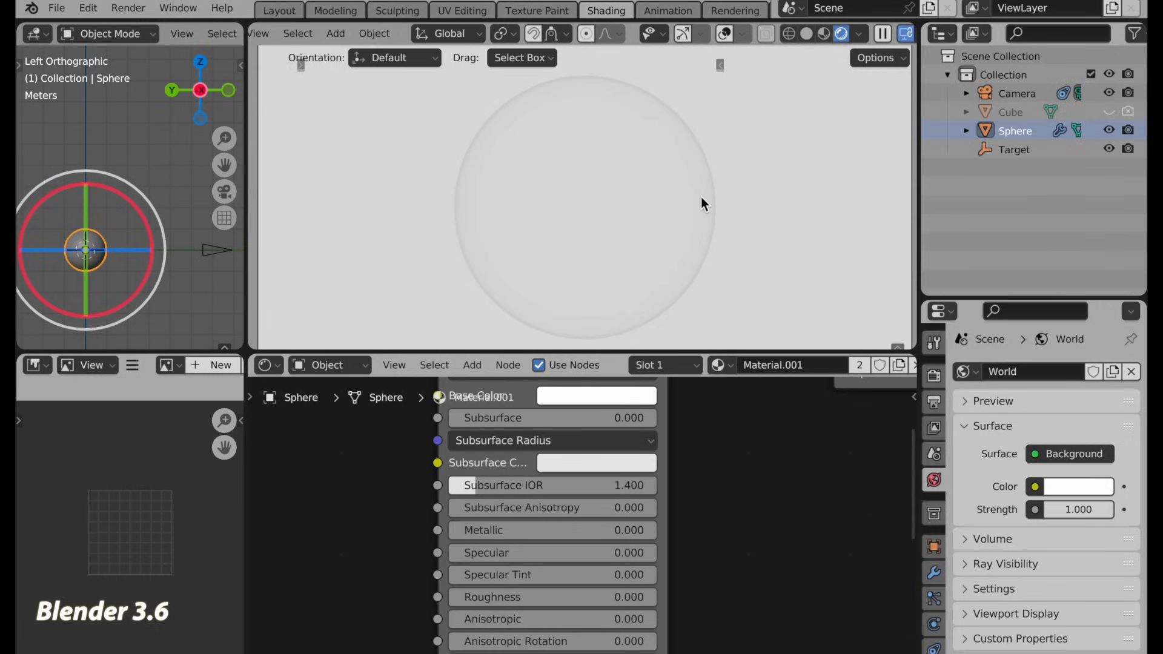
{"action": "mouse_move", "coordinate": [715, 204]}
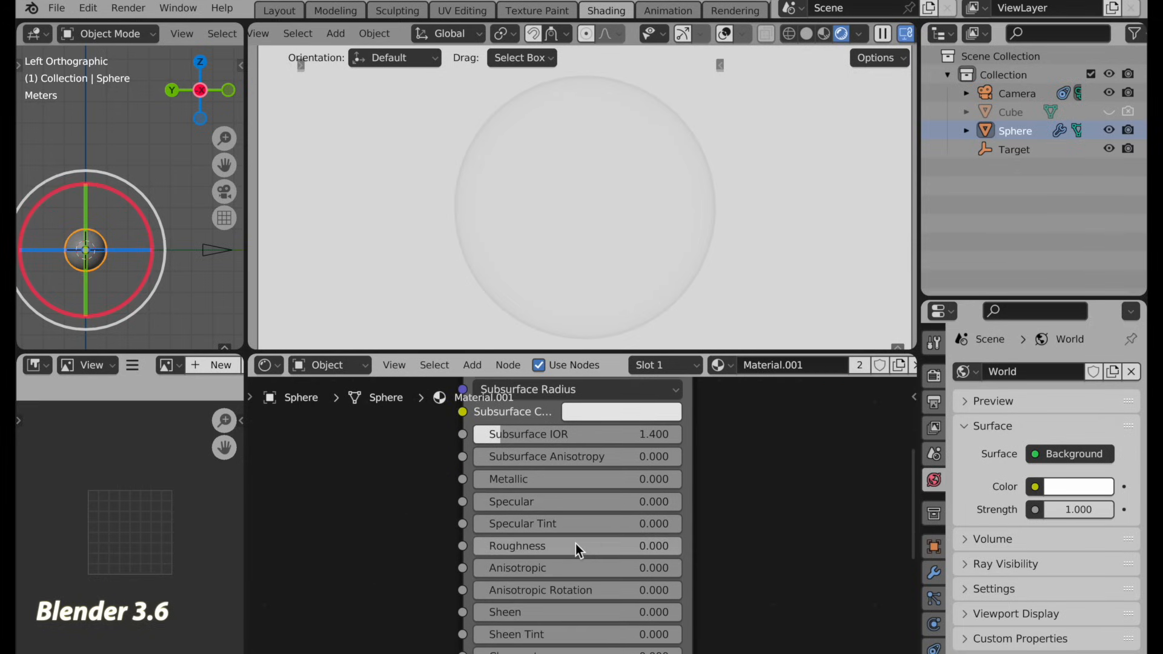
{"action": "double_click", "coordinate": [577, 546]}
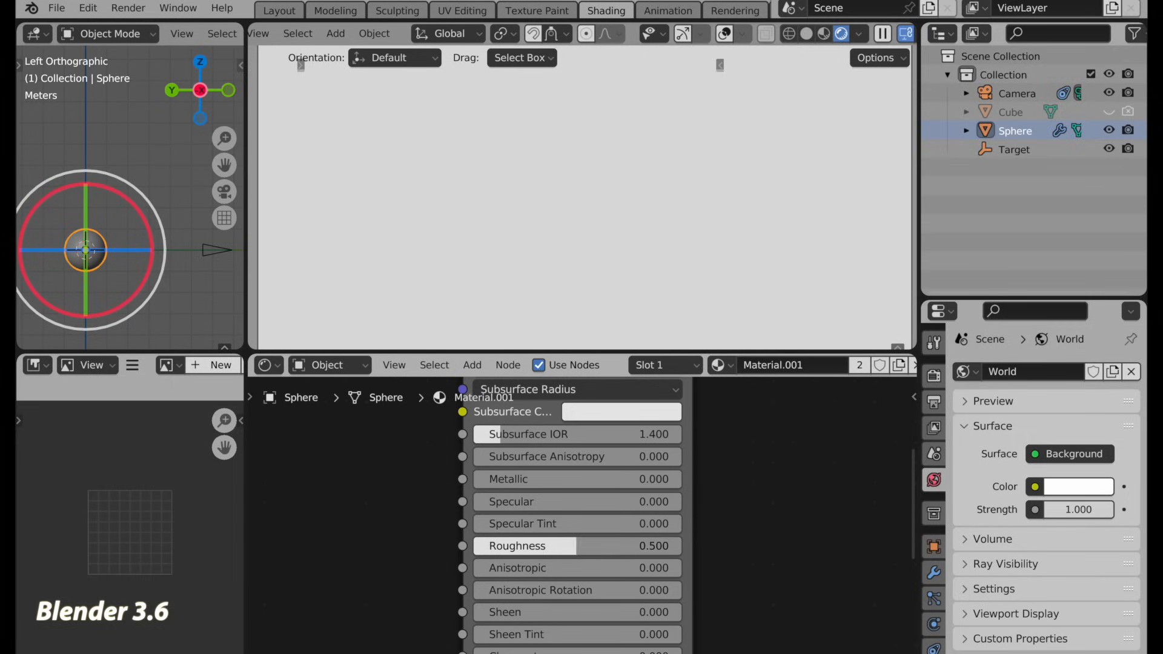
{"action": "left_click_drag", "start_coordinate": [518, 545], "coordinate": [668, 546]}
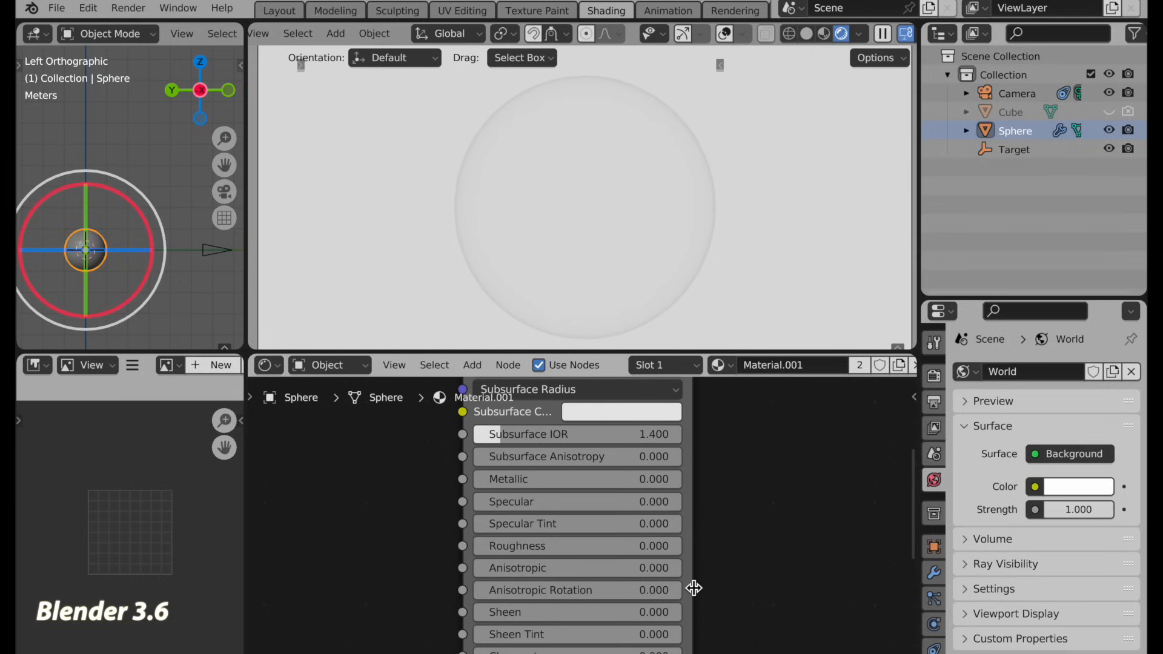
{"action": "mouse_move", "coordinate": [690, 591]}
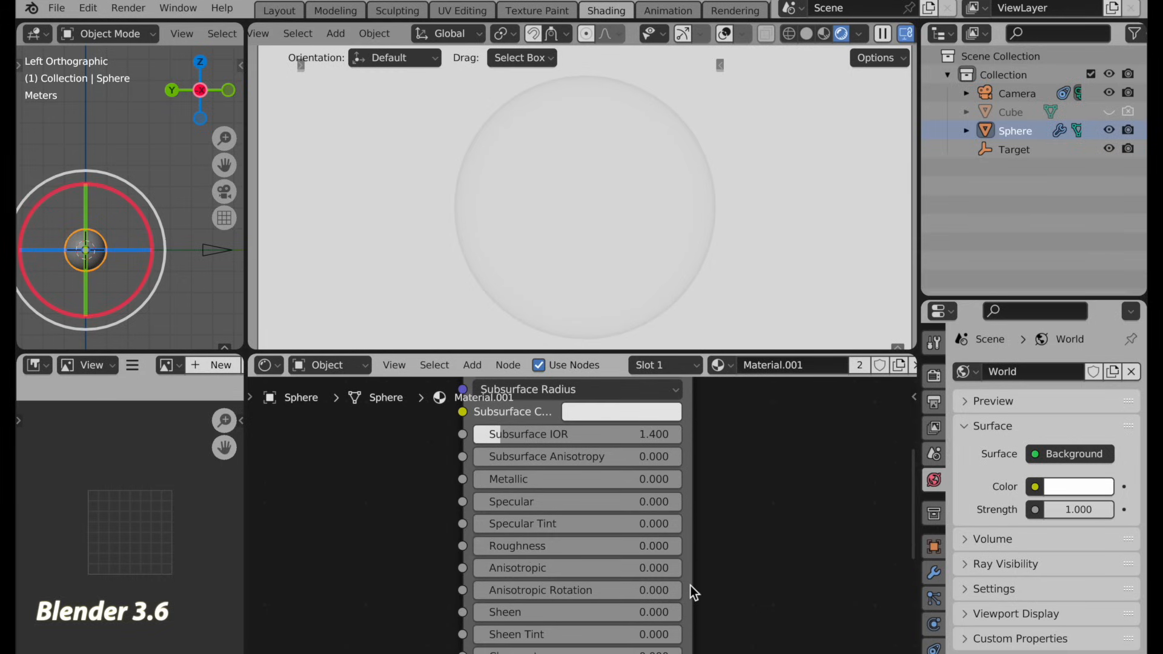
{"action": "mouse_move", "coordinate": [813, 591]}
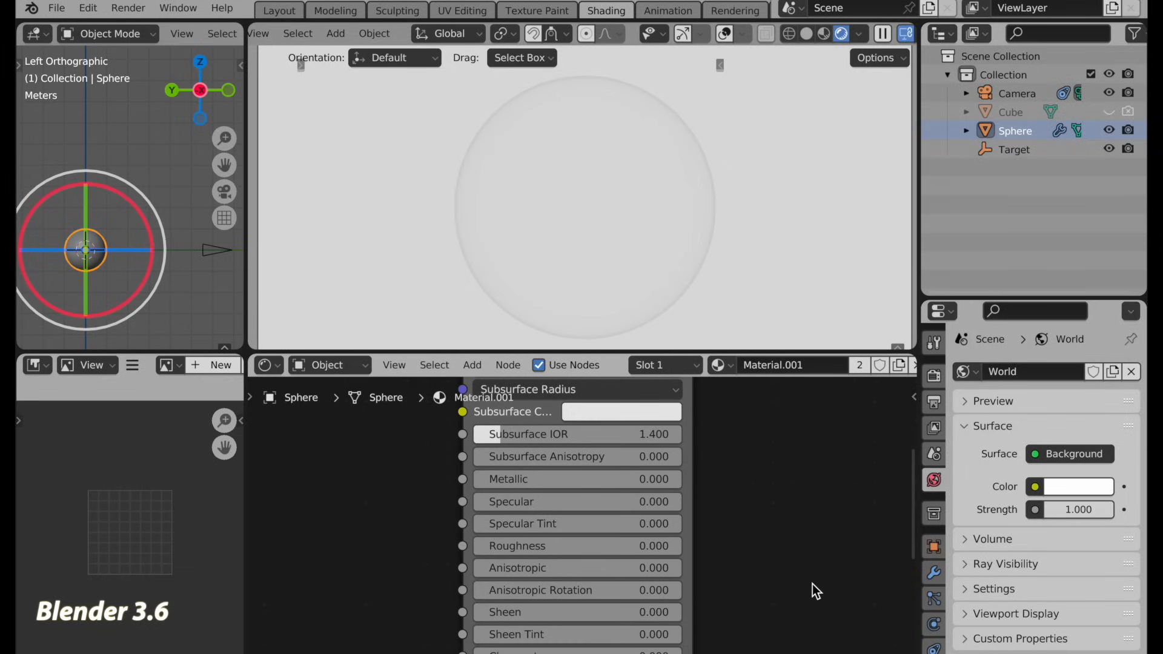
{"action": "mouse_move", "coordinate": [727, 215]}
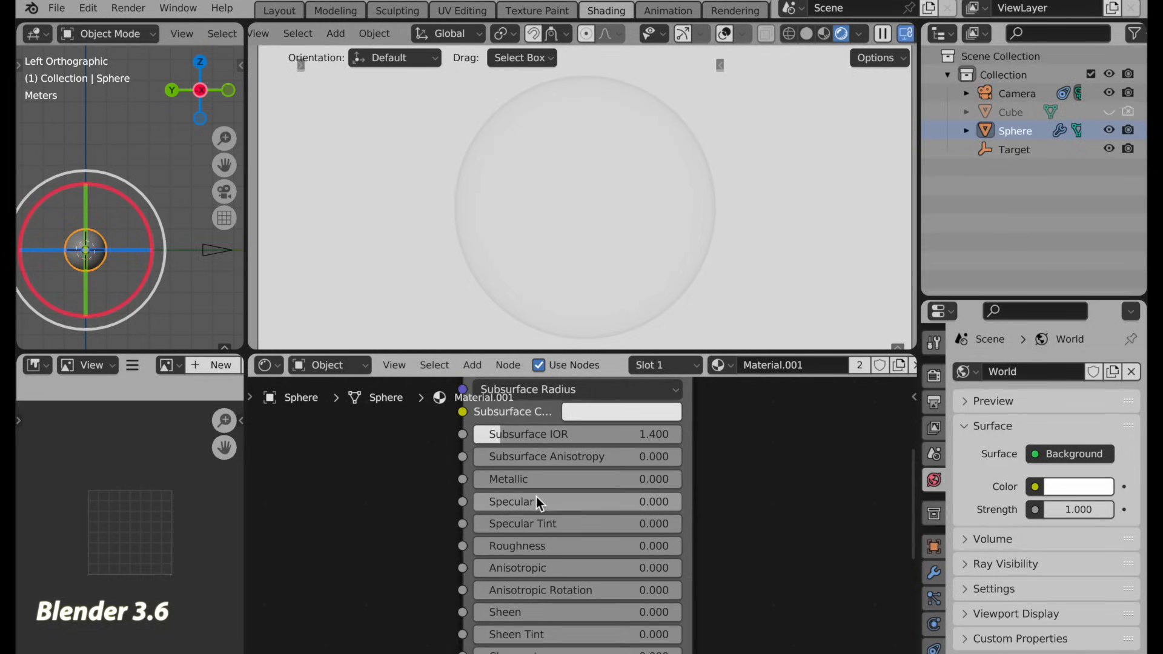
Set the Principled BSDF Specular value to 0.5
{"action": "double_click", "coordinate": [534, 502]}
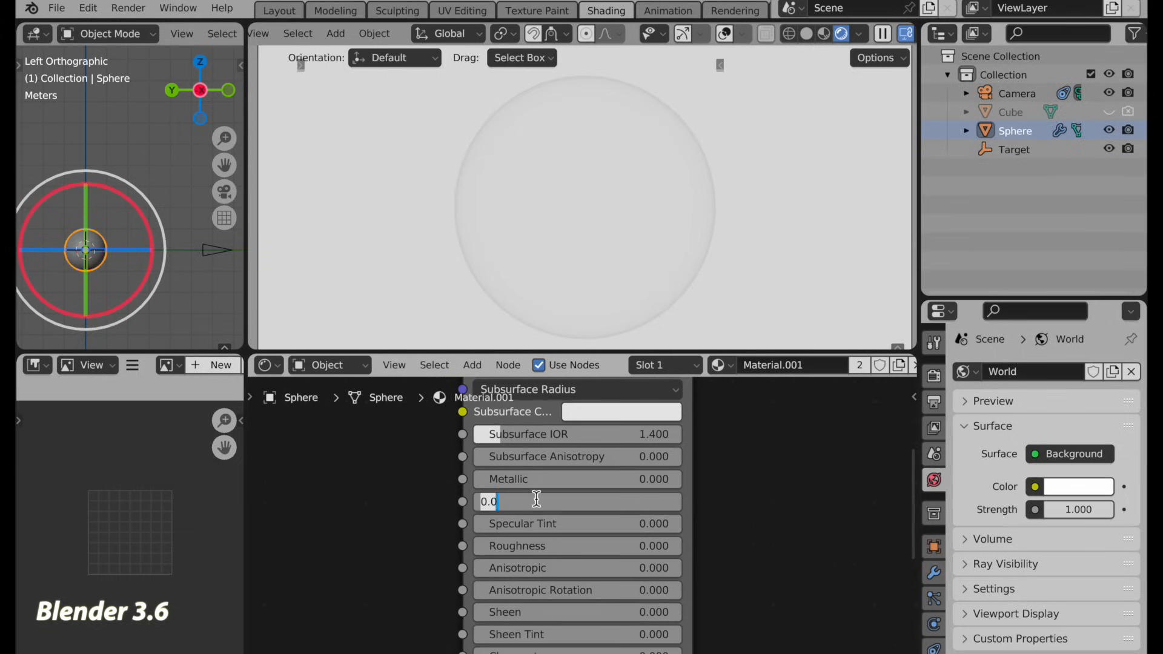
{"action": "type", "text": ".5"}
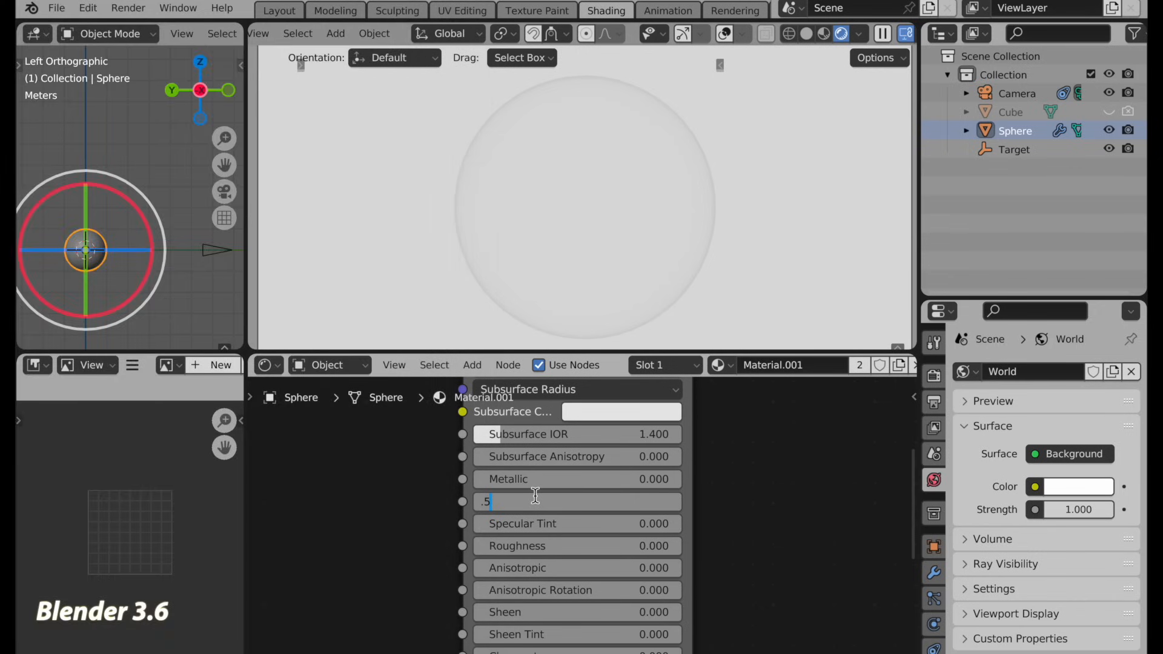
{"action": "key", "text": "Return"}
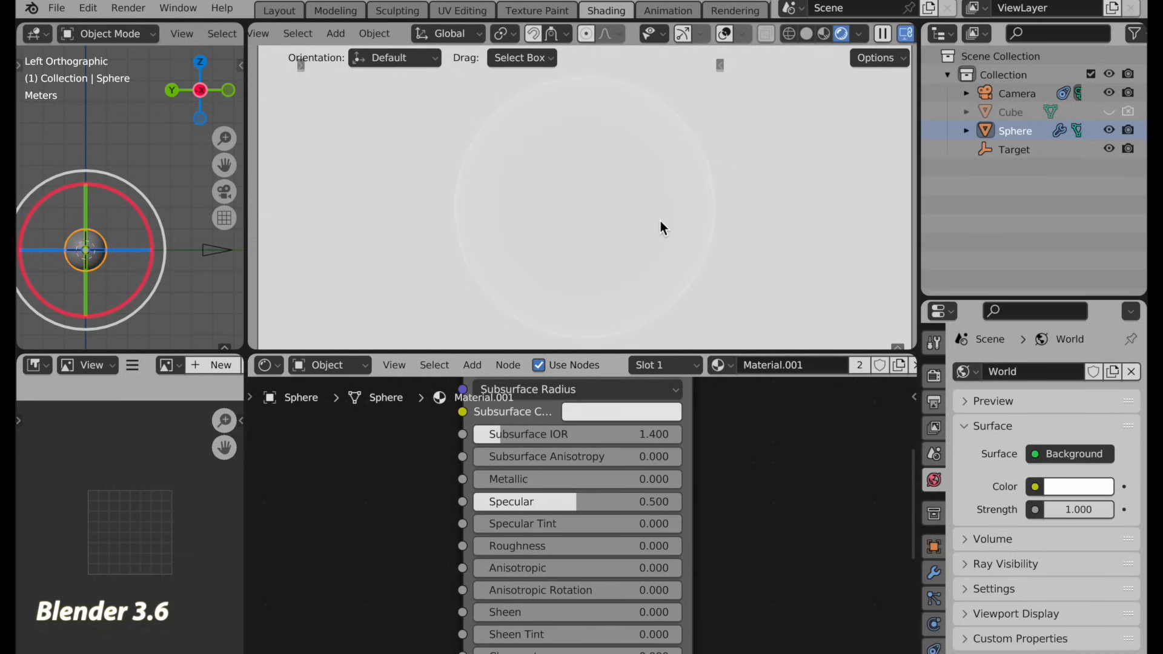
{"action": "mouse_move", "coordinate": [585, 198]}
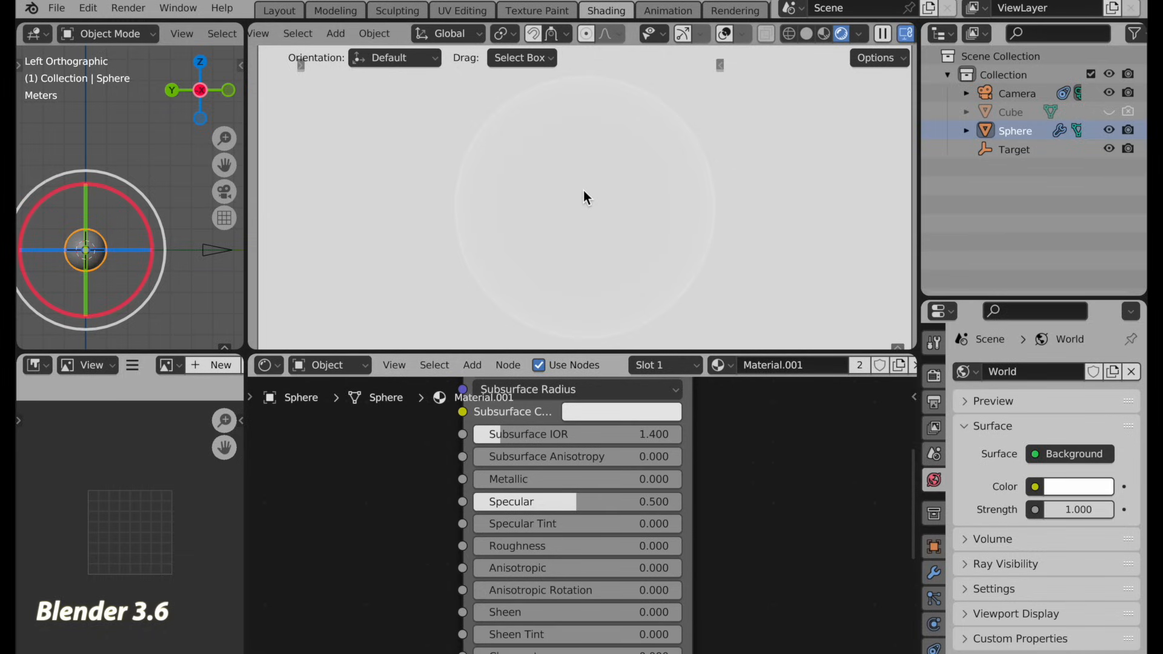
{"action": "mouse_move", "coordinate": [799, 151]}
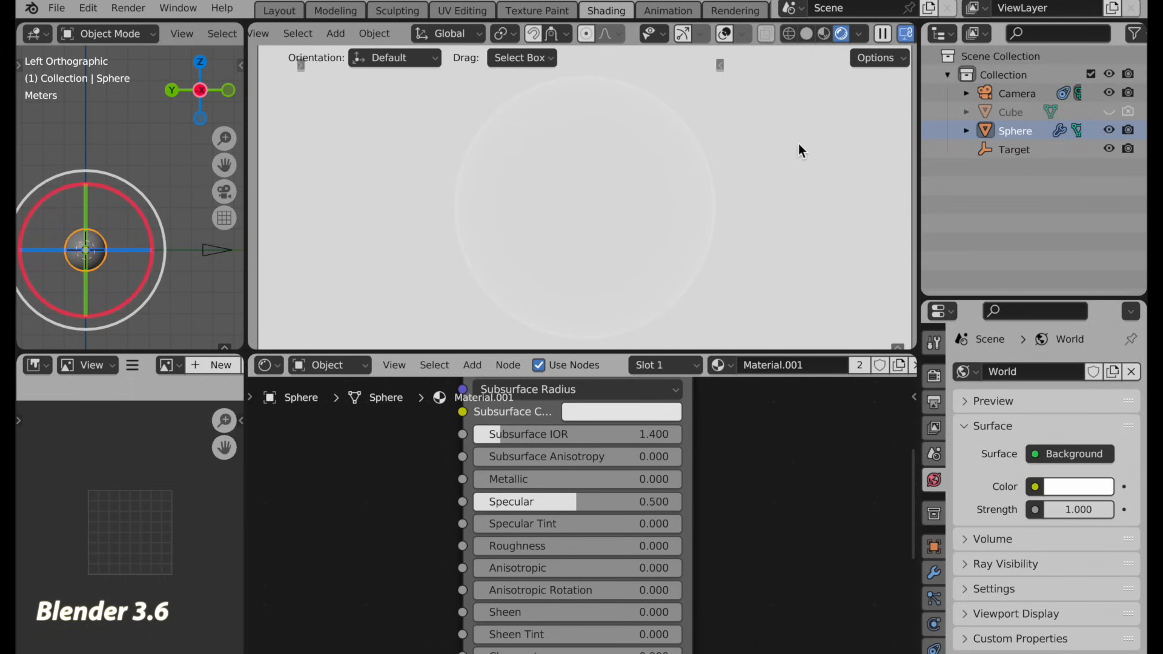
{"action": "mouse_move", "coordinate": [787, 155]}
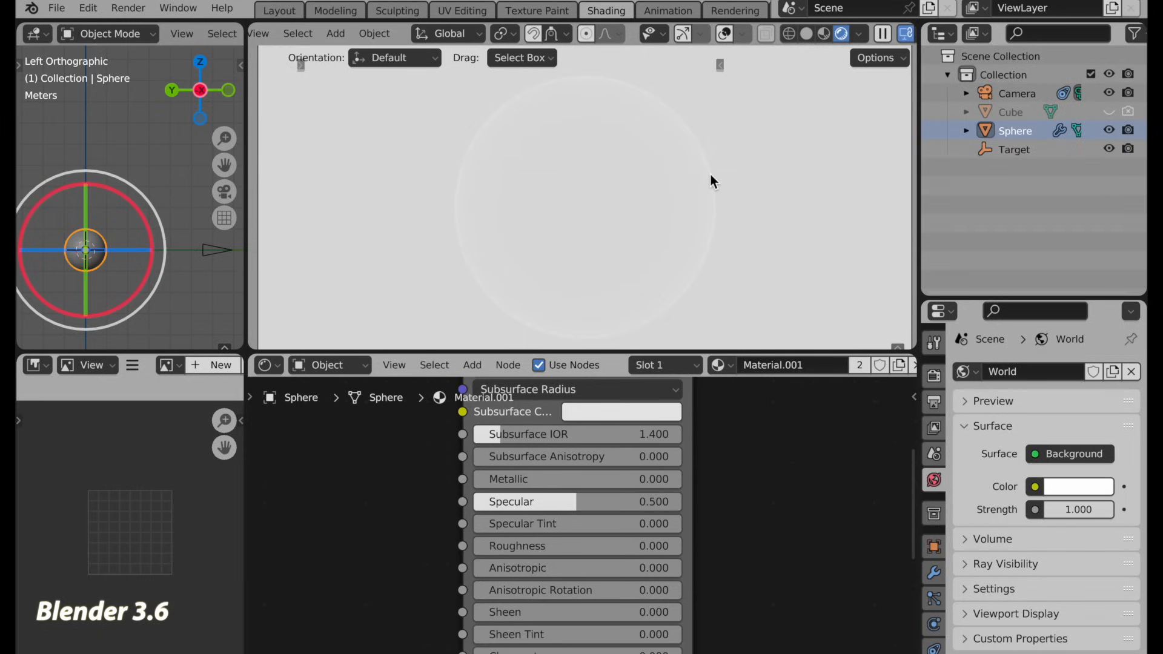
{"action": "mouse_move", "coordinate": [717, 186]}
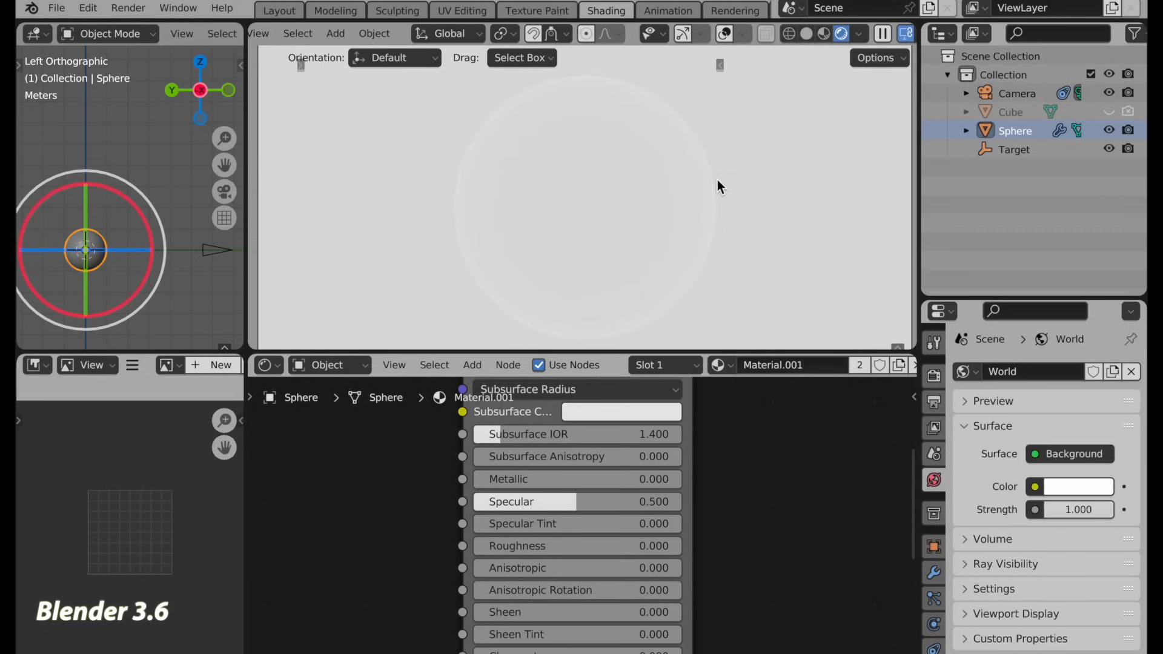
{"action": "mouse_move", "coordinate": [721, 151]}
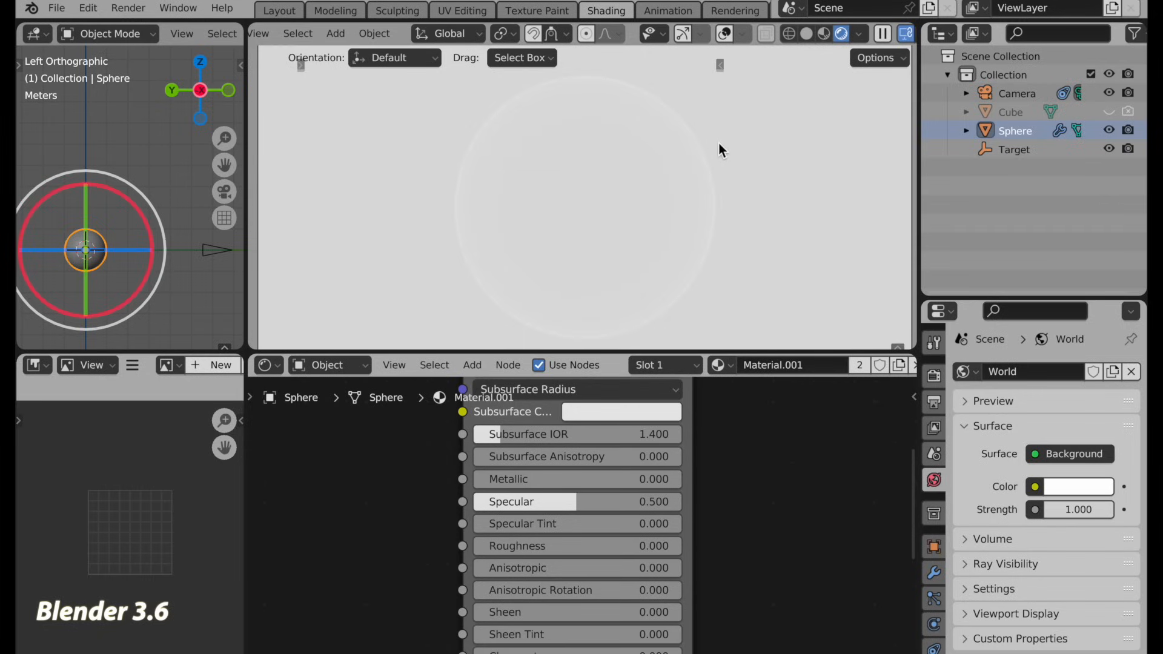
{"action": "mouse_move", "coordinate": [690, 308]}
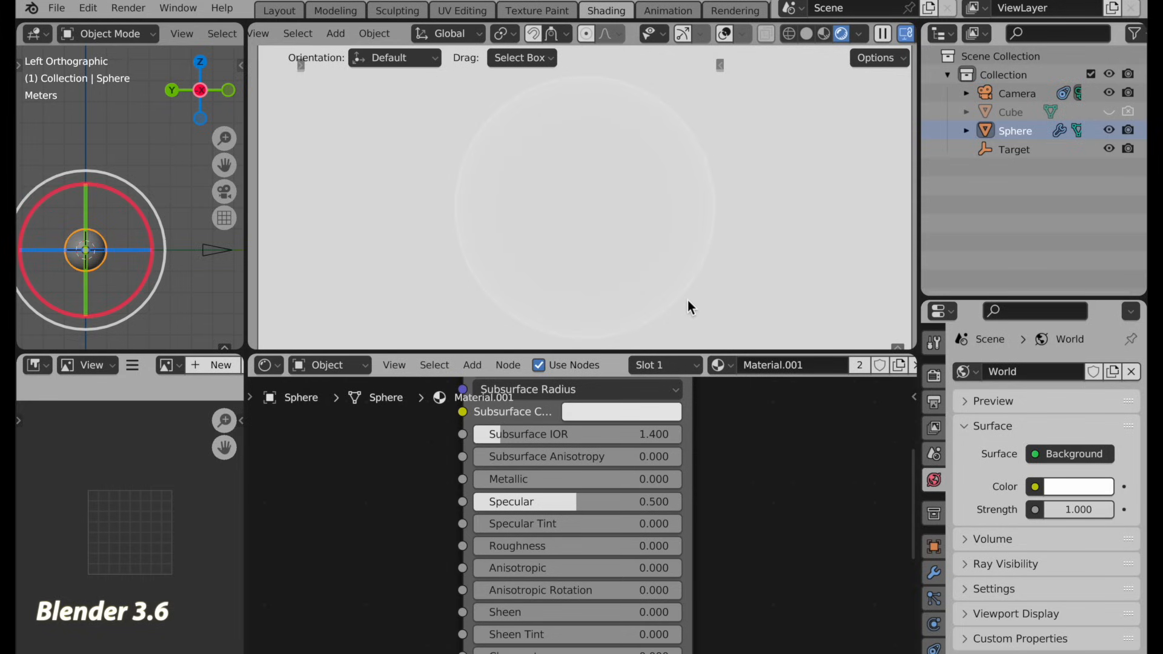
{"action": "mouse_move", "coordinate": [701, 210]}
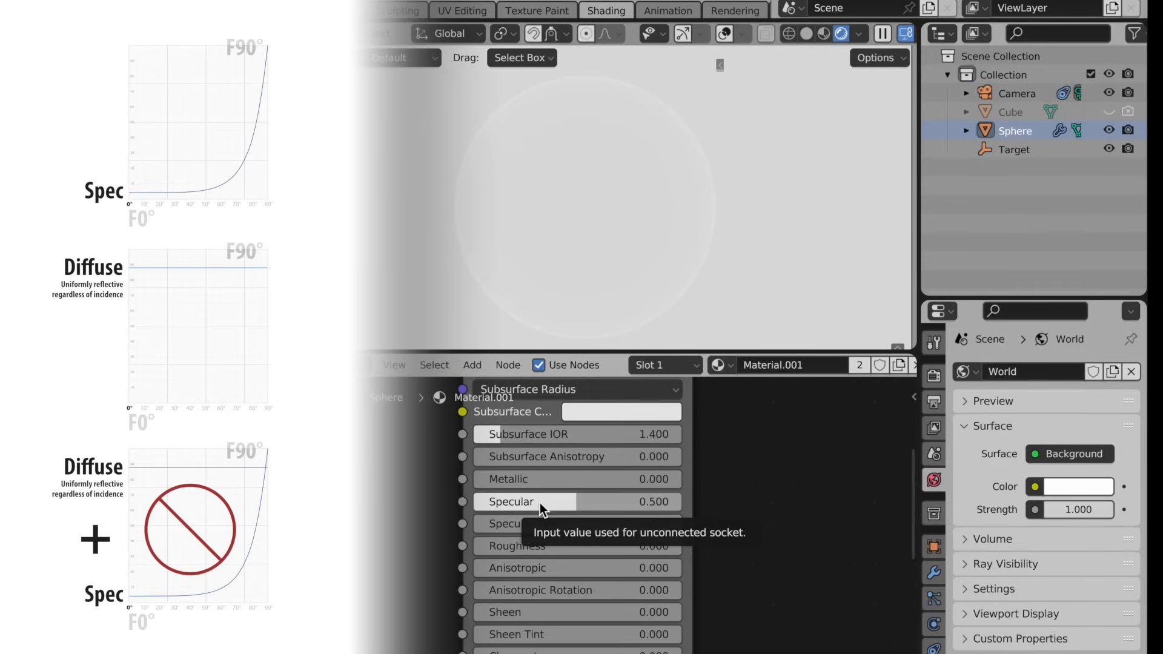
{"action": "mouse_move", "coordinate": [665, 205]}
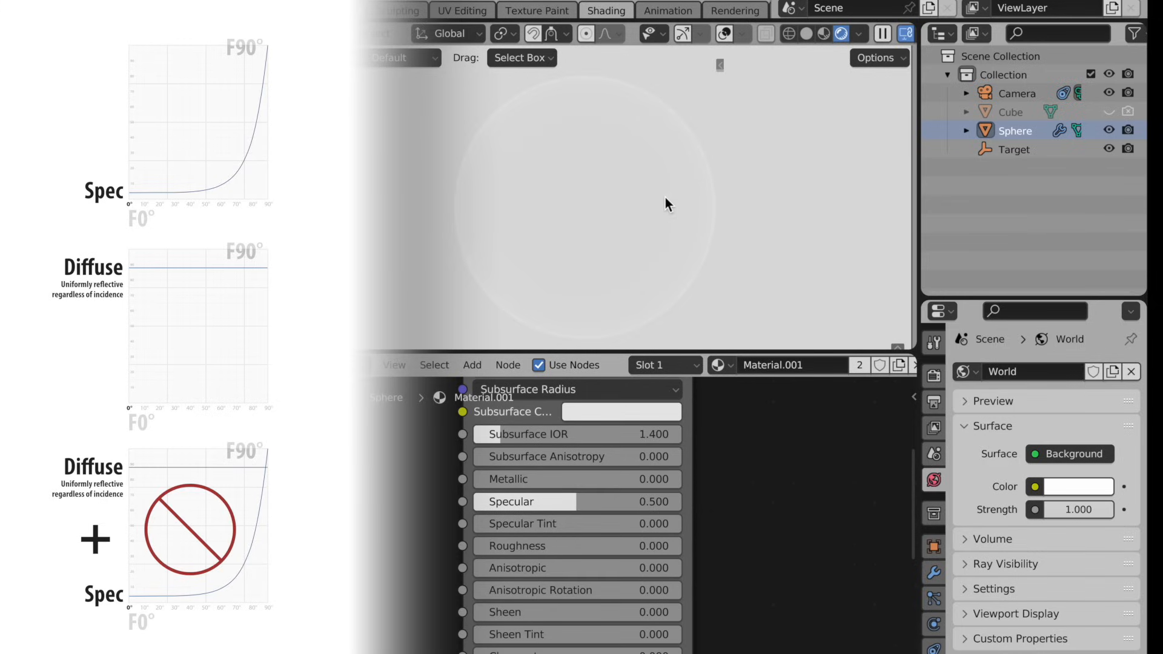
{"action": "mouse_move", "coordinate": [714, 180]}
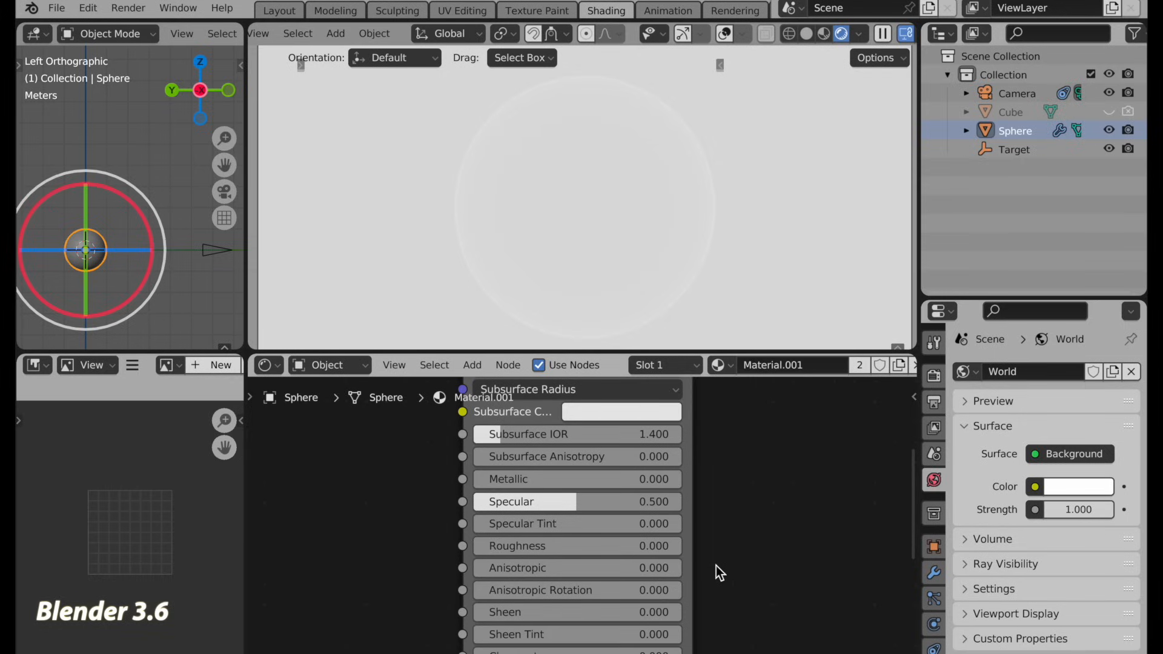
{"action": "mouse_move", "coordinate": [730, 205]}
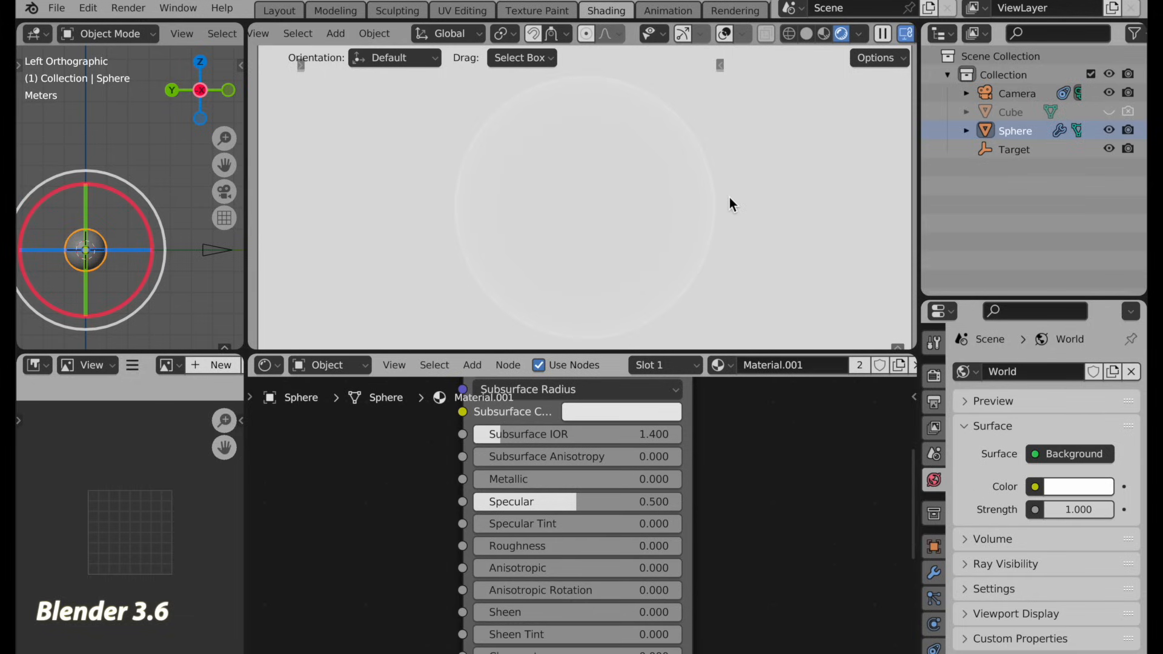
{"action": "mouse_move", "coordinate": [541, 589]}
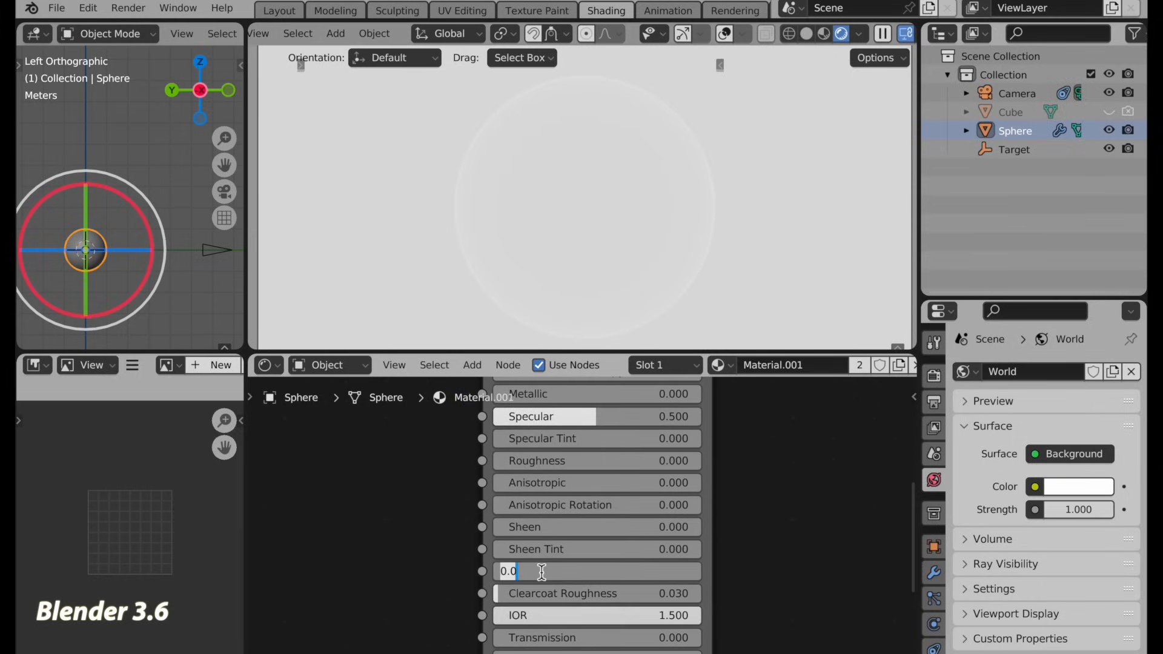
Enter 4 as the Principled BSDF Clearcoat value
{"action": "type", "text": "4"}
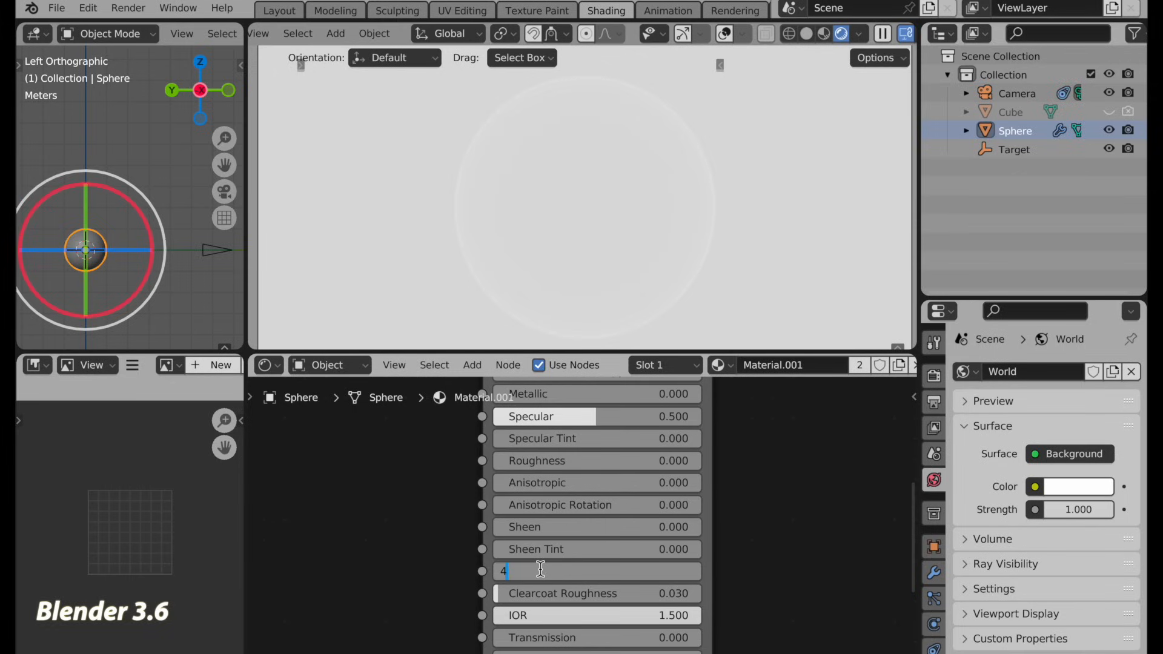
{"action": "key", "text": "Return"}
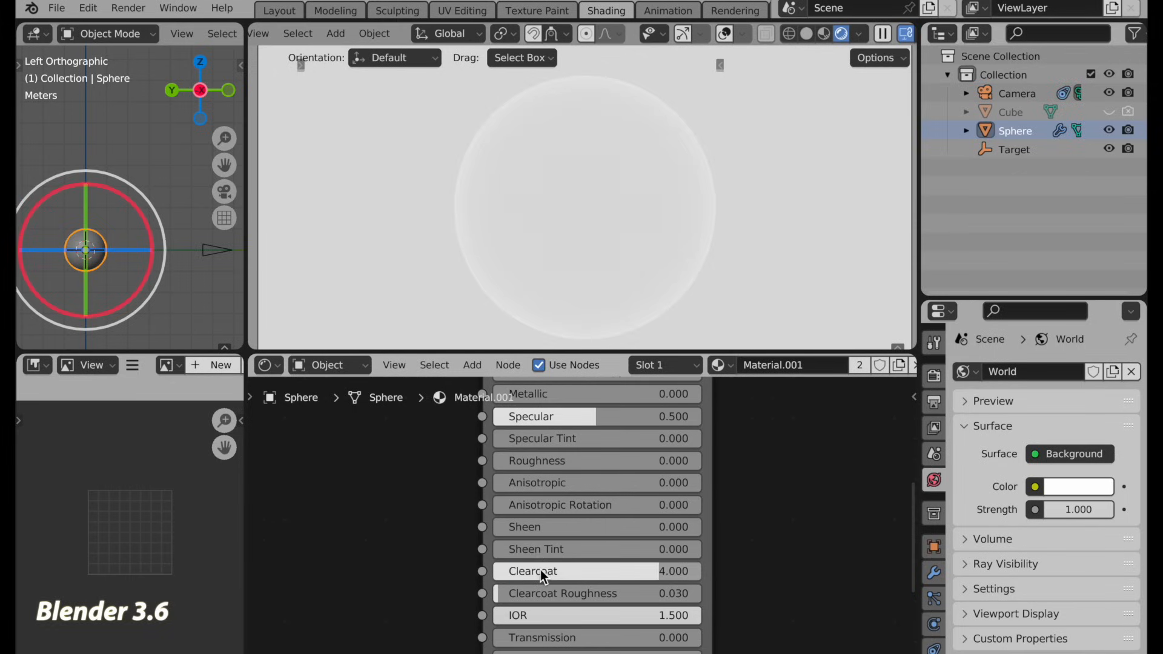
{"action": "mouse_move", "coordinate": [816, 172]}
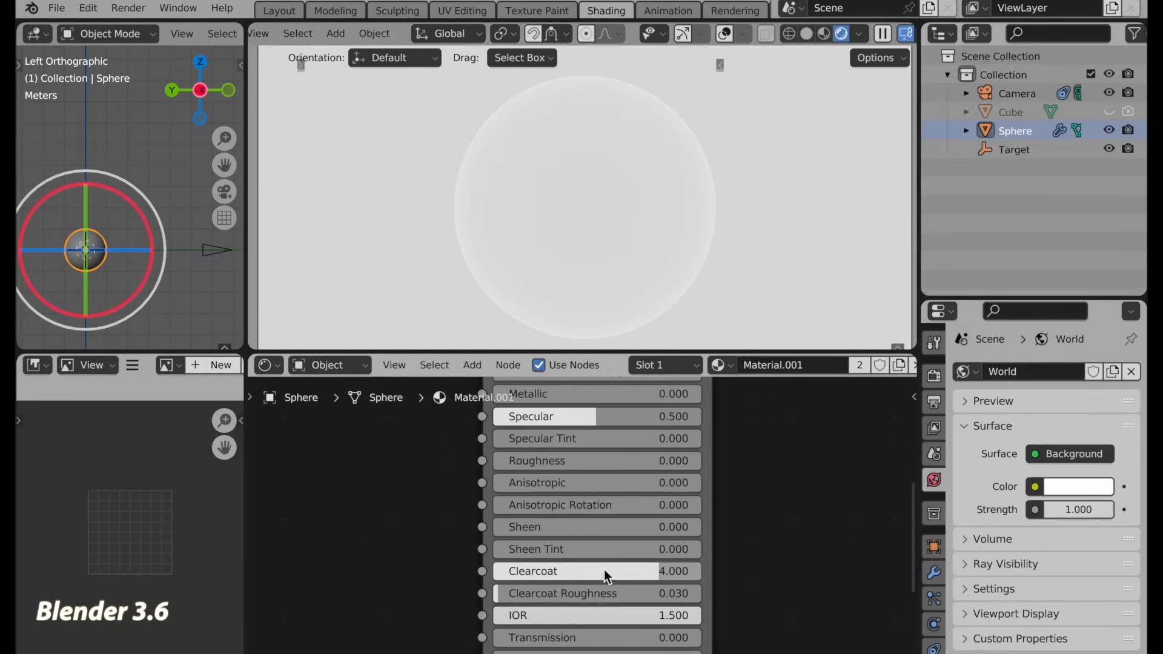
{"action": "mouse_move", "coordinate": [605, 573]}
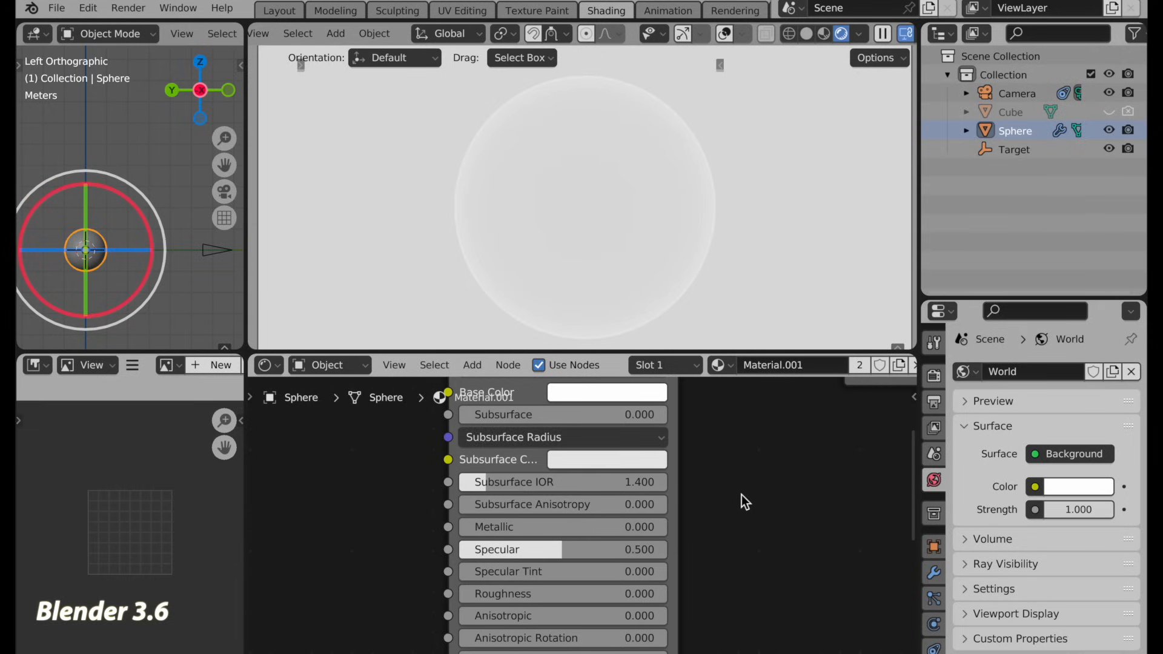
Scroll the Principled BSDF node down toward the Sheen input
{"action": "scroll", "scroll_direction": "down", "scroll_amount": 3}
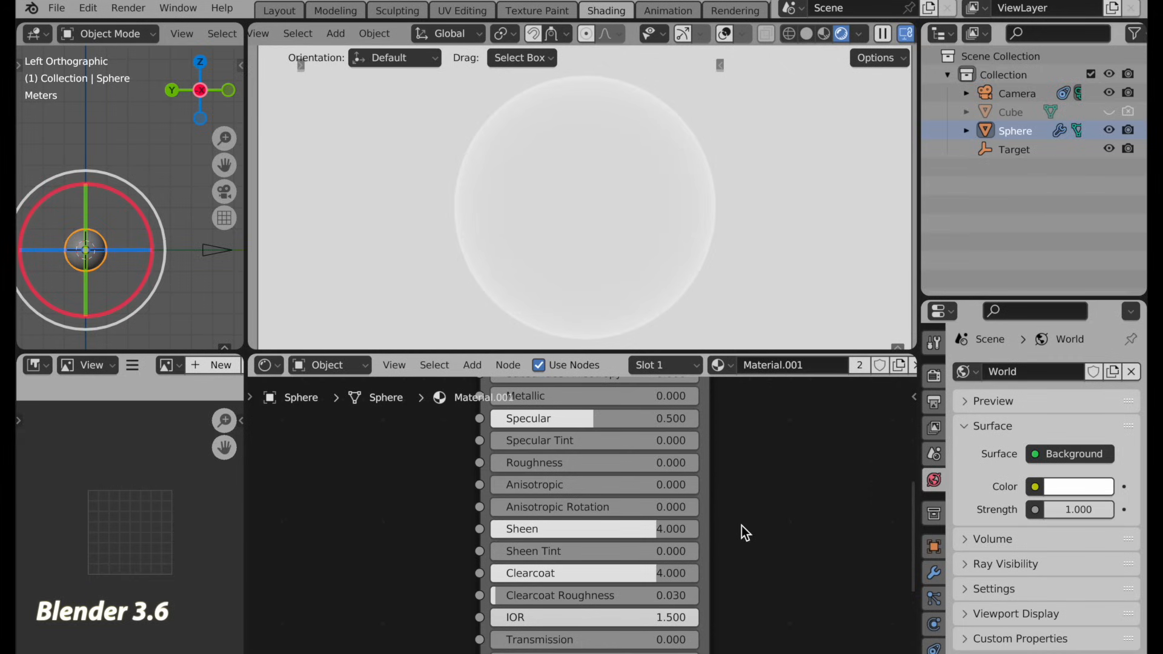
{"action": "mouse_move", "coordinate": [770, 184]}
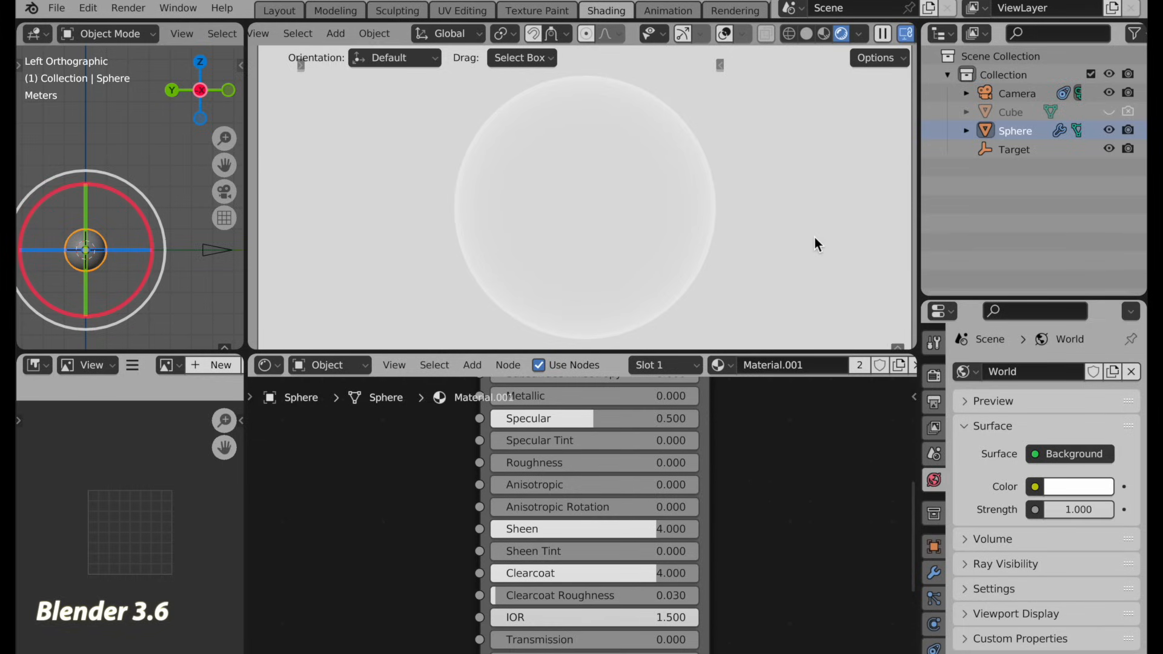
{"action": "mouse_move", "coordinate": [796, 571]}
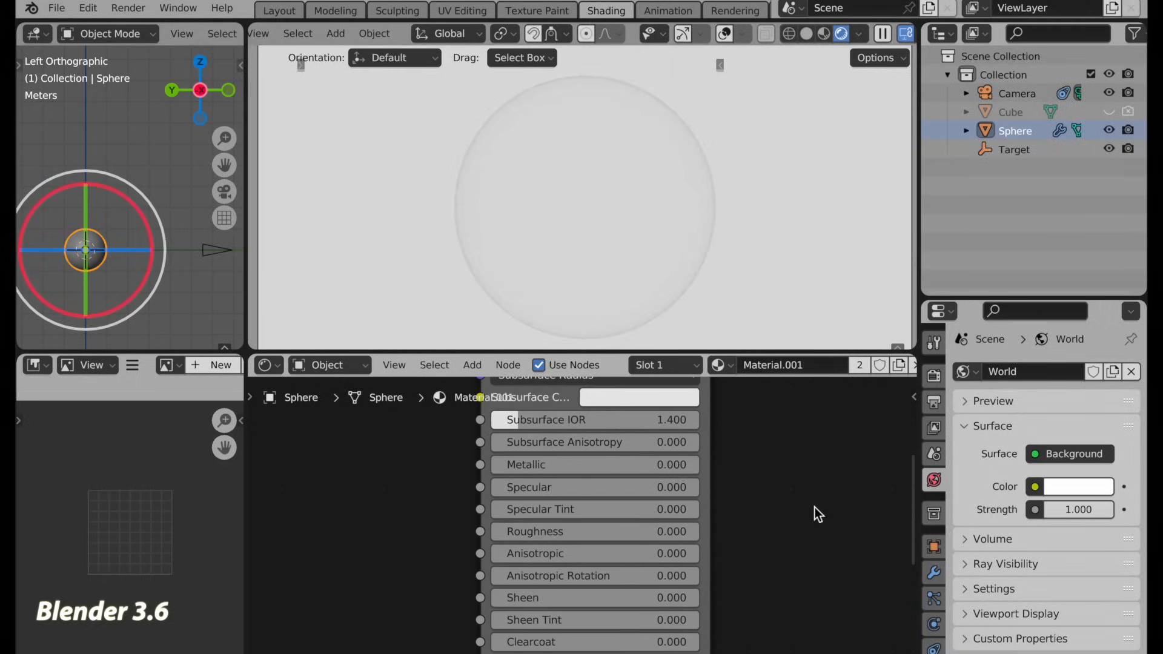
Raise the metallic material's Roughness gradually to 1.0
{"action": "scroll", "scroll_direction": "down", "scroll_amount": 3}
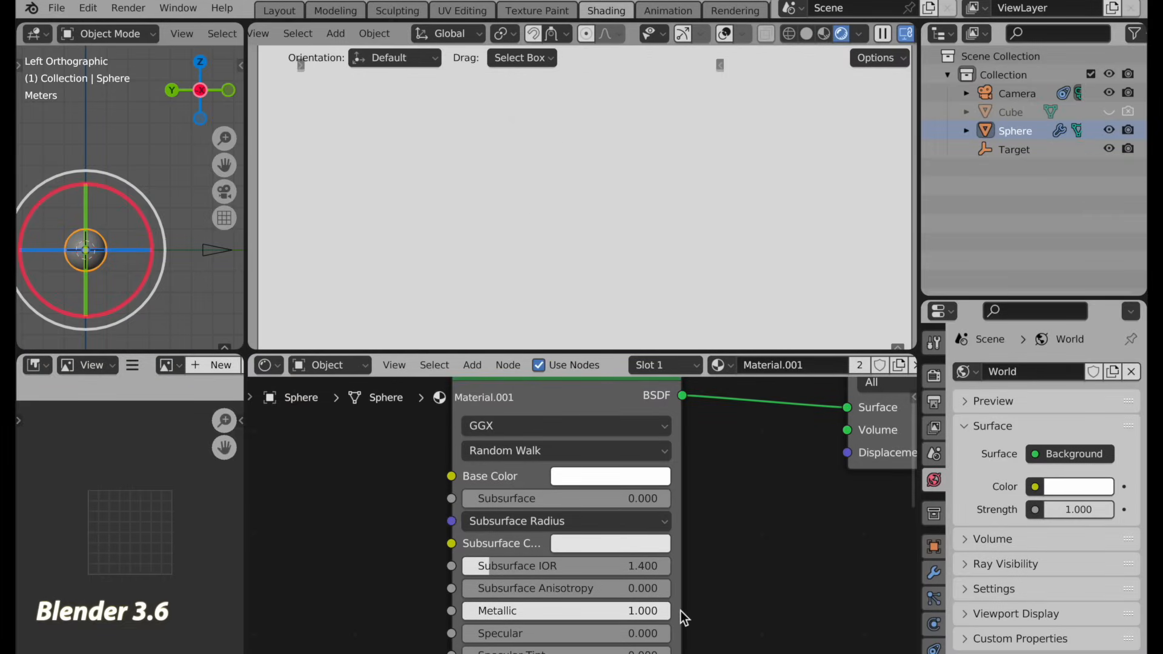
{"action": "mouse_move", "coordinate": [746, 527]}
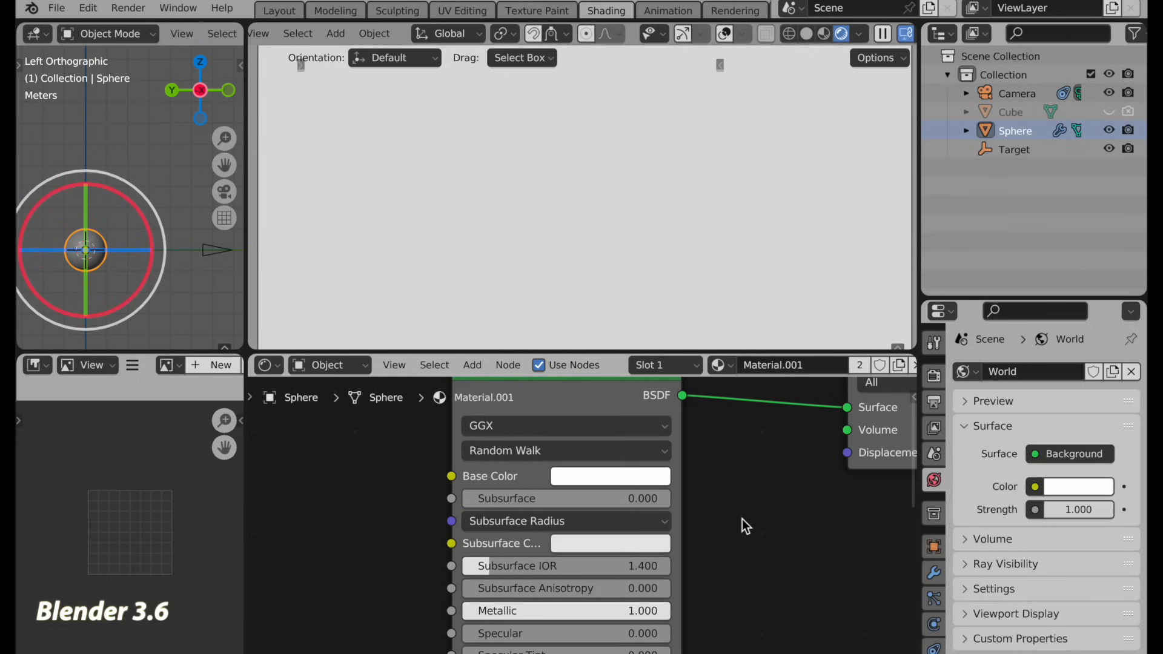
{"action": "mouse_move", "coordinate": [663, 482]}
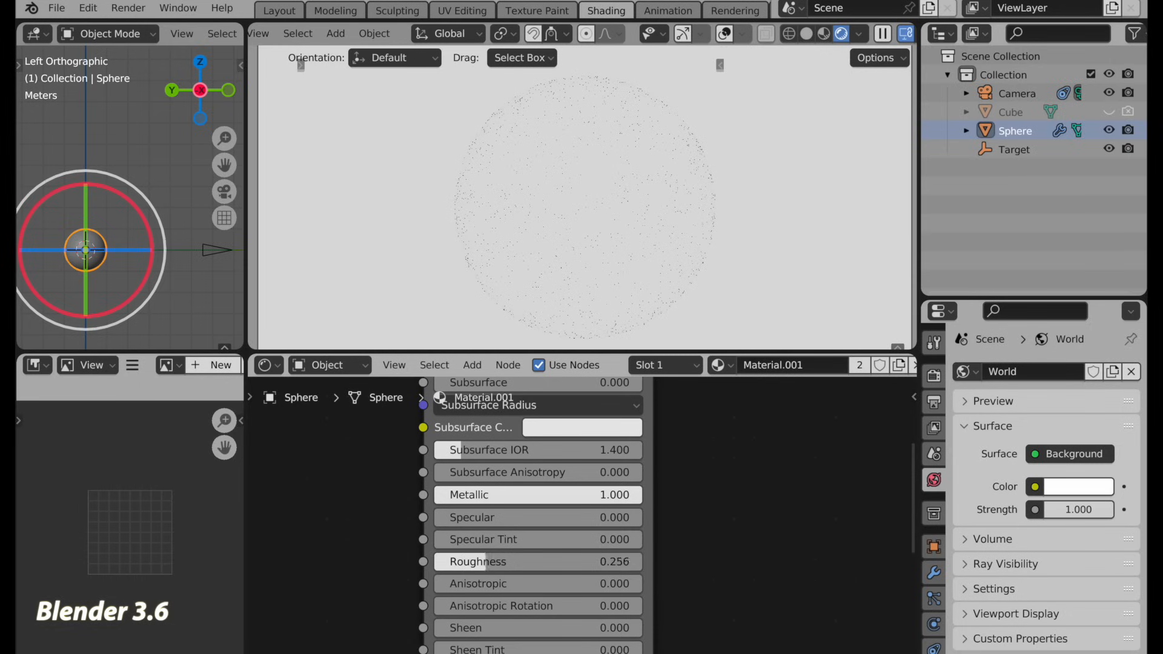
{"action": "left_click_drag", "start_coordinate": [482, 561], "coordinate": [496, 561]}
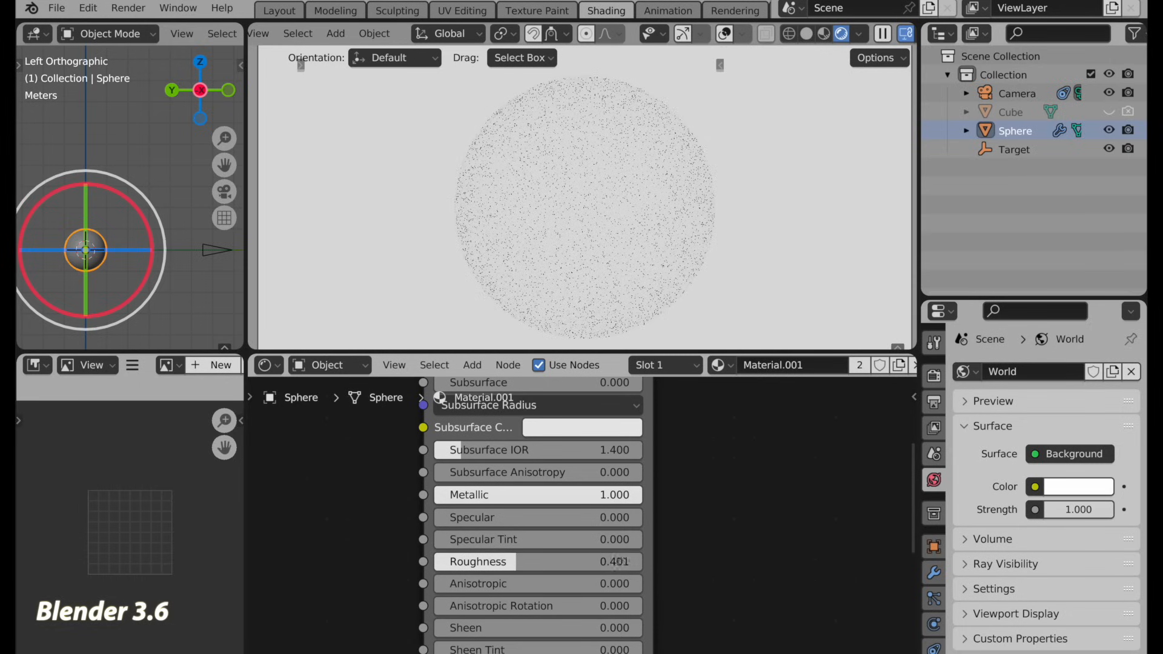
{"action": "left_click_drag", "start_coordinate": [519, 561], "coordinate": [538, 561]}
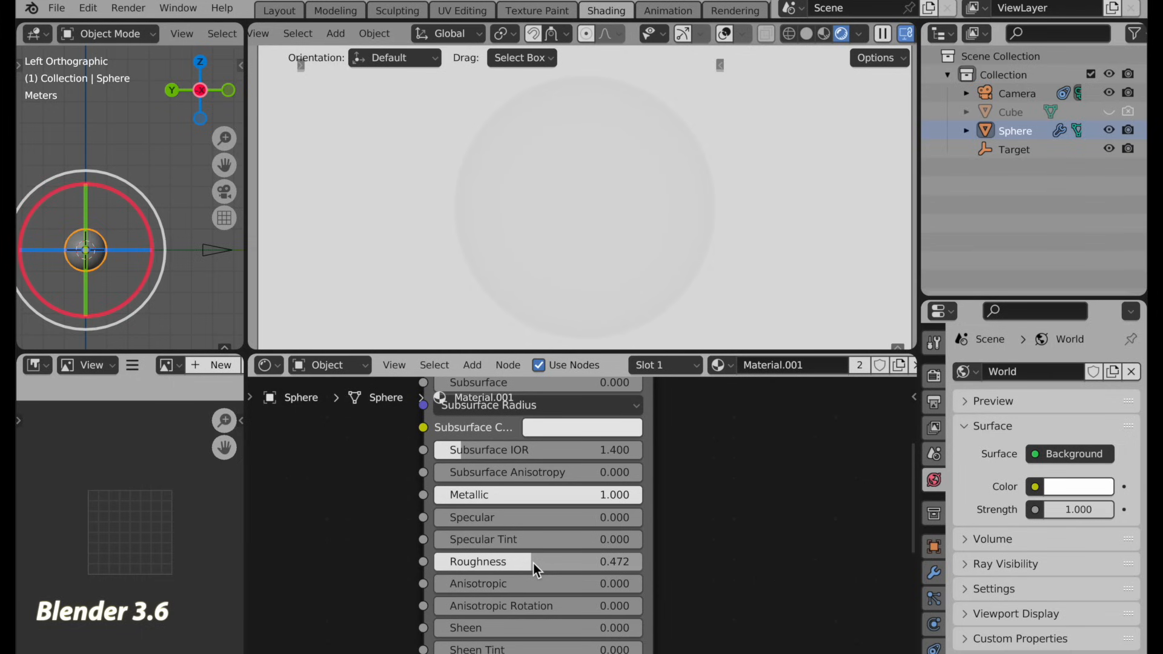
{"action": "left_click_drag", "start_coordinate": [505, 562], "coordinate": [538, 561]}
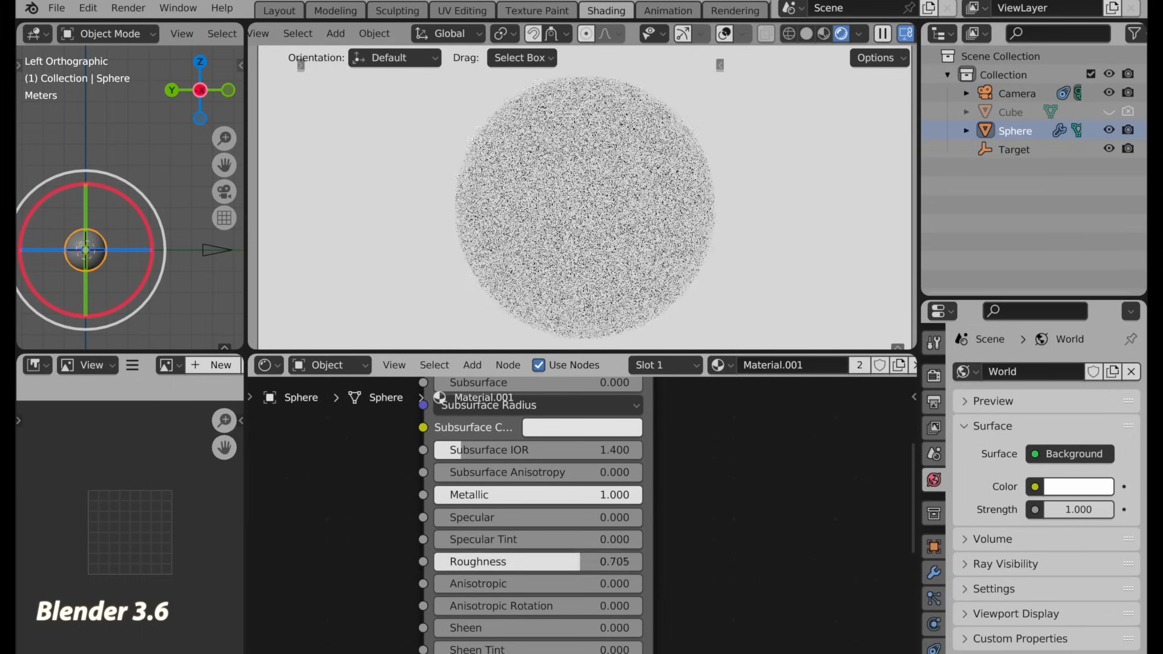
{"action": "left_click_drag", "start_coordinate": [519, 561], "coordinate": [593, 561]}
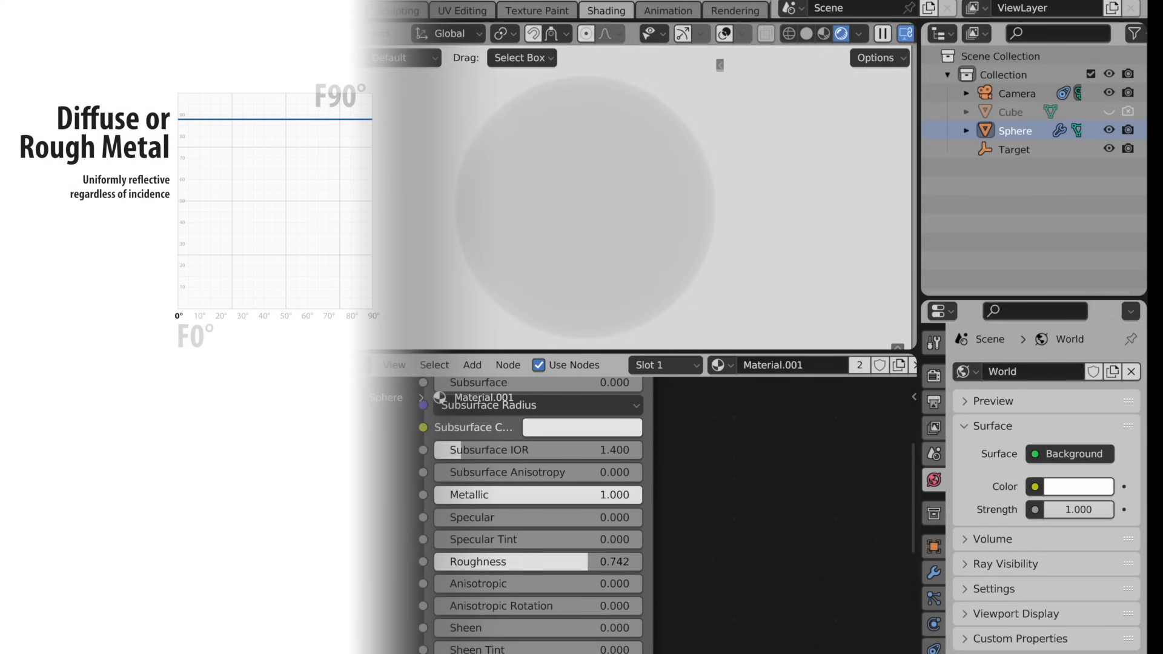
{"action": "left_click_drag", "start_coordinate": [519, 561], "coordinate": [619, 561]}
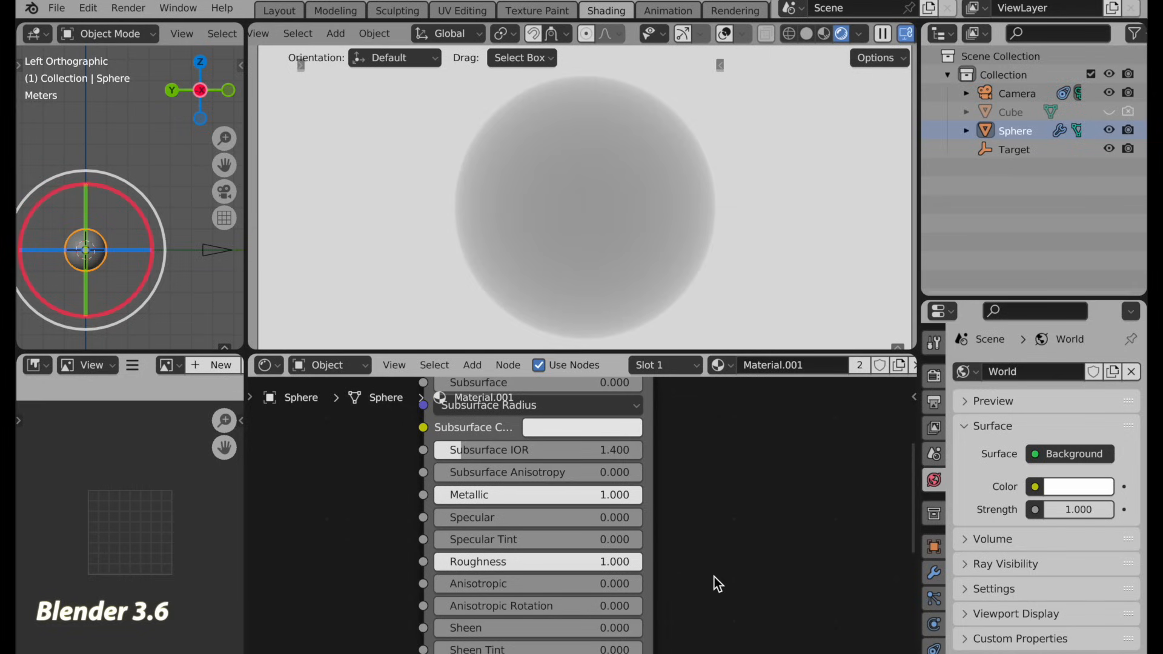
{"action": "mouse_move", "coordinate": [654, 222]}
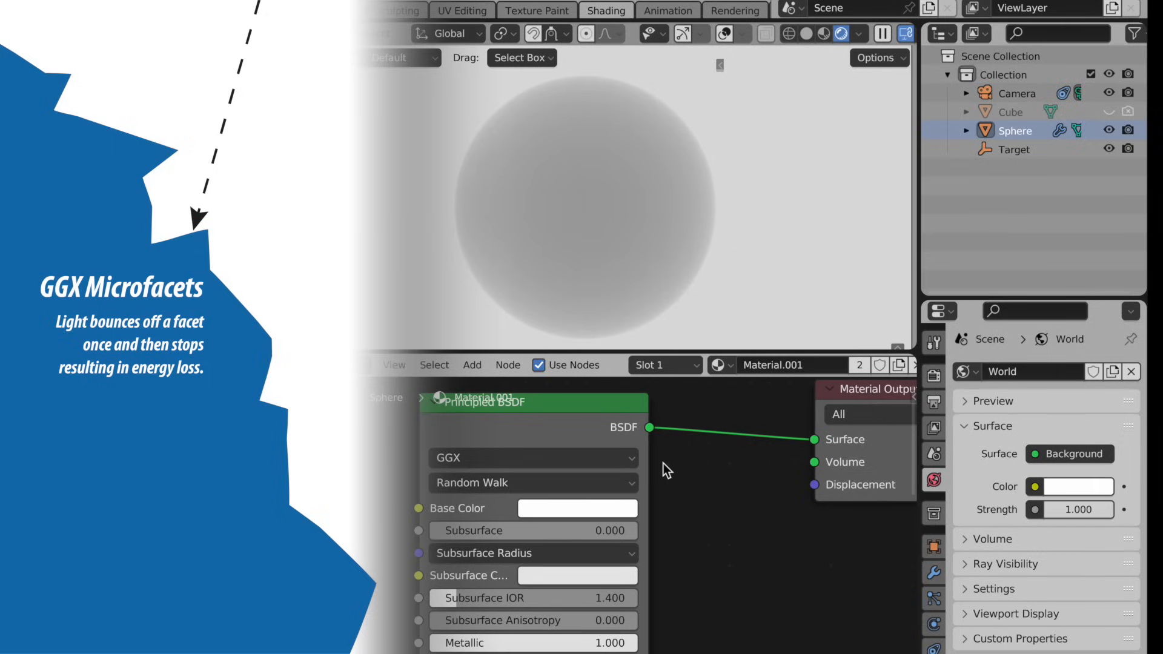
{"action": "mouse_move", "coordinate": [737, 165]}
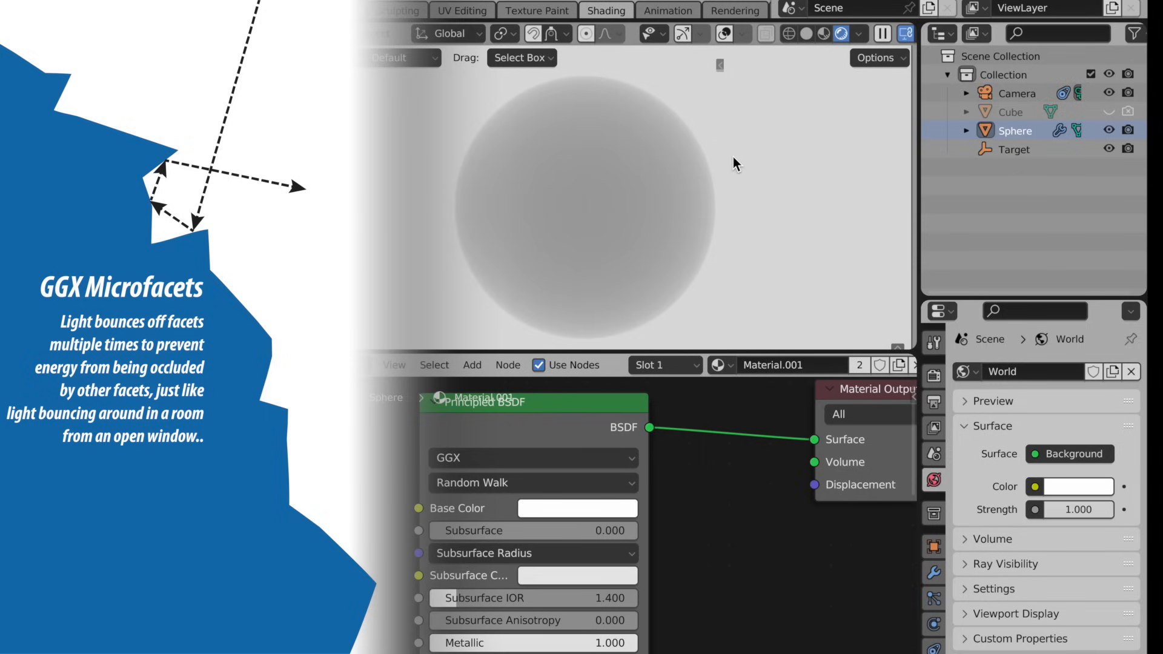
Choose Multiscatter GGX as the Principled BSDF distribution
{"action": "left_click", "coordinate": [530, 458]}
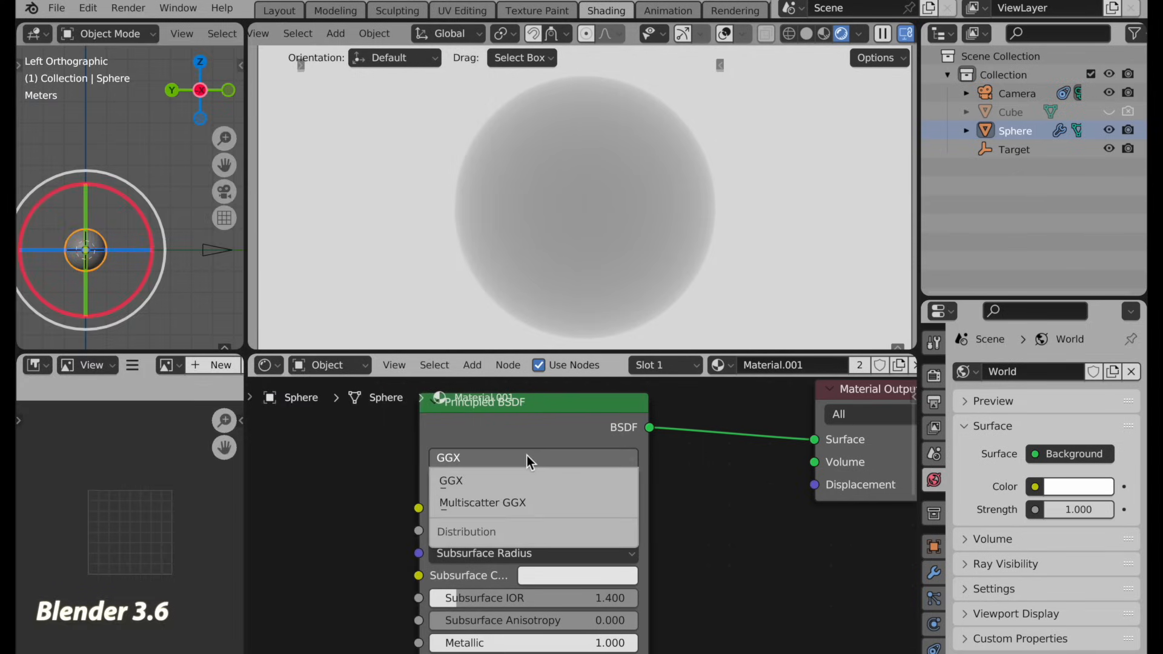
{"action": "left_click", "coordinate": [482, 502]}
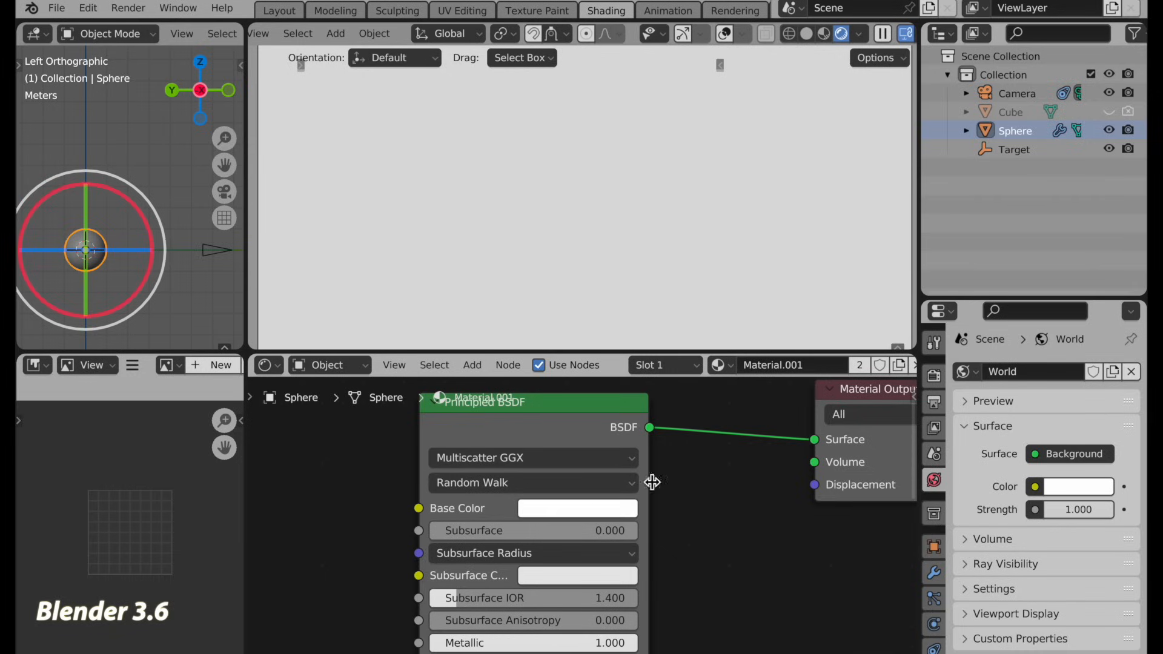
{"action": "mouse_move", "coordinate": [678, 483]}
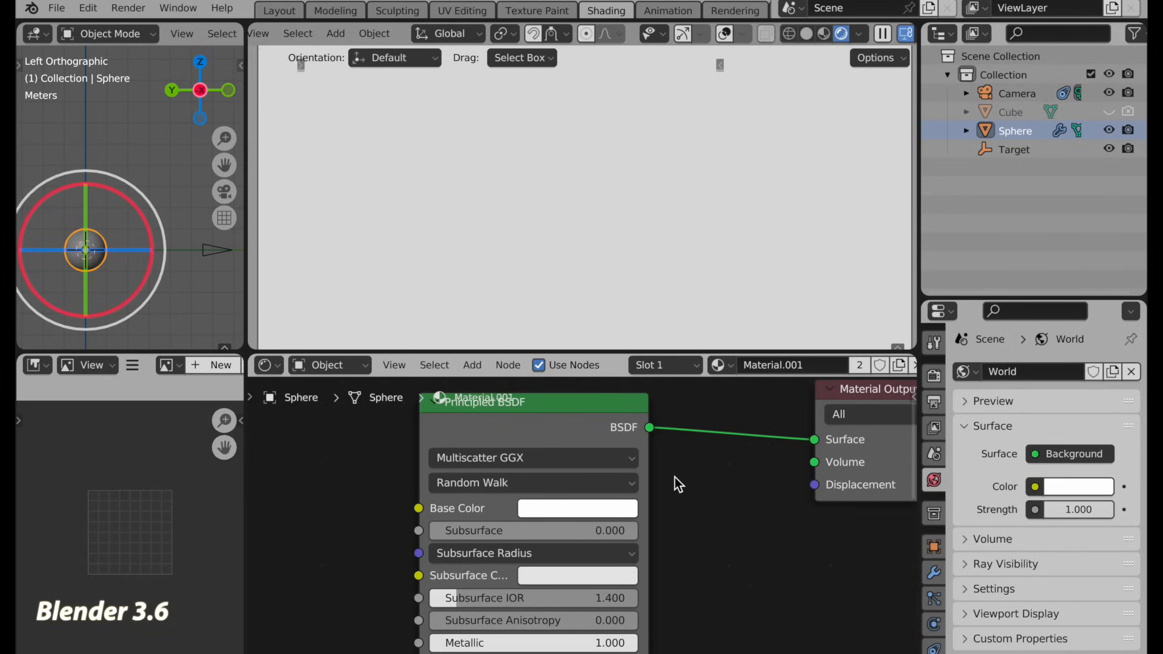
{"action": "mouse_move", "coordinate": [733, 237]}
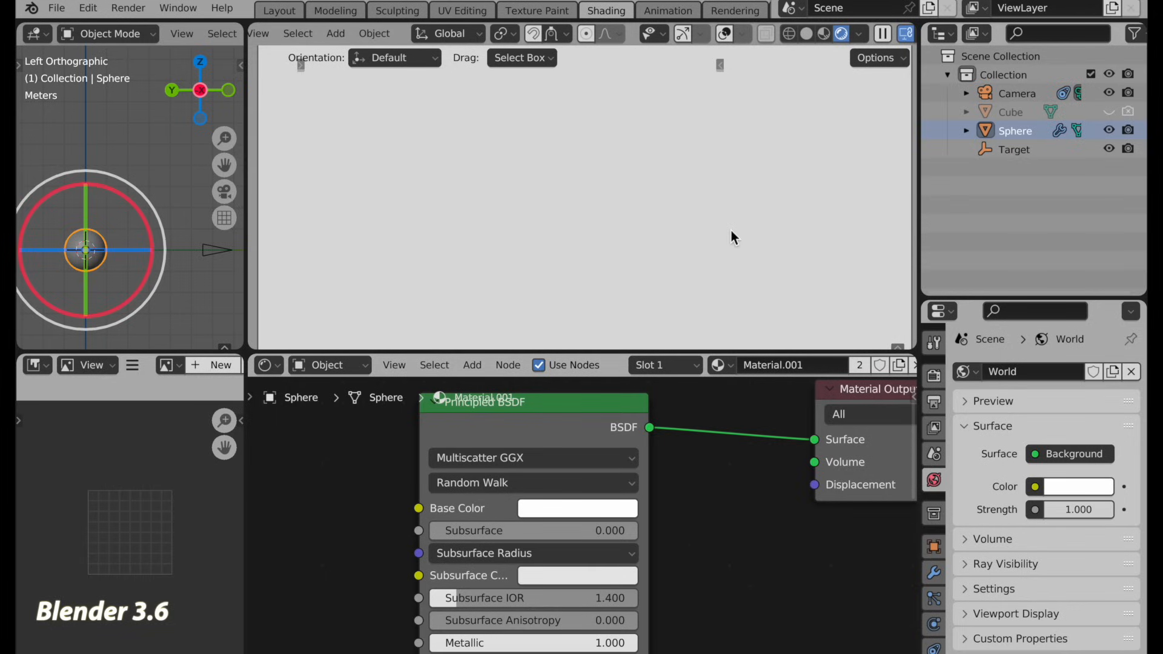
{"action": "mouse_move", "coordinate": [782, 528]}
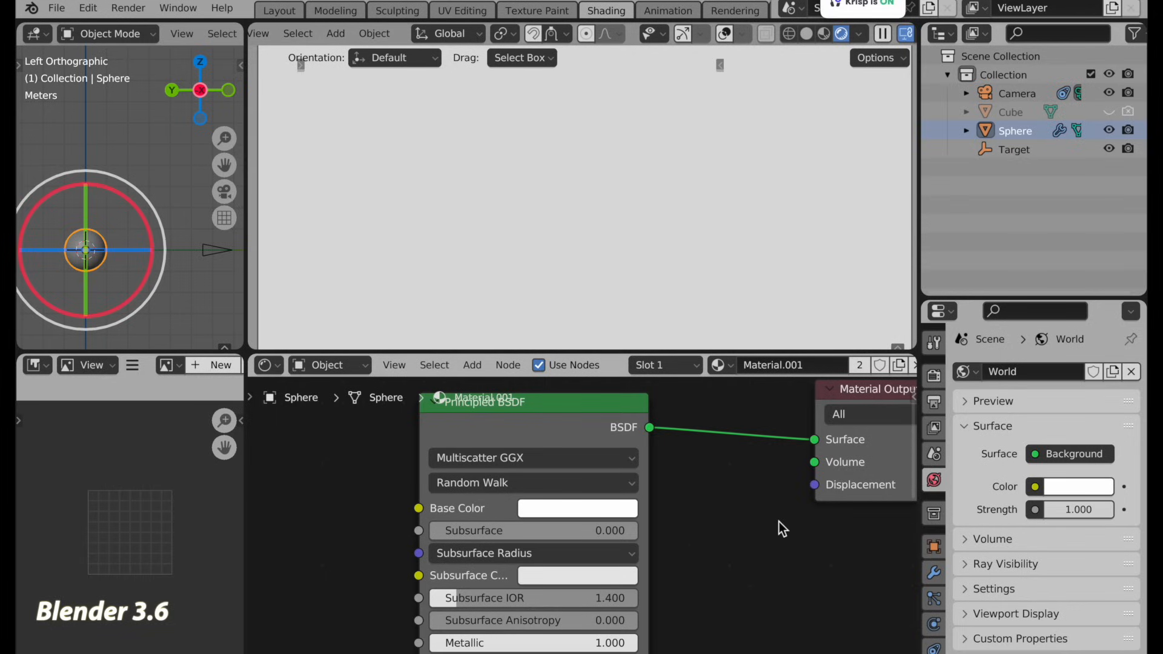
{"action": "mouse_move", "coordinate": [688, 469]}
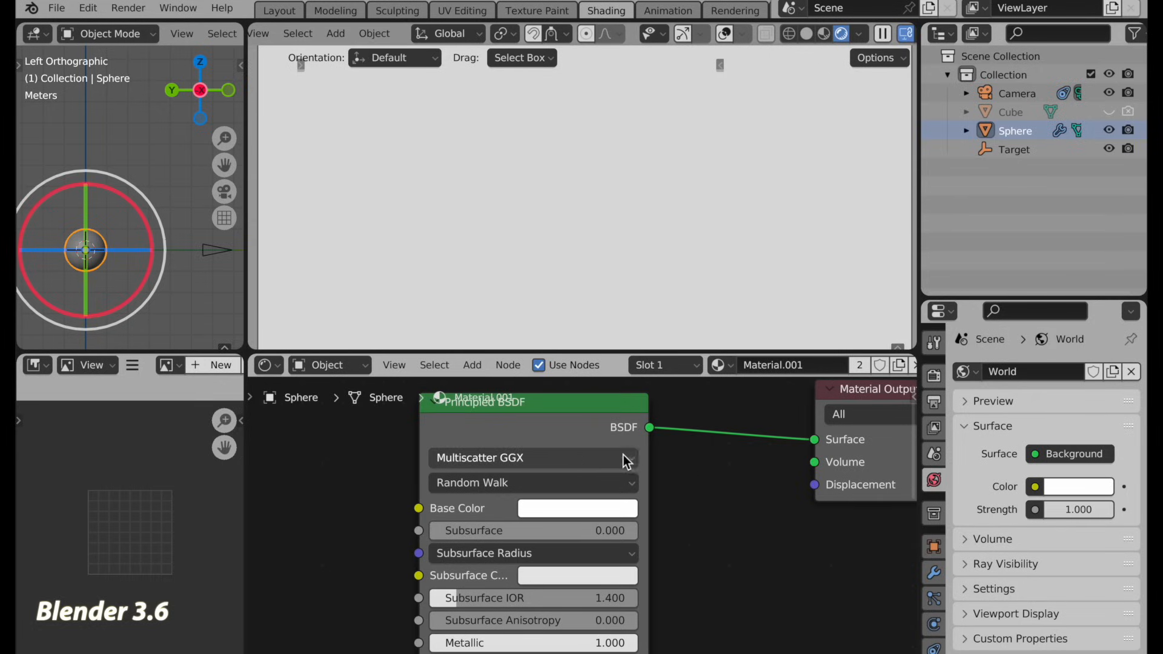
{"action": "mouse_move", "coordinate": [526, 458]}
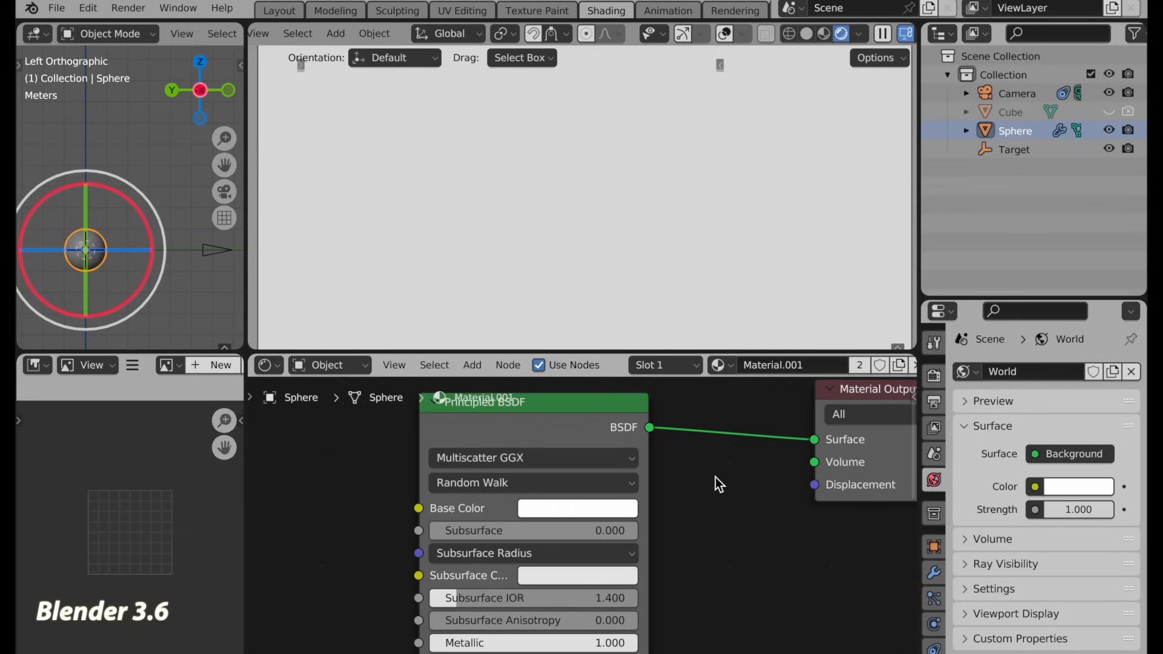
{"action": "mouse_move", "coordinate": [760, 482]}
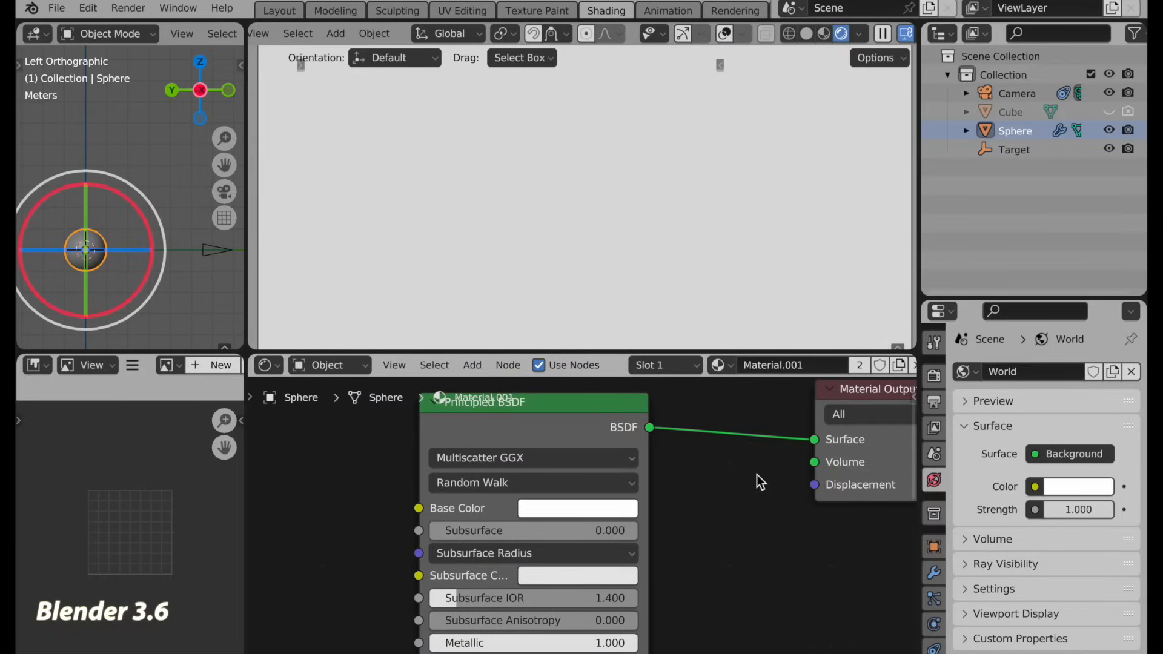
{"action": "left_click", "coordinate": [531, 458]}
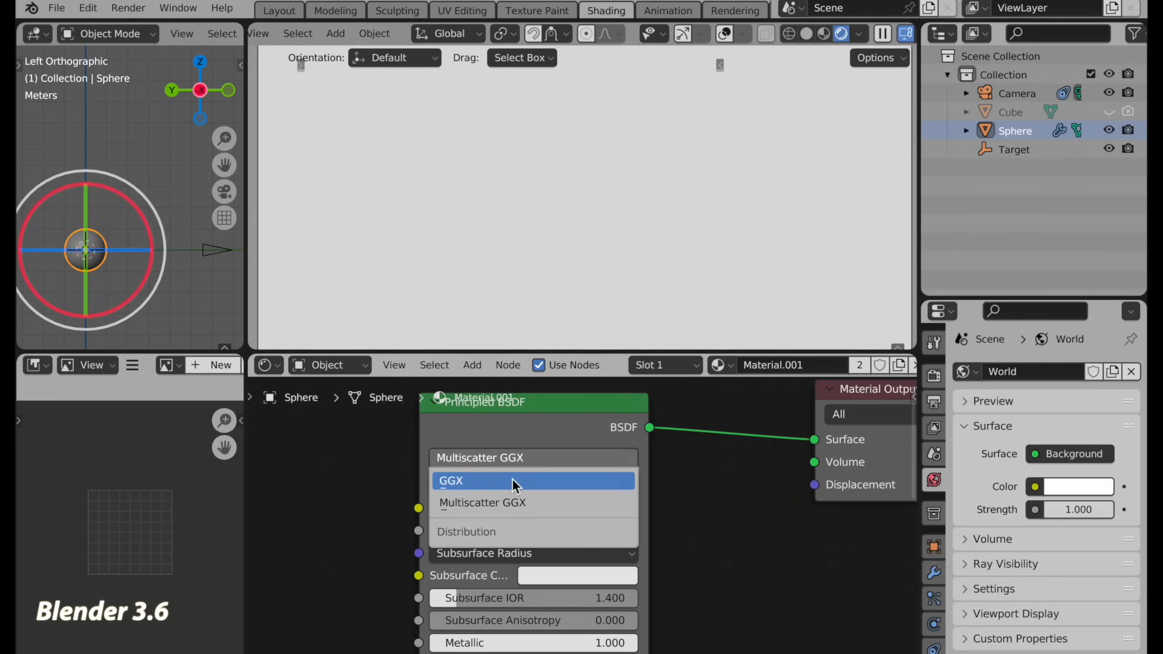
{"action": "left_click", "coordinate": [450, 480]}
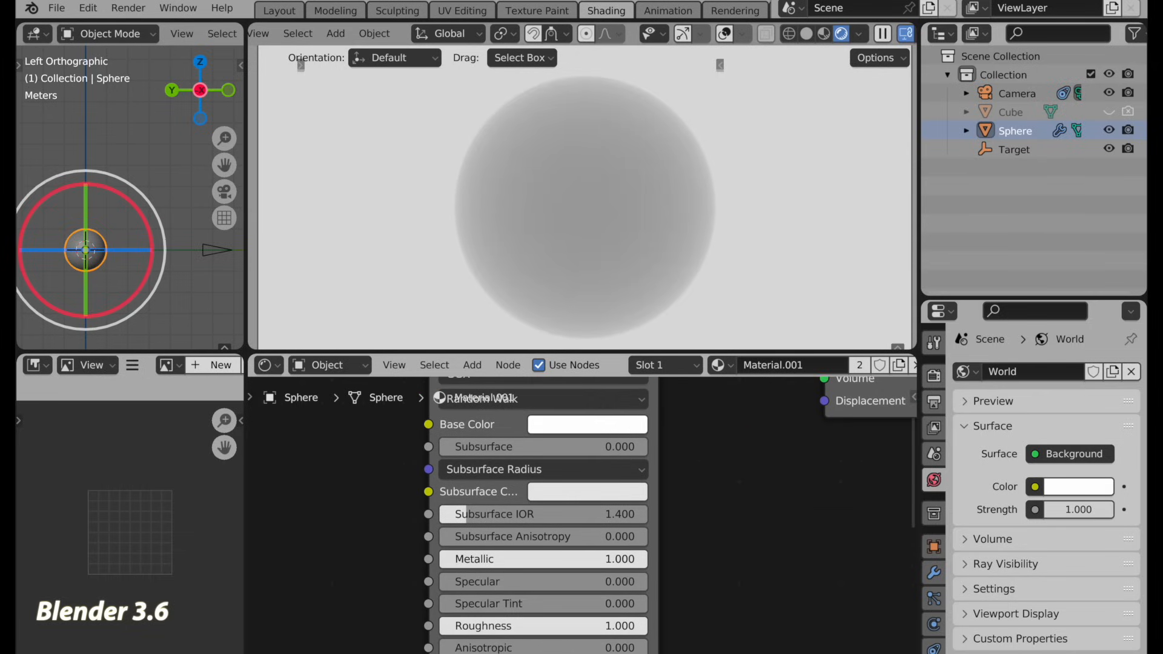
{"action": "left_click", "coordinate": [542, 558]}
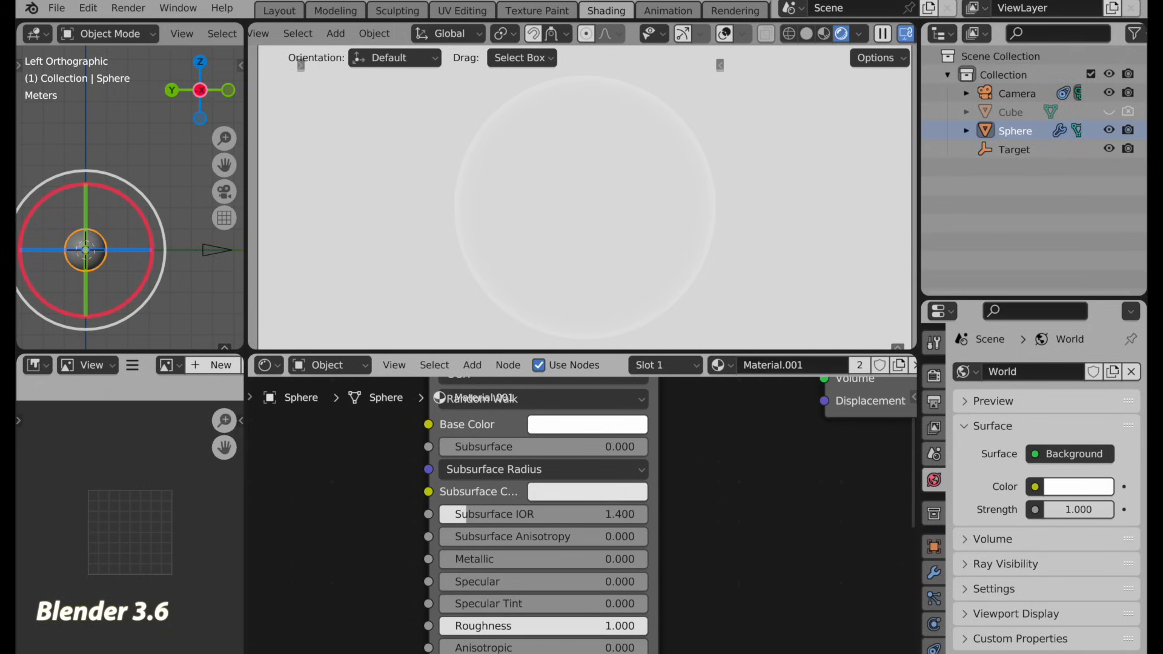
{"action": "scroll", "scroll_direction": "down", "scroll_amount": 3}
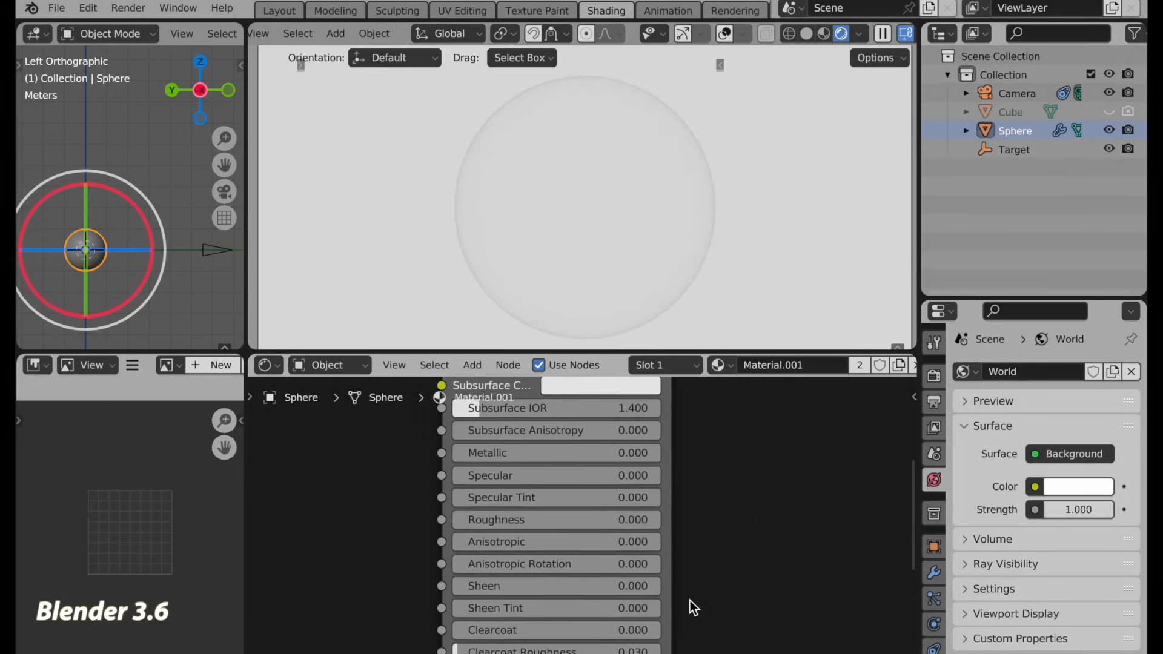
{"action": "scroll", "scroll_direction": "down", "scroll_amount": 3}
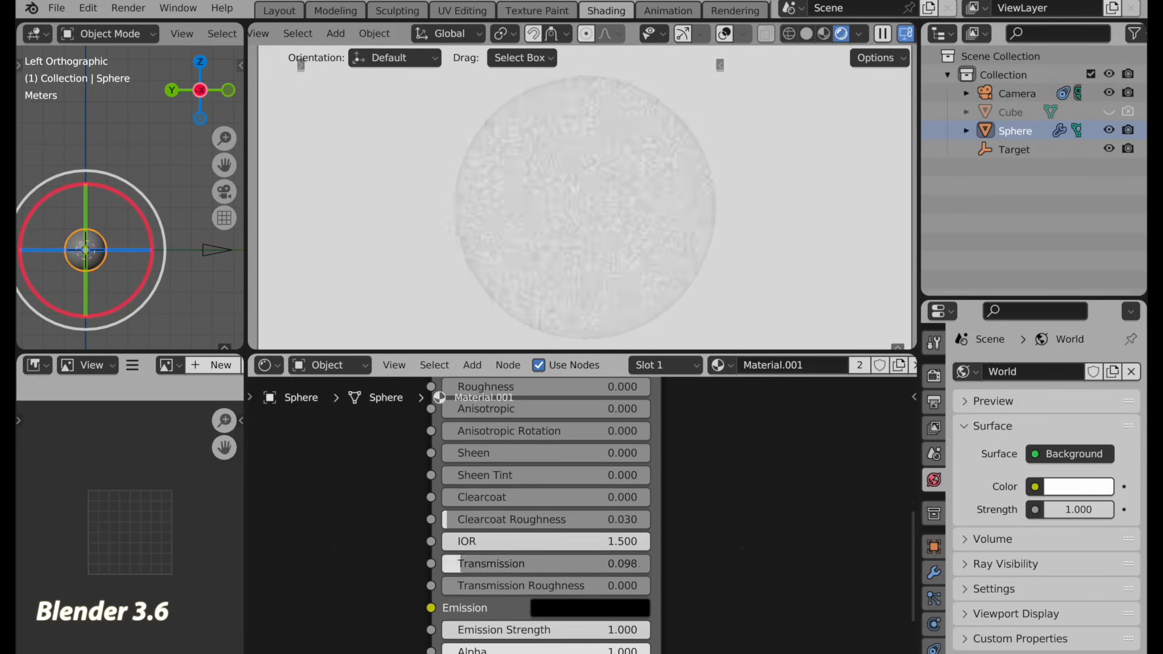
{"action": "left_click_drag", "start_coordinate": [482, 563], "coordinate": [623, 564]}
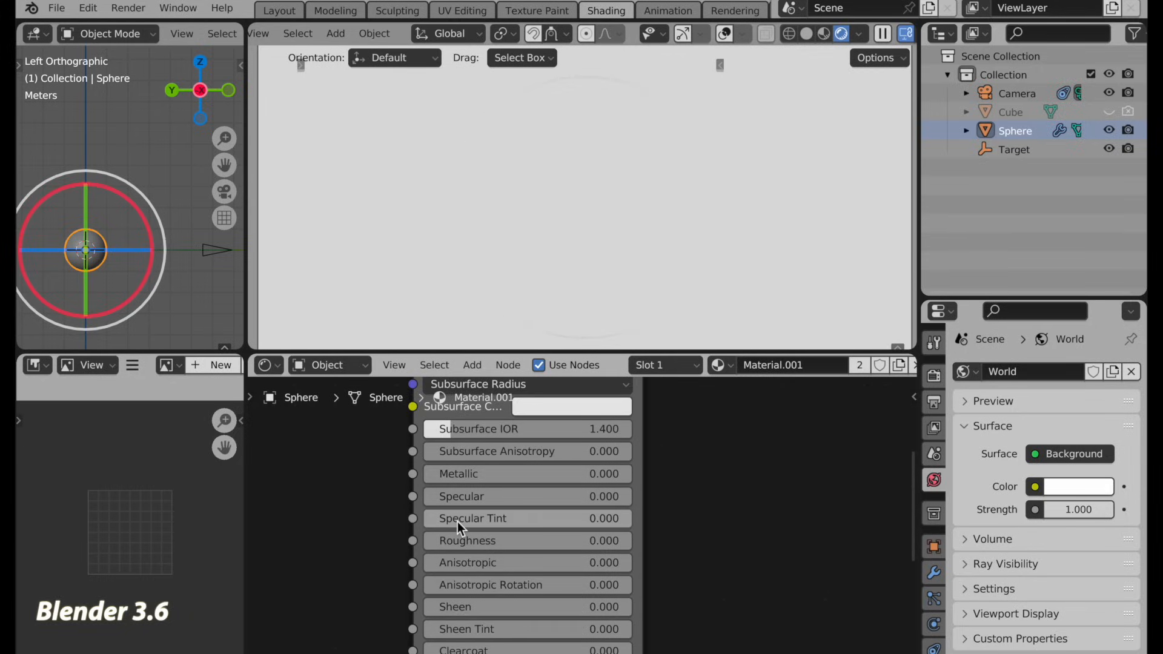
{"action": "mouse_move", "coordinate": [682, 569]}
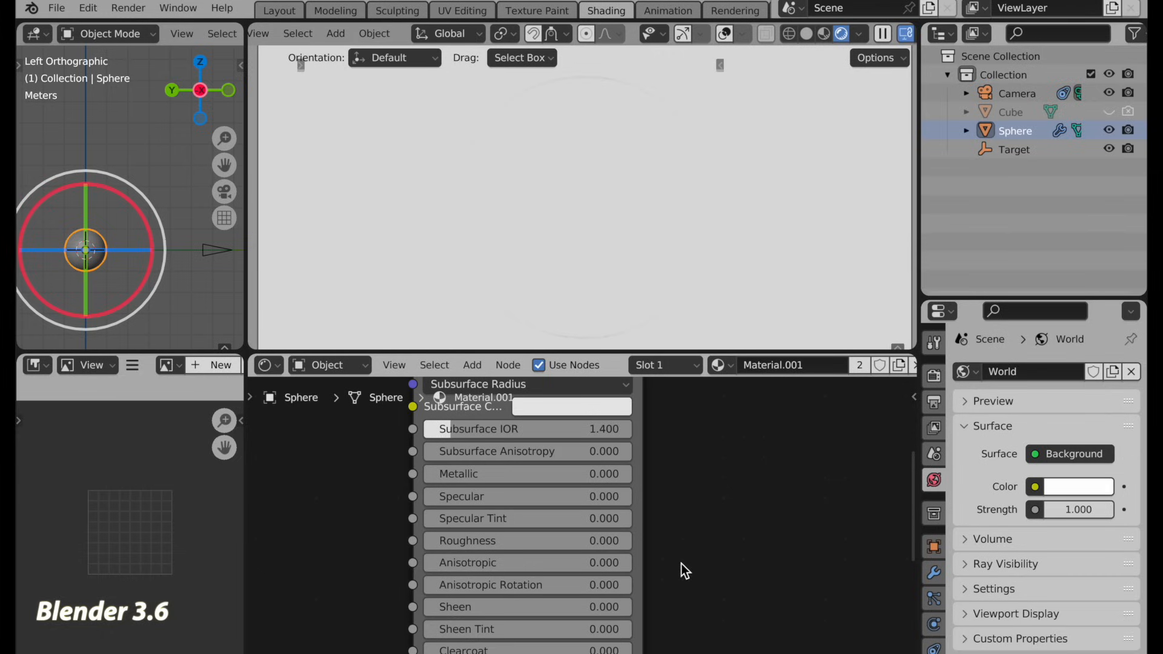
{"action": "scroll", "scroll_direction": "down", "scroll_amount": 3}
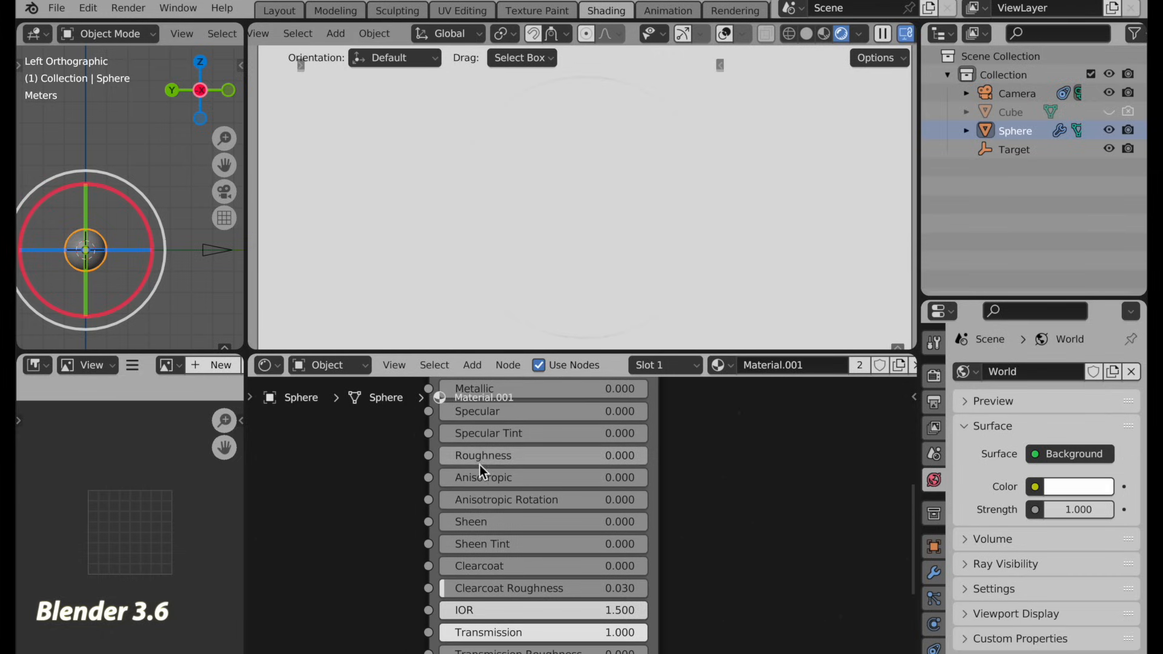
{"action": "scroll", "scroll_direction": "down", "scroll_amount": 3}
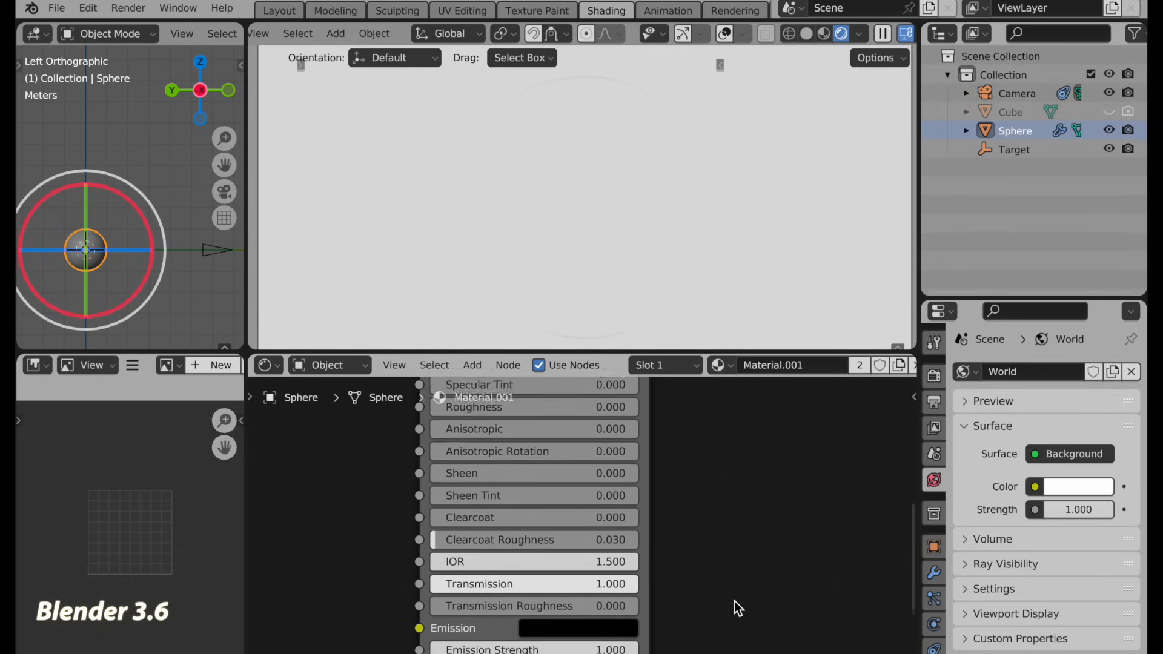
{"action": "scroll", "scroll_direction": "down", "scroll_amount": 3}
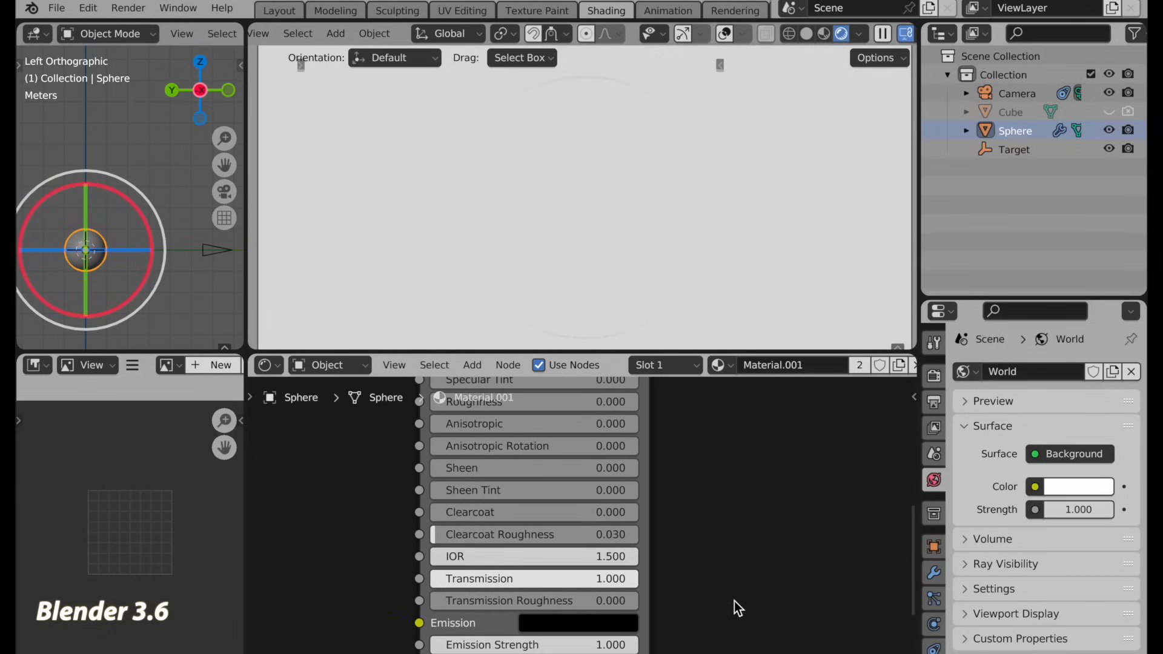
{"action": "mouse_move", "coordinate": [656, 611]}
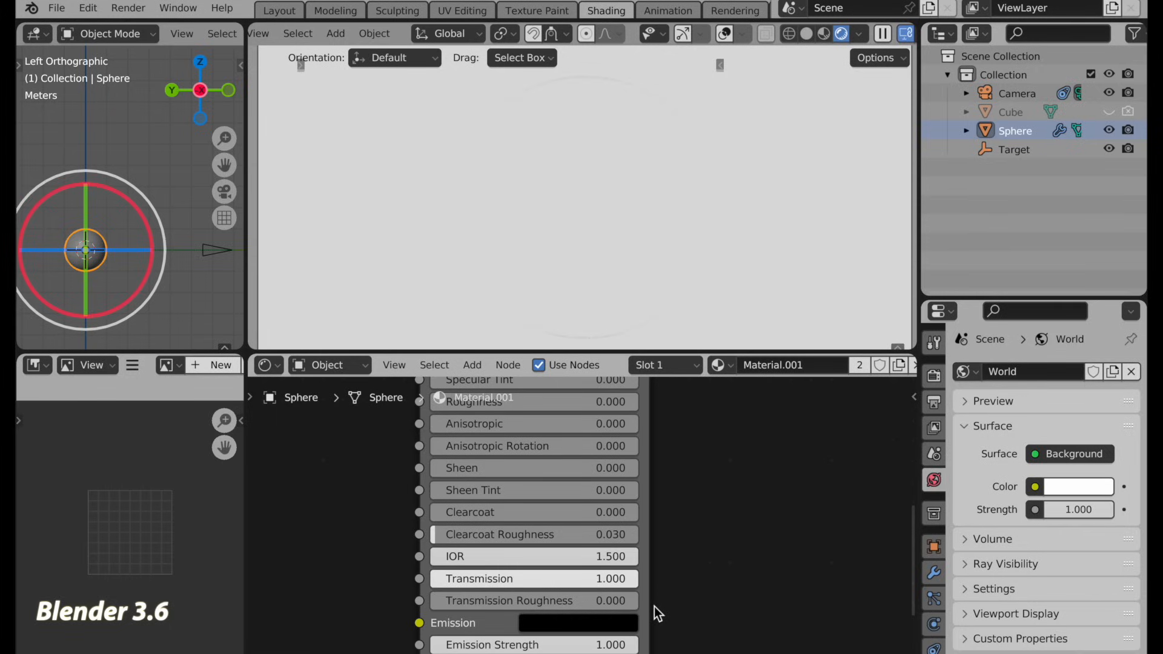
{"action": "scroll", "scroll_direction": "down", "scroll_amount": 3}
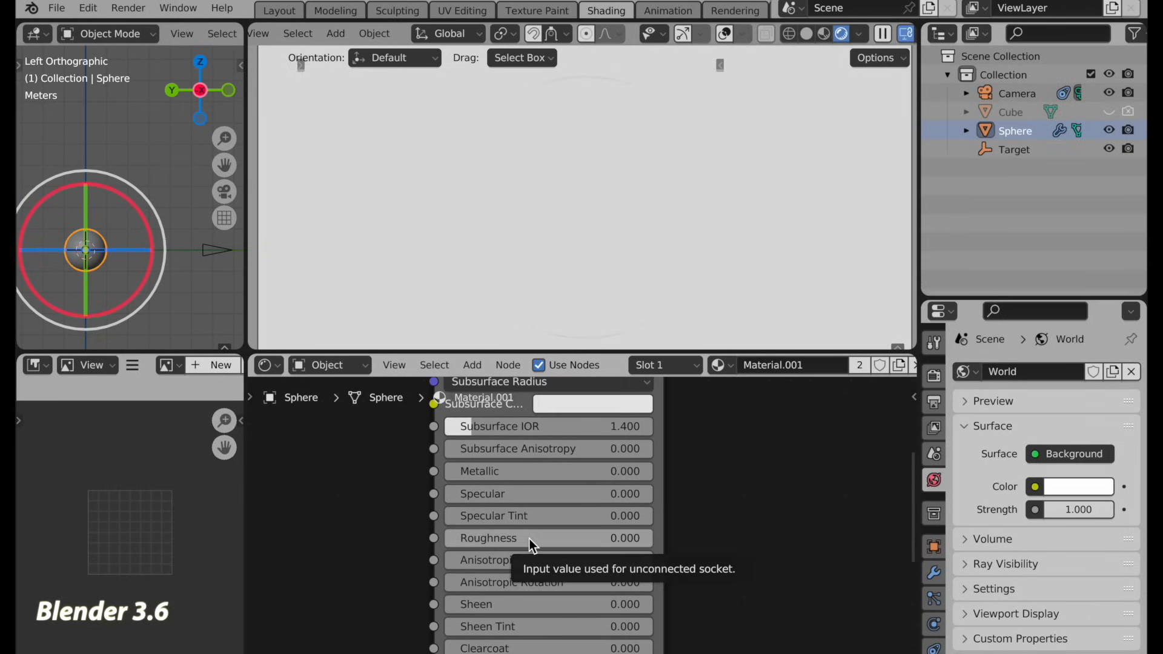
{"action": "mouse_move", "coordinate": [736, 632]}
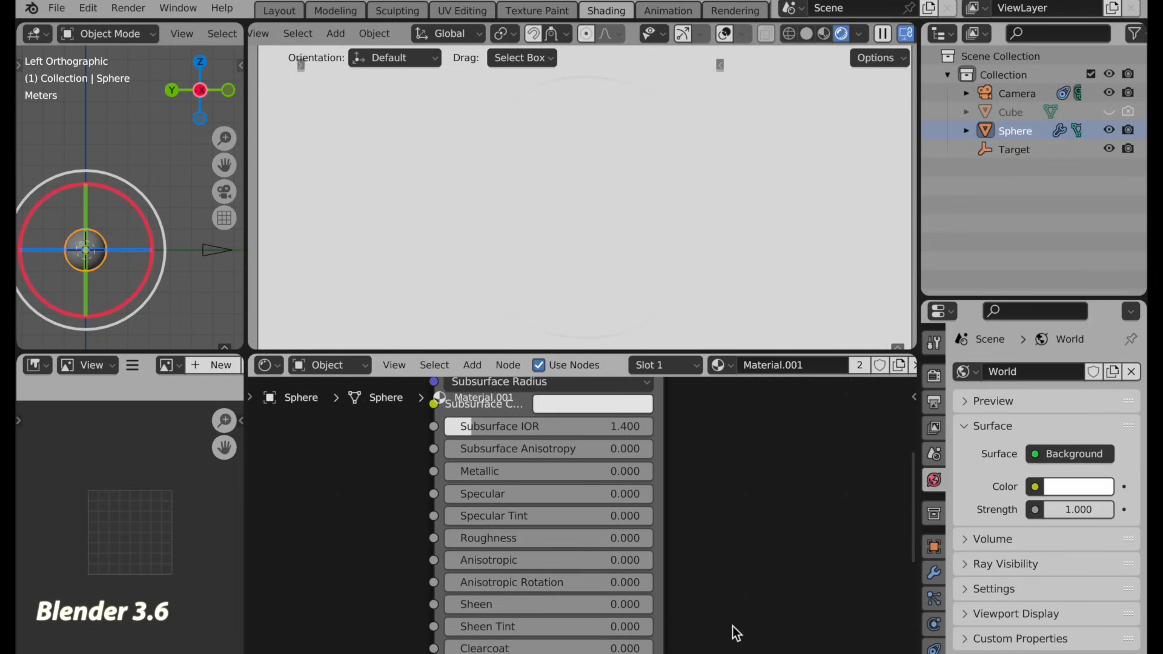
Review the distribution options and keep the frosted glass sphere on GGX
{"action": "scroll", "scroll_direction": "down", "scroll_amount": 3}
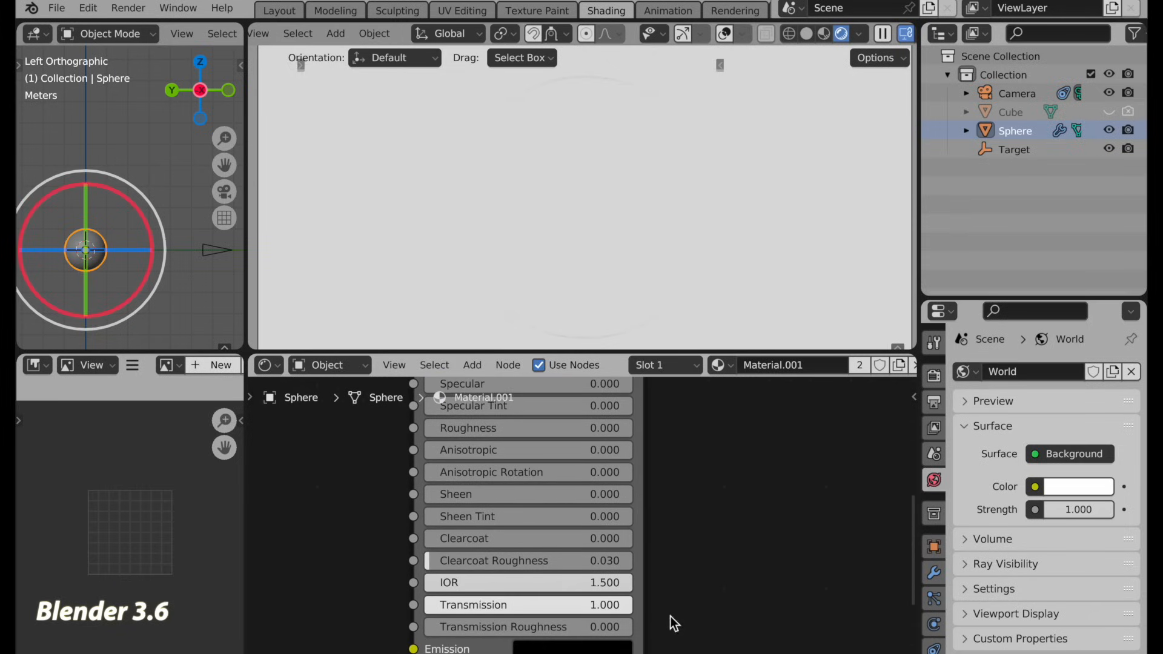
{"action": "mouse_move", "coordinate": [445, 633]}
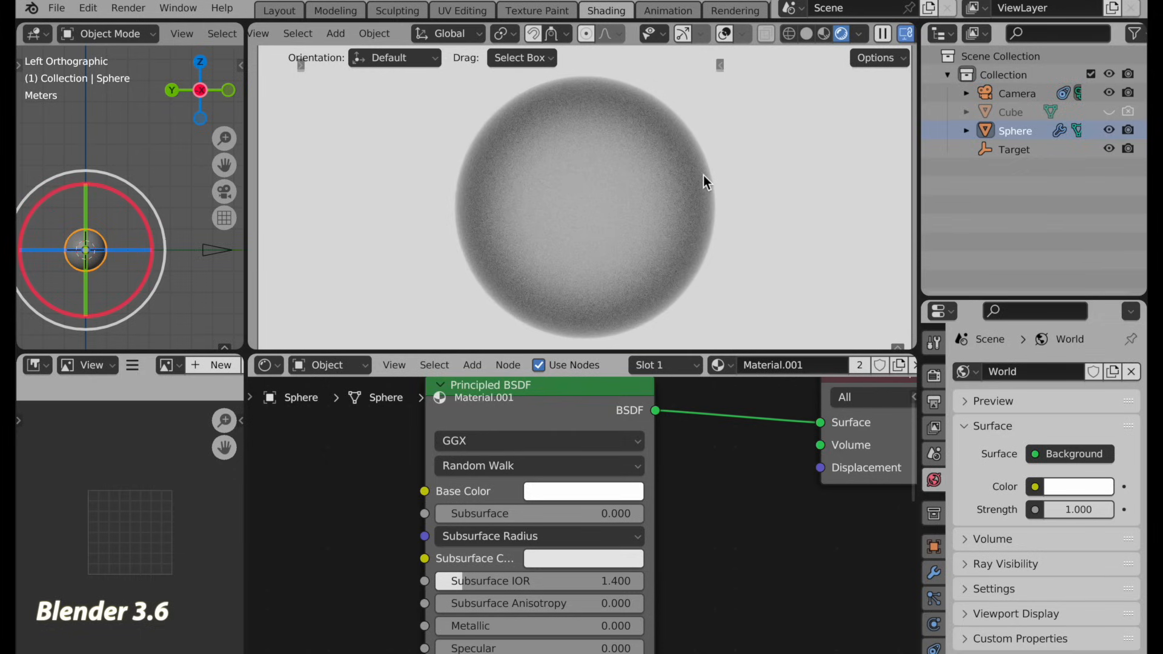
{"action": "left_click", "coordinate": [538, 440]}
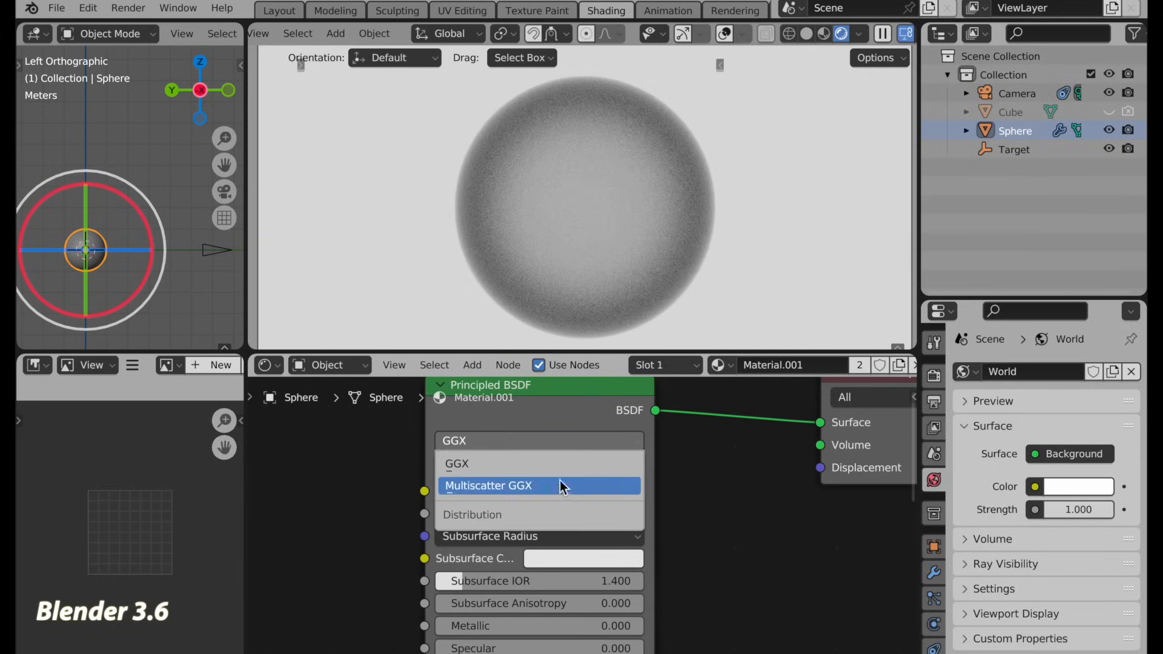
{"action": "left_click", "coordinate": [488, 485]}
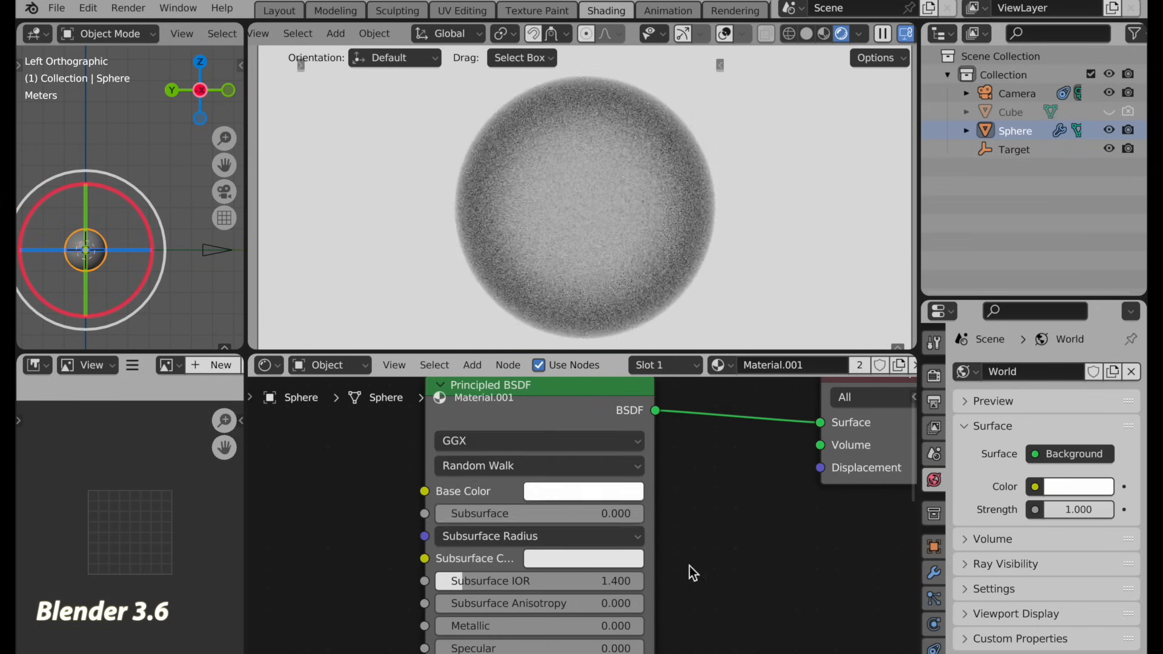
Change the glass material's distribution from GGX to Multiscatter GGX at Roughness 1.0
{"action": "scroll", "scroll_direction": "down", "scroll_amount": 3}
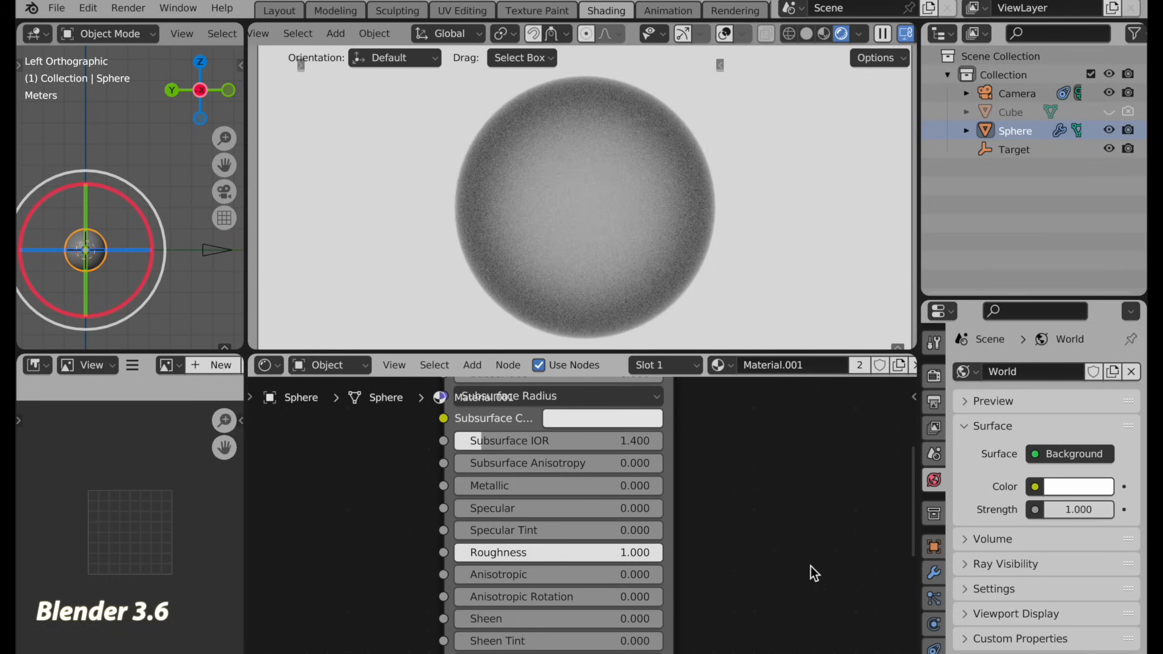
{"action": "mouse_move", "coordinate": [445, 559]}
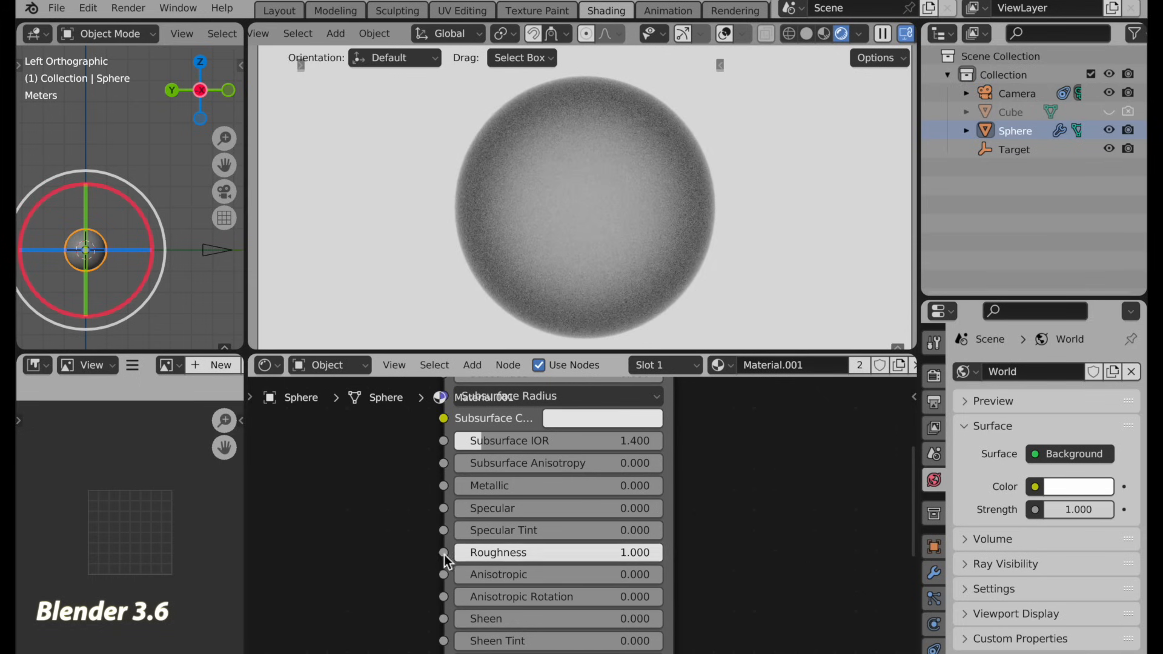
{"action": "mouse_move", "coordinate": [705, 563]}
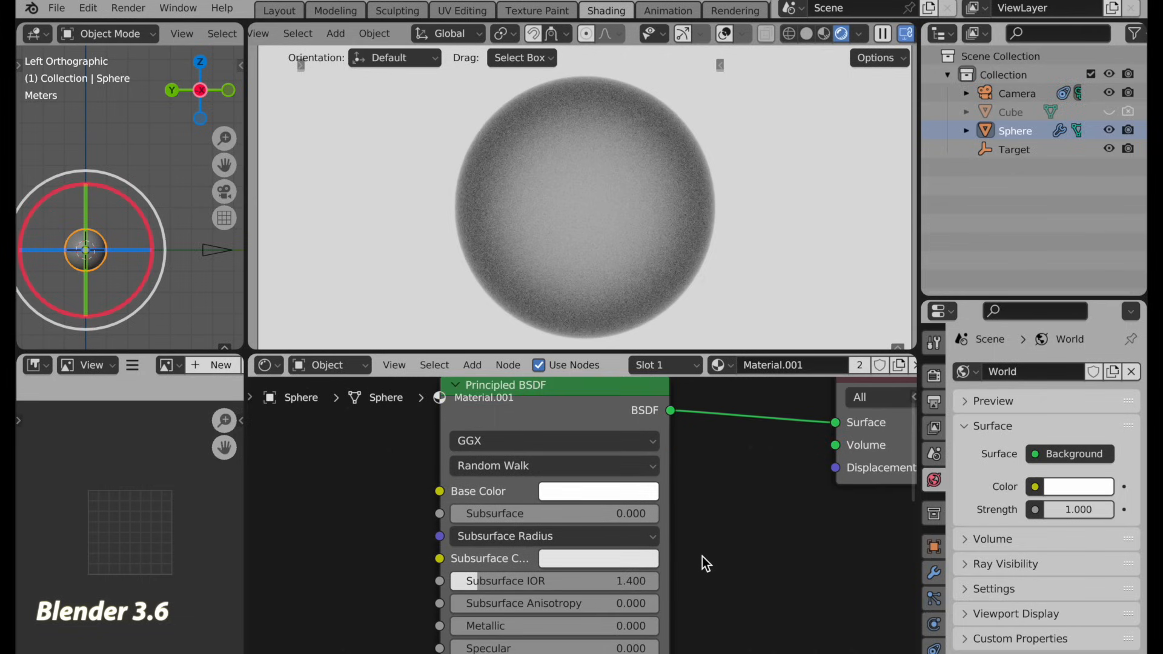
{"action": "left_click", "coordinate": [552, 441]}
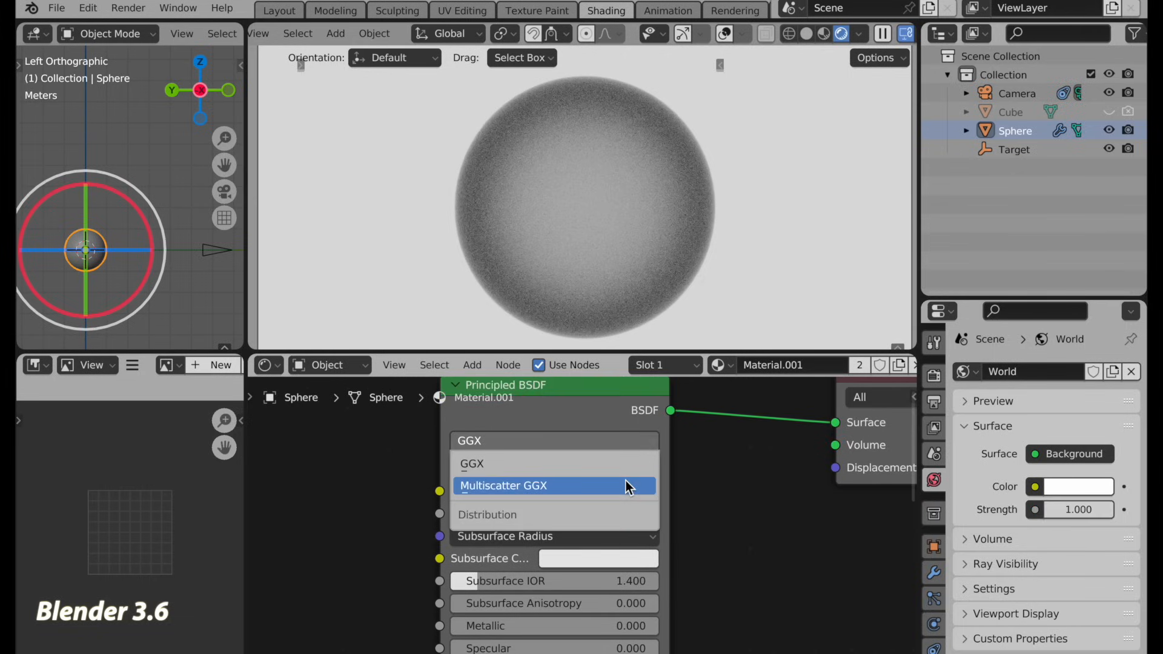
{"action": "left_click", "coordinate": [503, 485]}
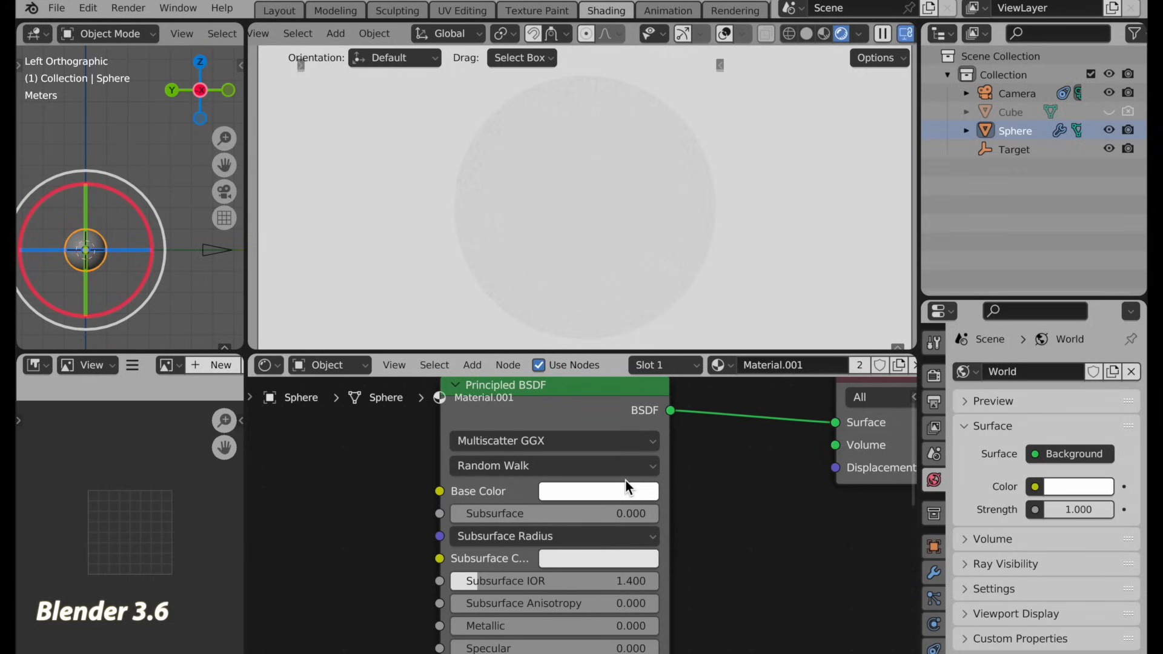
{"action": "mouse_move", "coordinate": [656, 487]}
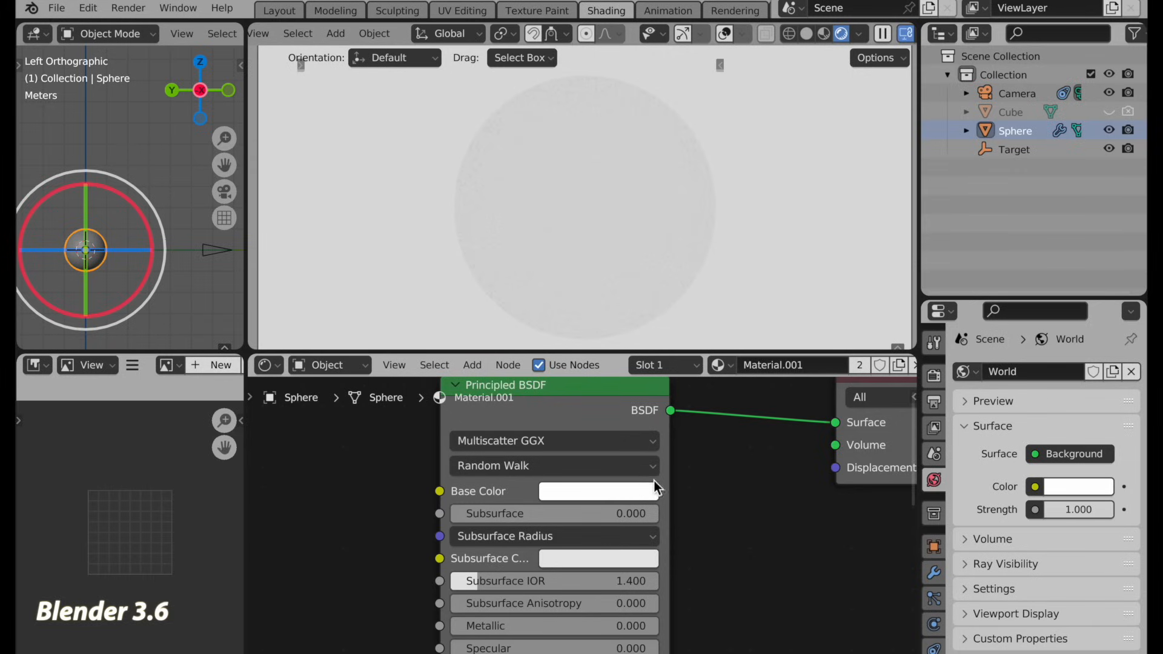
{"action": "mouse_move", "coordinate": [696, 489]}
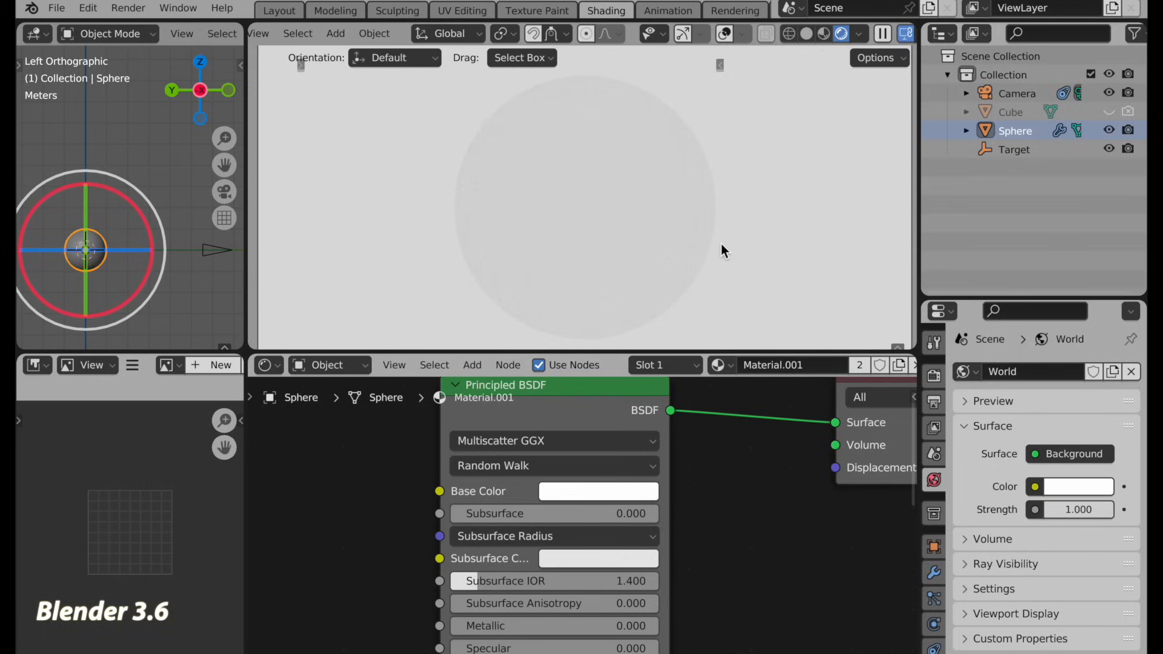
{"action": "mouse_move", "coordinate": [673, 447]}
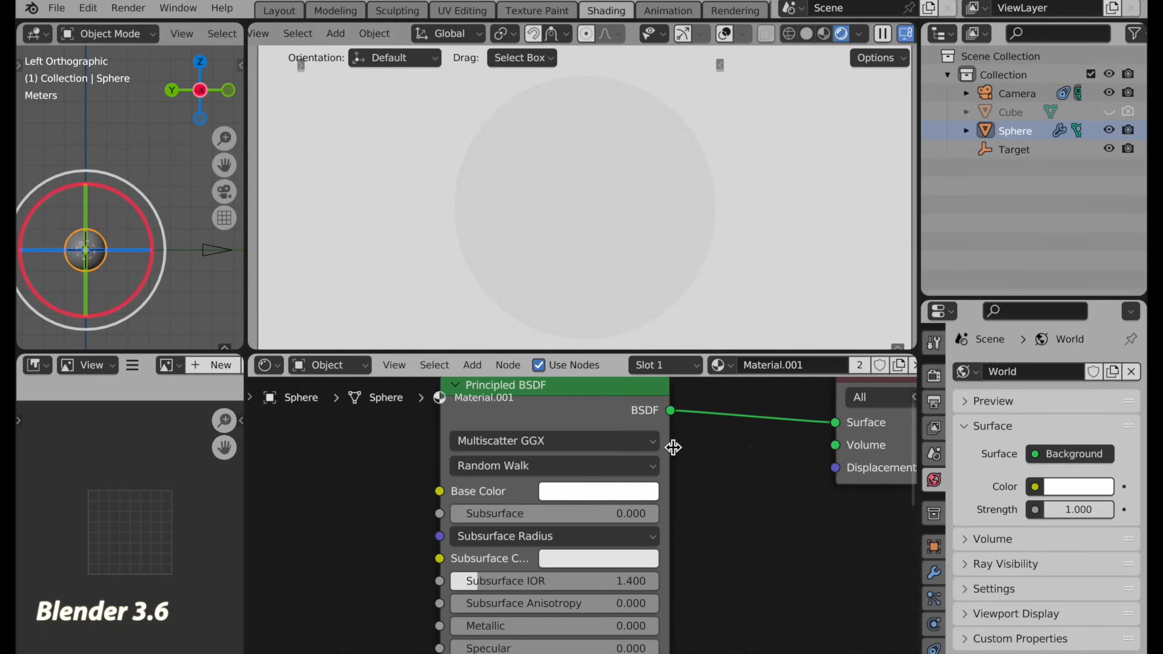
{"action": "mouse_move", "coordinate": [649, 449]}
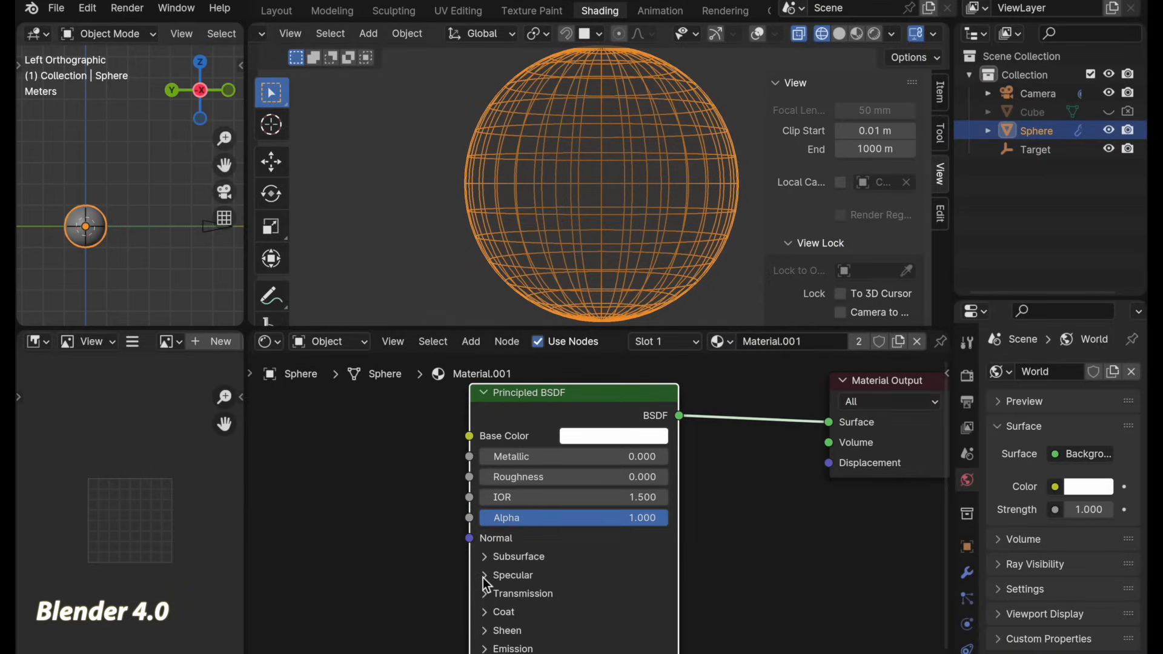
{"action": "left_click", "coordinate": [511, 574]}
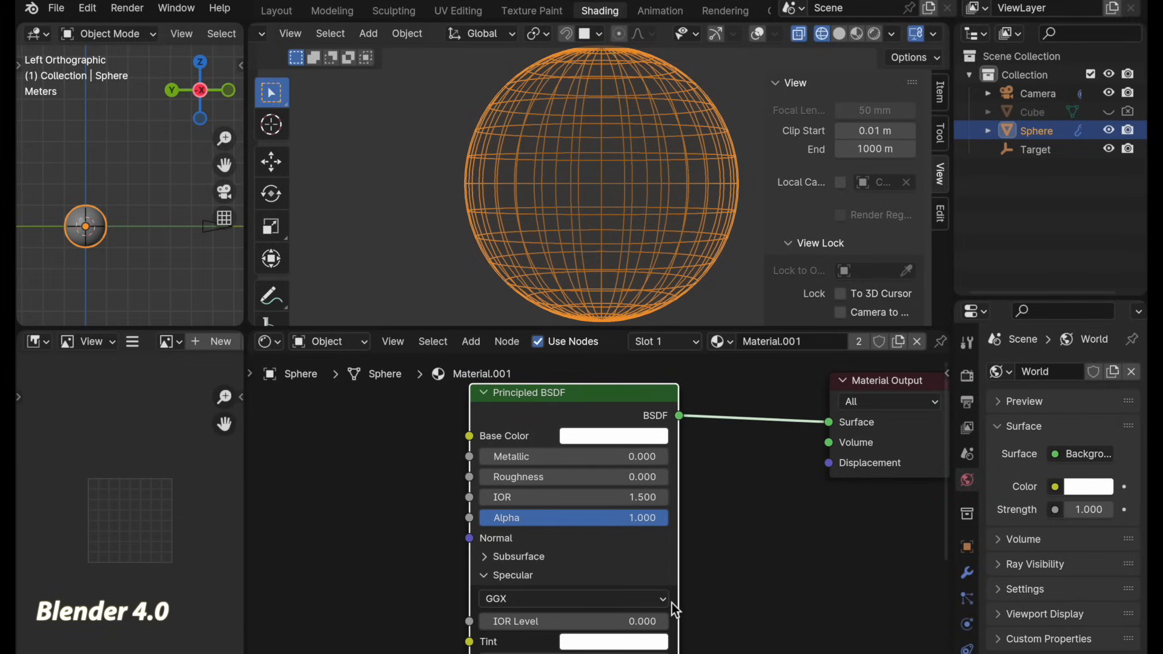
{"action": "mouse_move", "coordinate": [493, 604]}
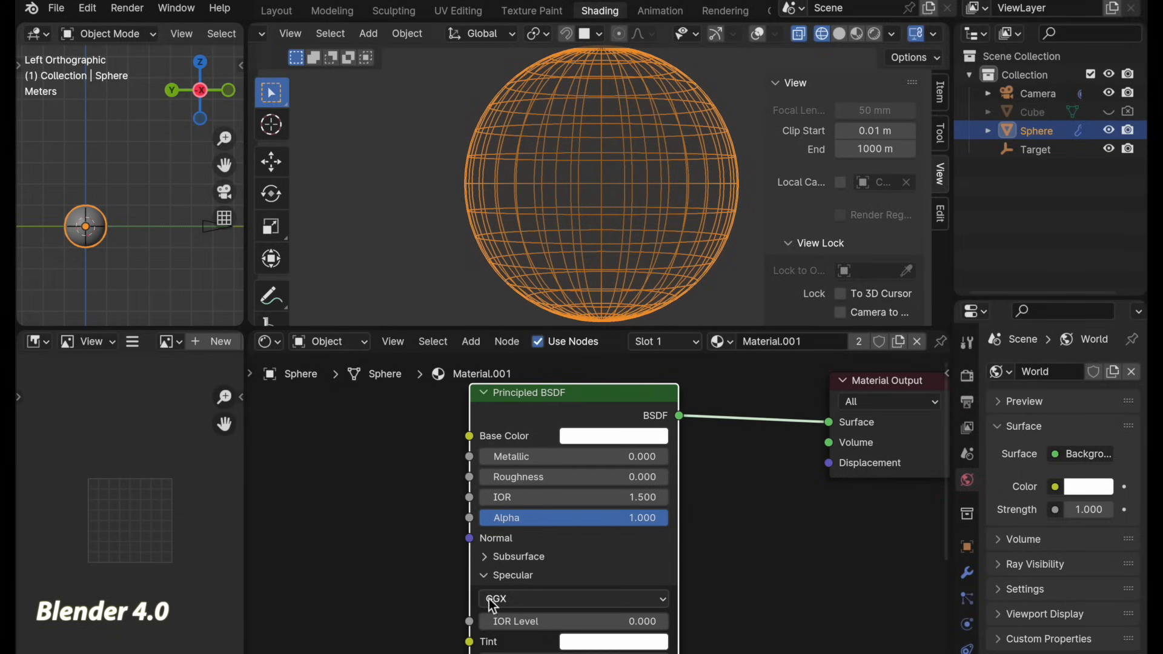
{"action": "mouse_move", "coordinate": [619, 598]}
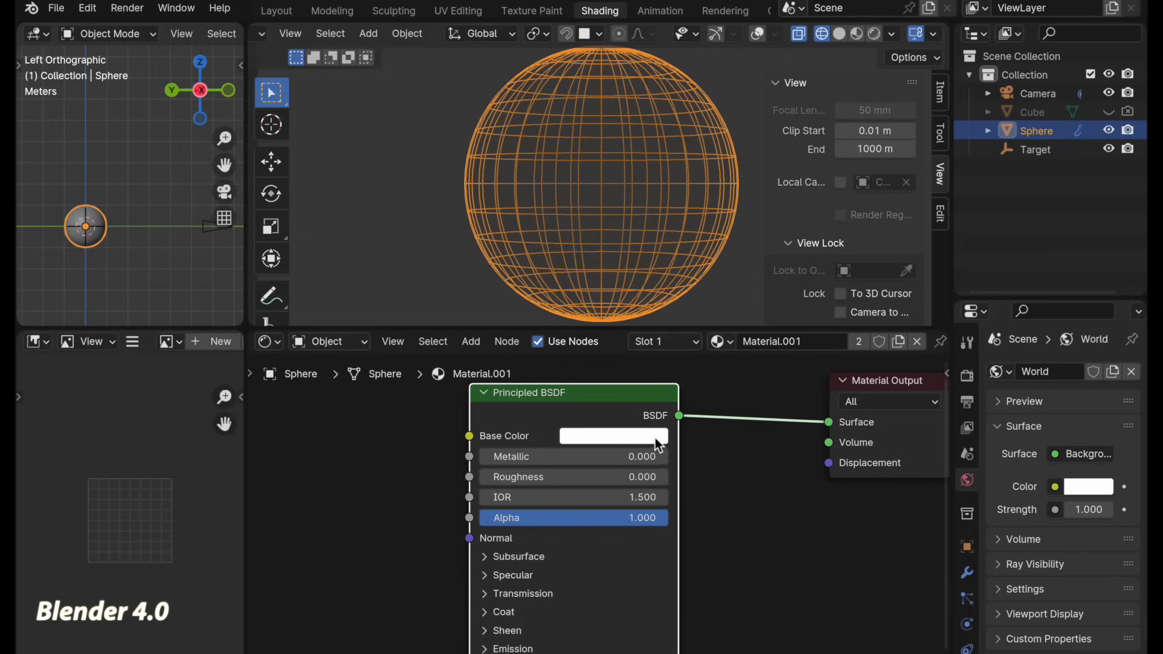
{"action": "mouse_move", "coordinate": [655, 443]}
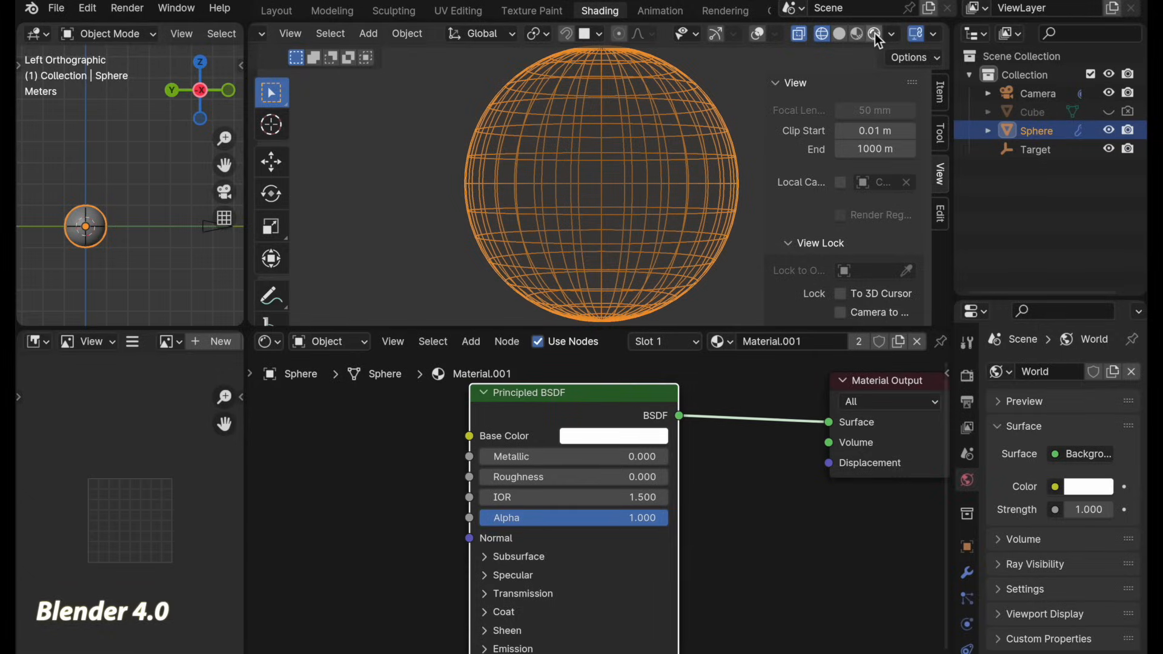
{"action": "mouse_move", "coordinate": [878, 34]}
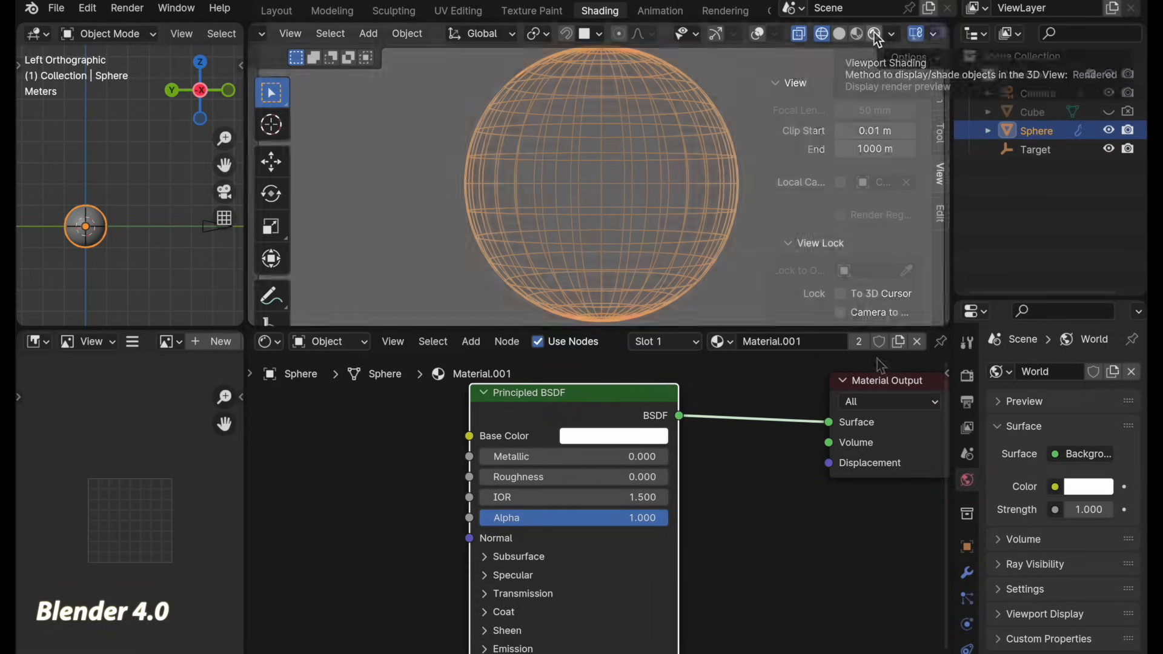
Enable Rendered shading and sweep Roughness to about 0.6, then back to 0
{"action": "left_click", "coordinate": [873, 34]}
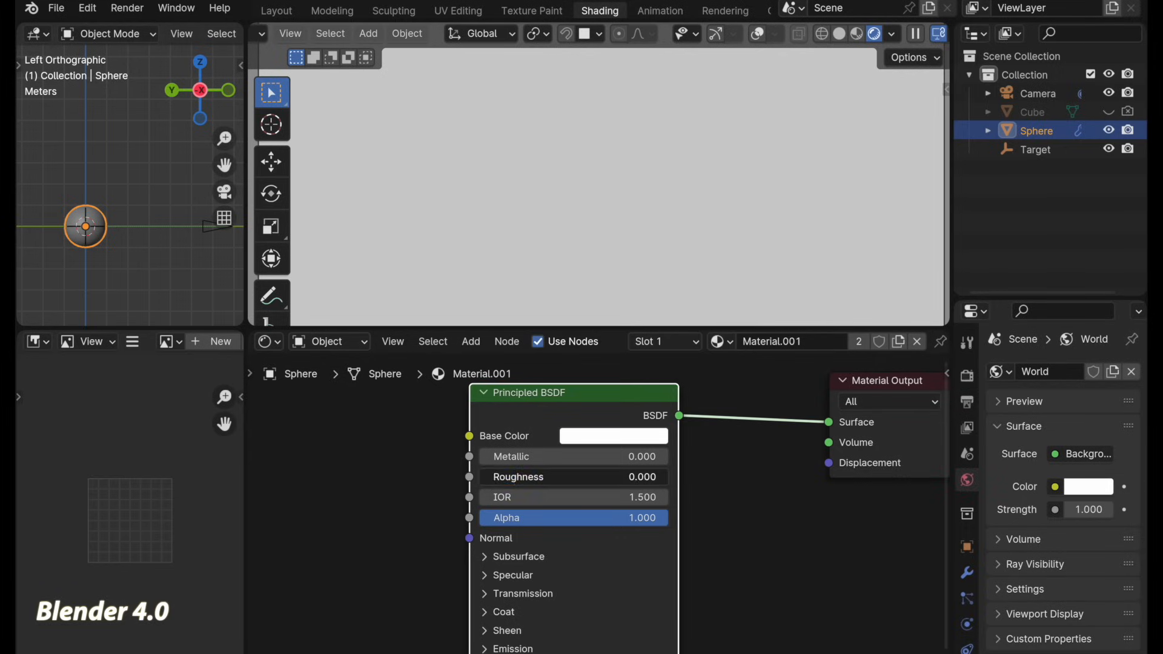
{"action": "left_click_drag", "start_coordinate": [486, 476], "coordinate": [598, 476]}
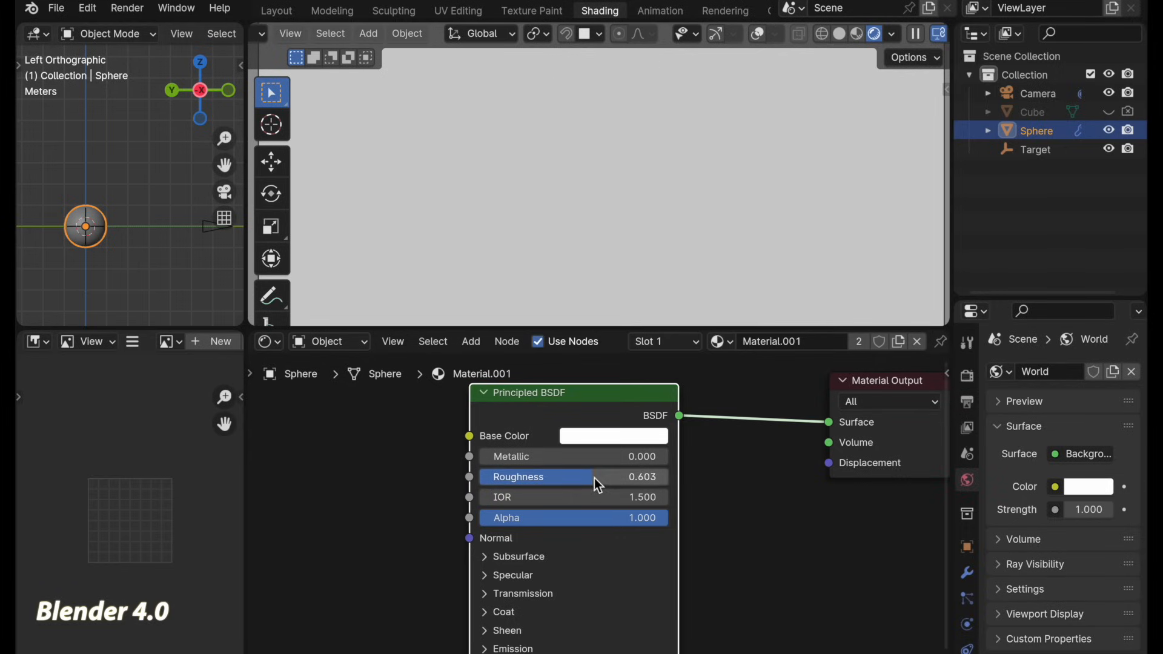
{"action": "left_click_drag", "start_coordinate": [597, 476], "coordinate": [643, 477]}
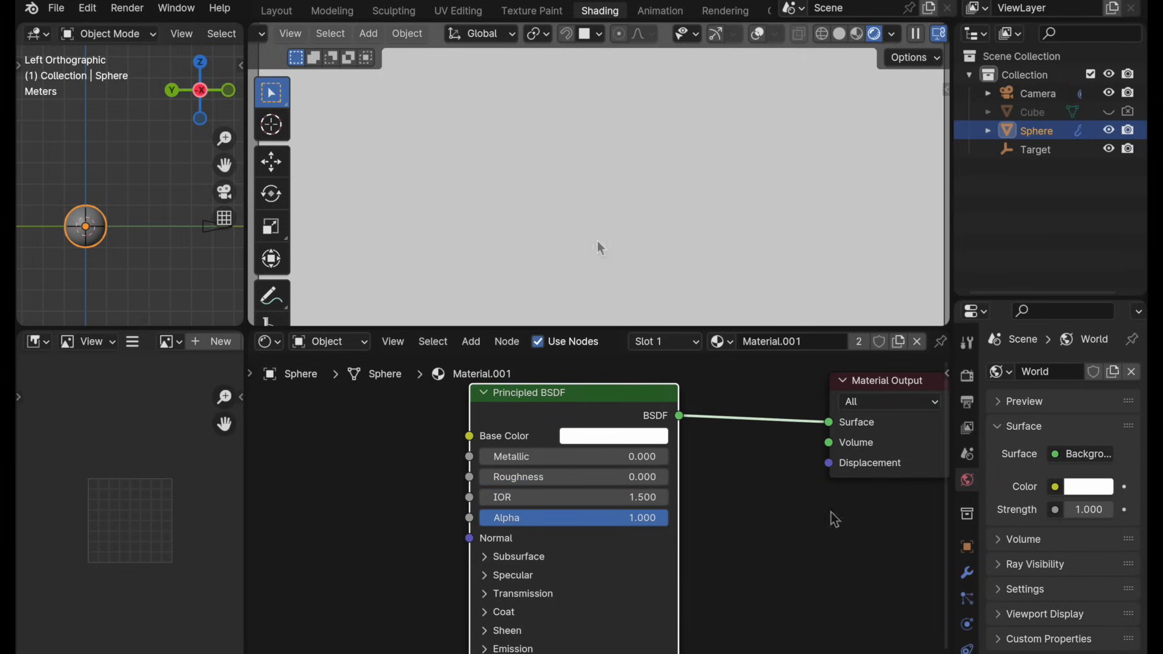
{"action": "mouse_move", "coordinate": [485, 580]}
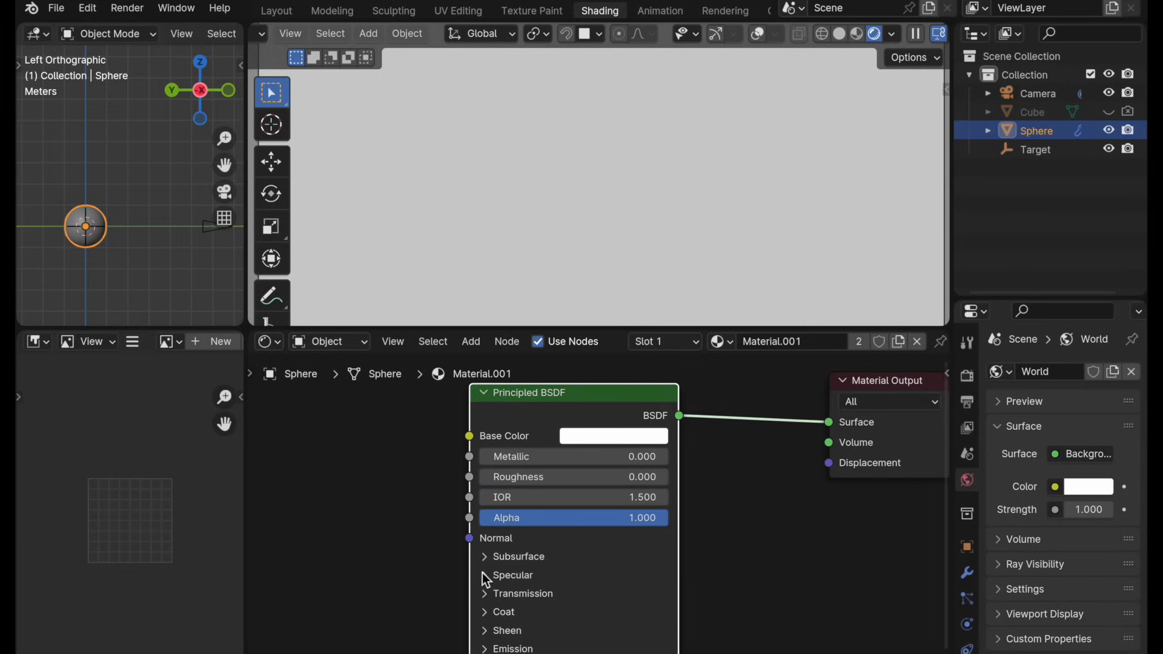
Expand the Specular panel and enter .5 as the IOR Level
{"action": "left_click", "coordinate": [512, 575]}
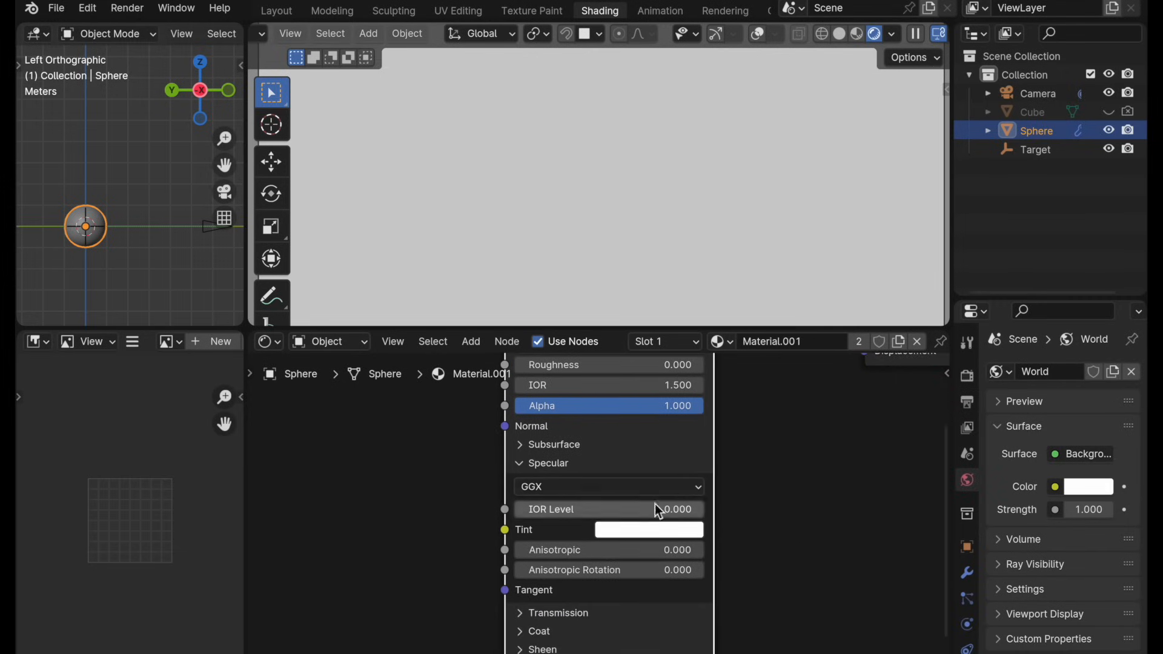
{"action": "mouse_move", "coordinate": [611, 511]}
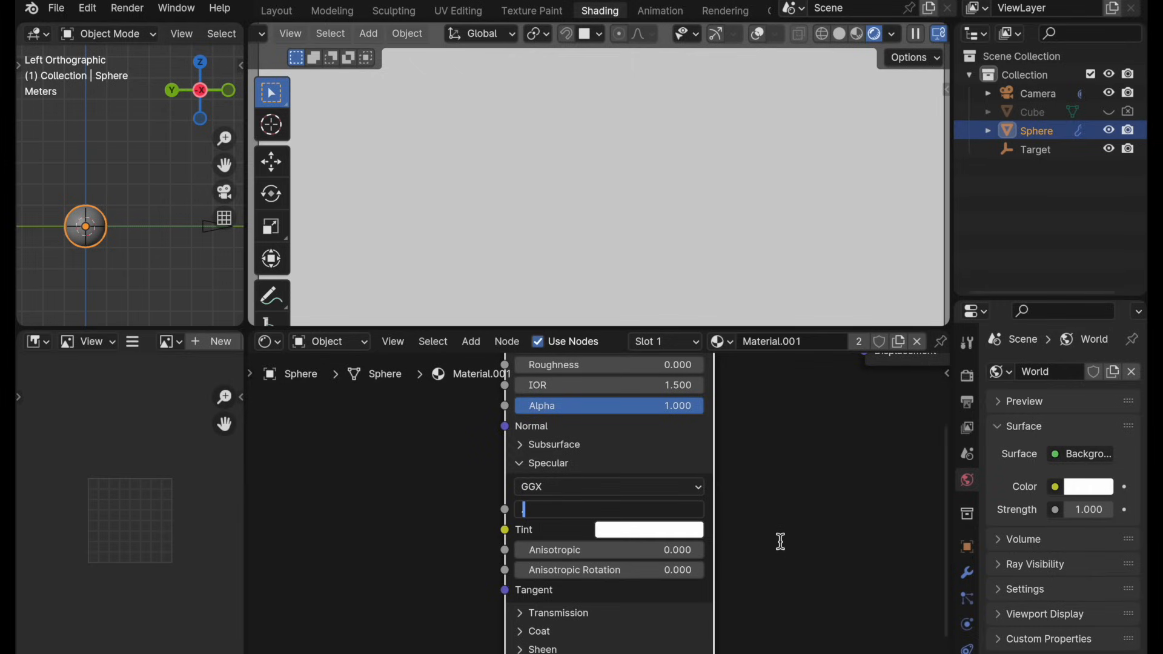
{"action": "type", "text": ".500"}
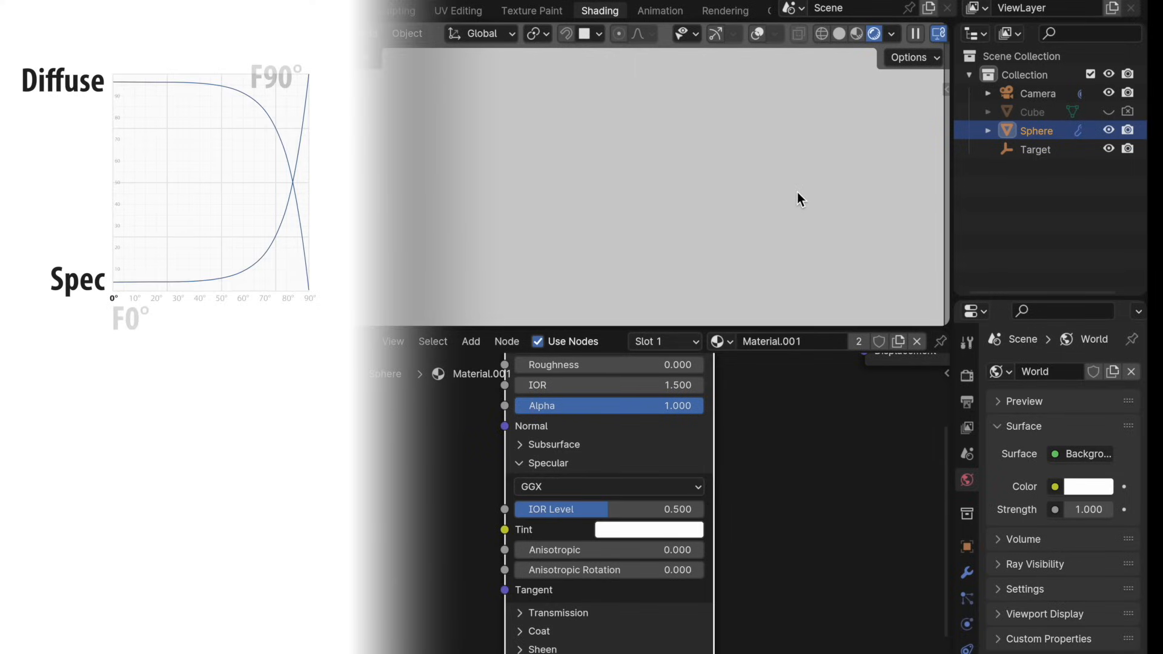
{"action": "mouse_move", "coordinate": [674, 178]}
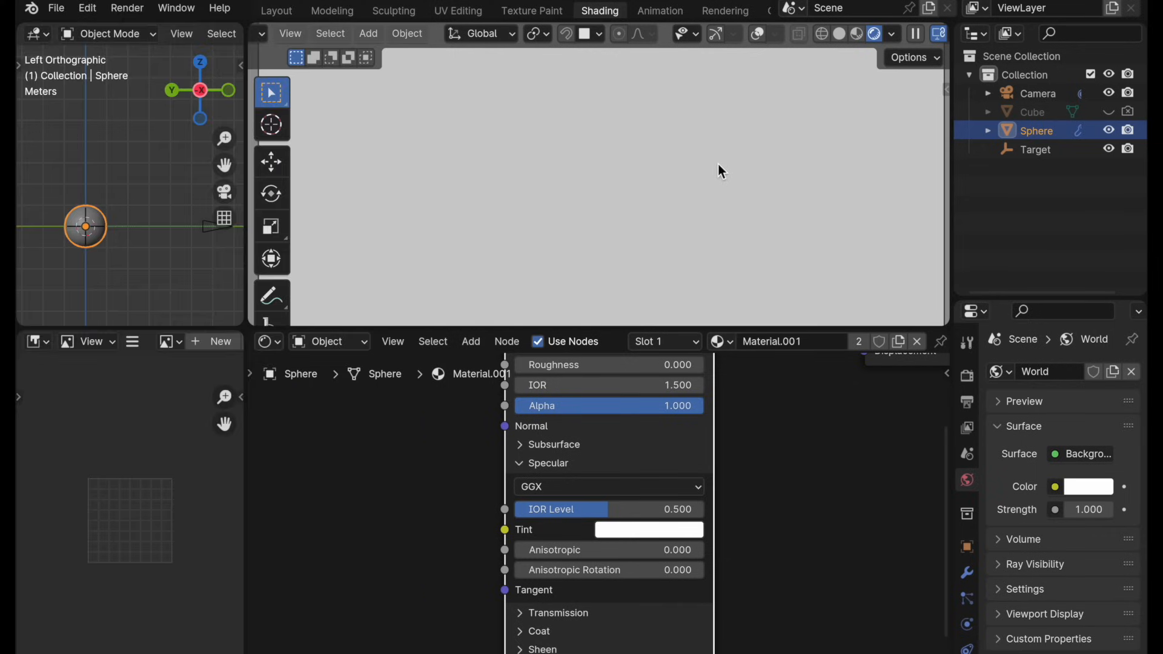
{"action": "mouse_move", "coordinate": [87, 235]}
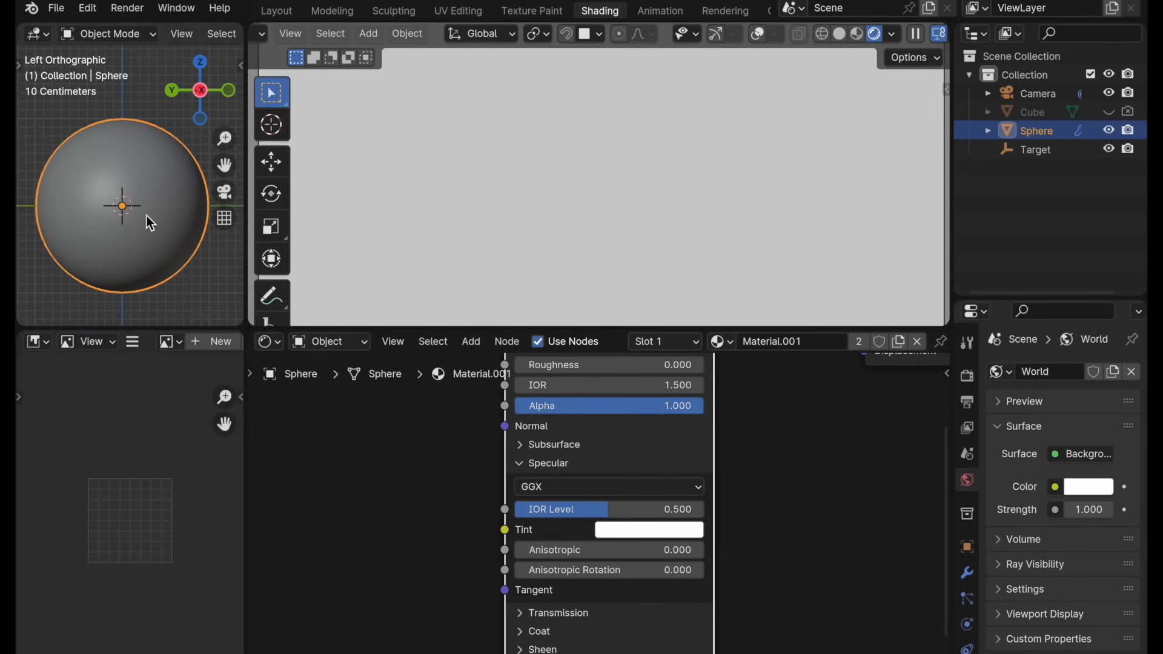
Expand the Coat layer and set its Weight to 1
{"action": "scroll", "scroll_direction": "down", "scroll_amount": 3}
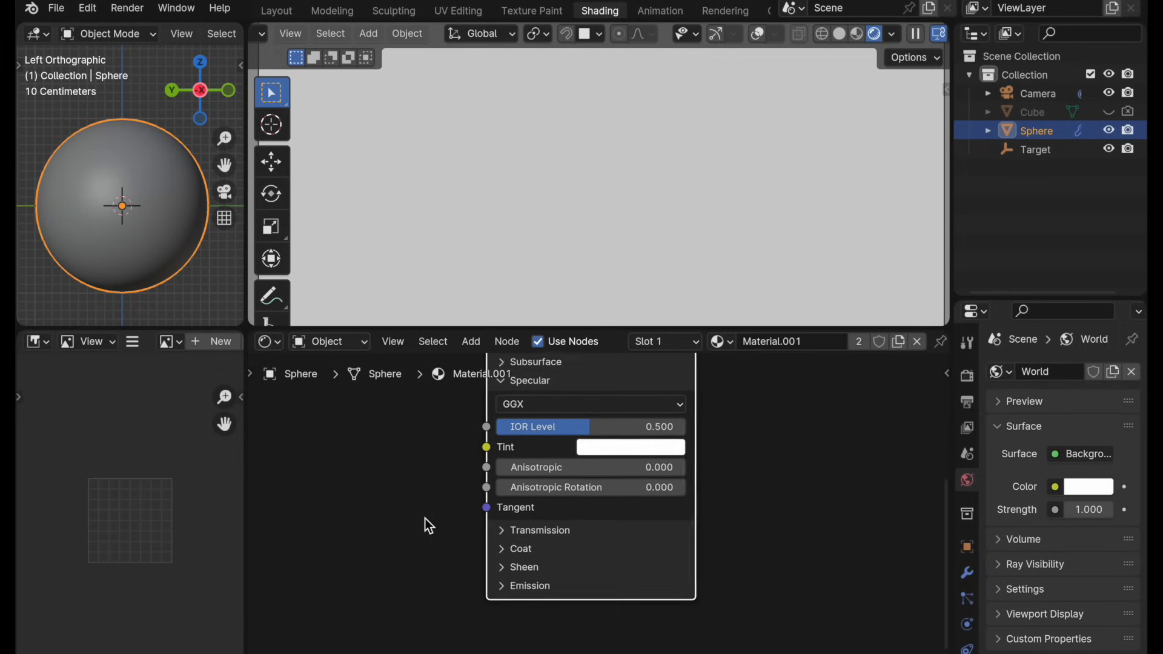
{"action": "left_click", "coordinate": [503, 529]}
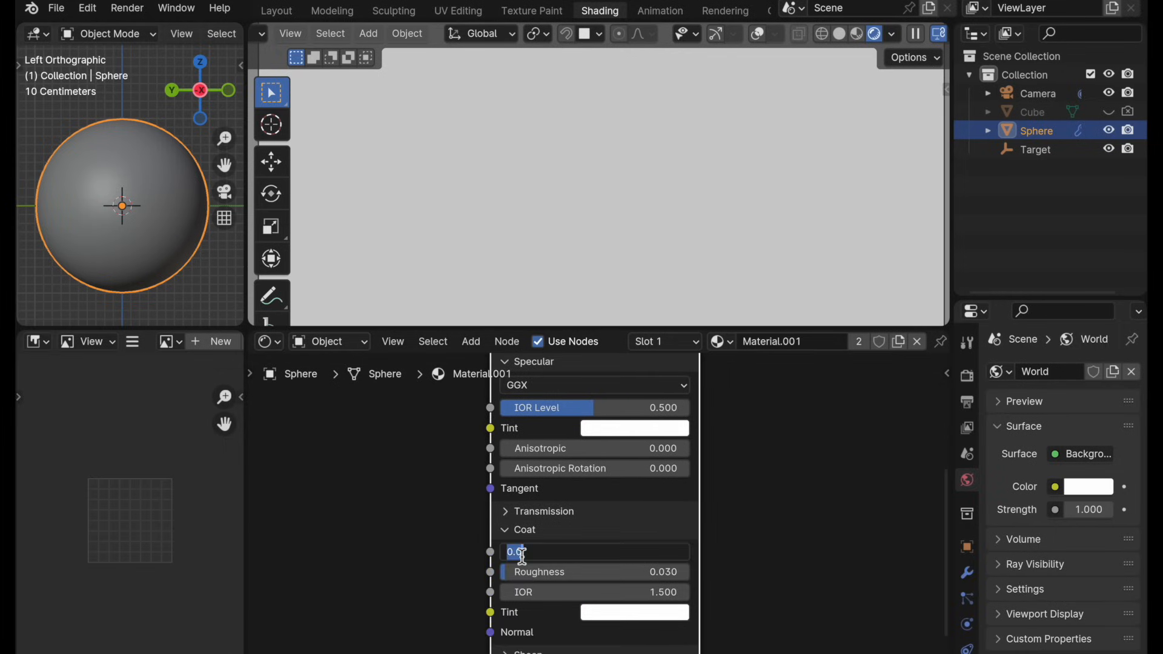
{"action": "type", "text": "1"}
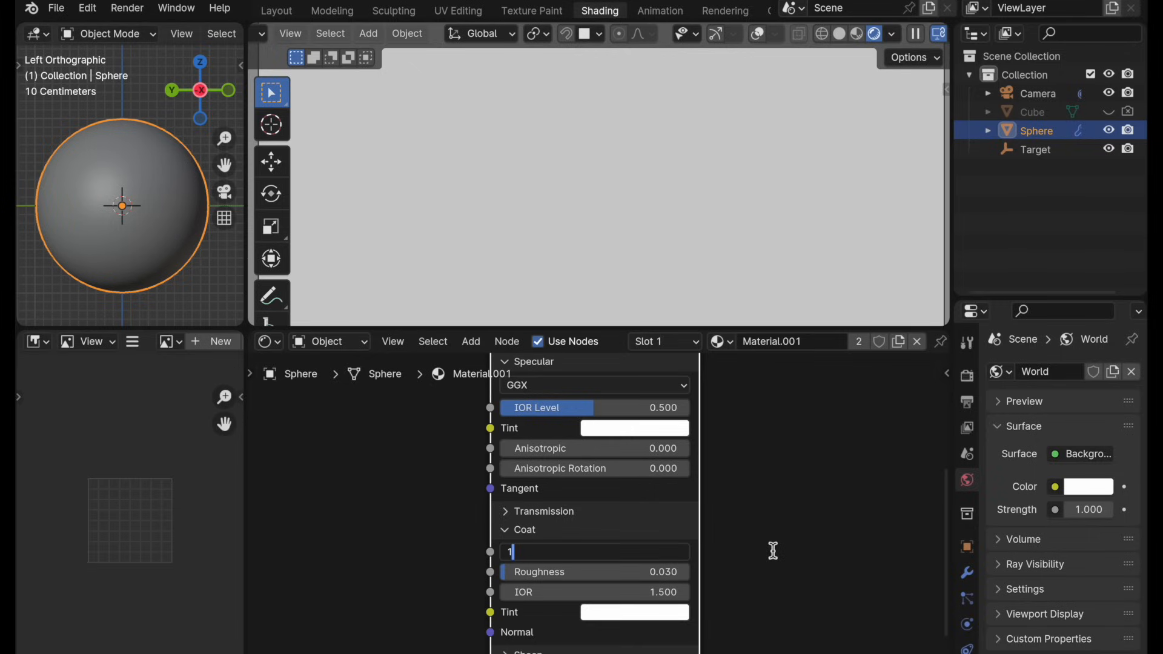
{"action": "key", "text": "Return"}
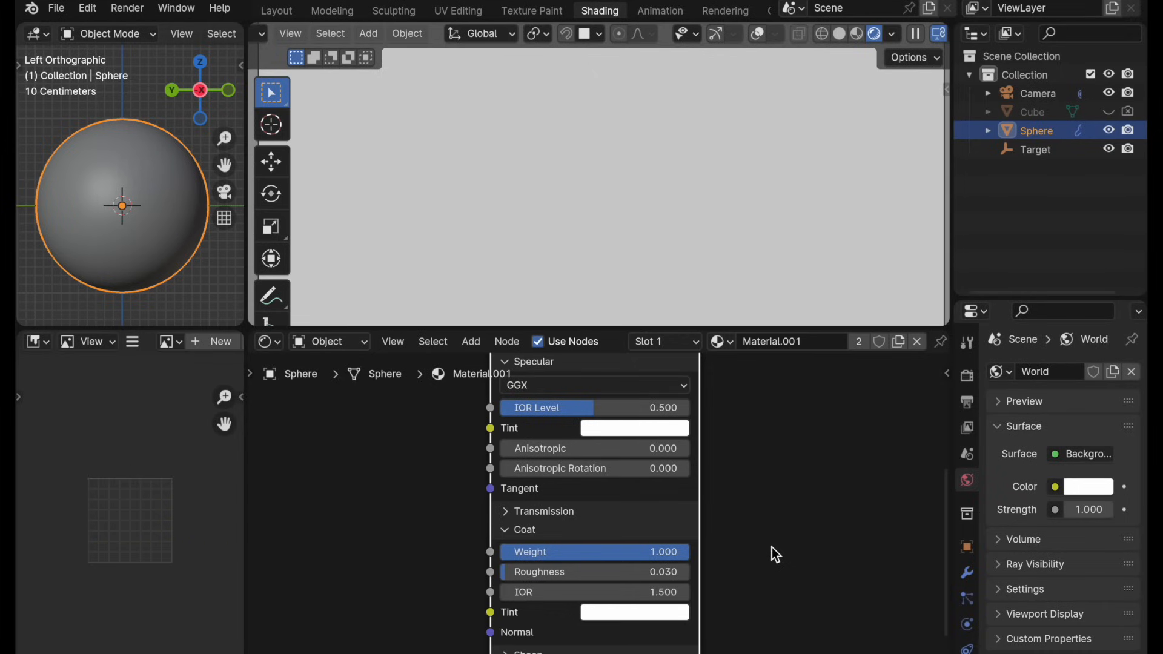
Expand the Sheen layer to set its Weight to 1
{"action": "scroll", "scroll_direction": "down", "scroll_amount": 3}
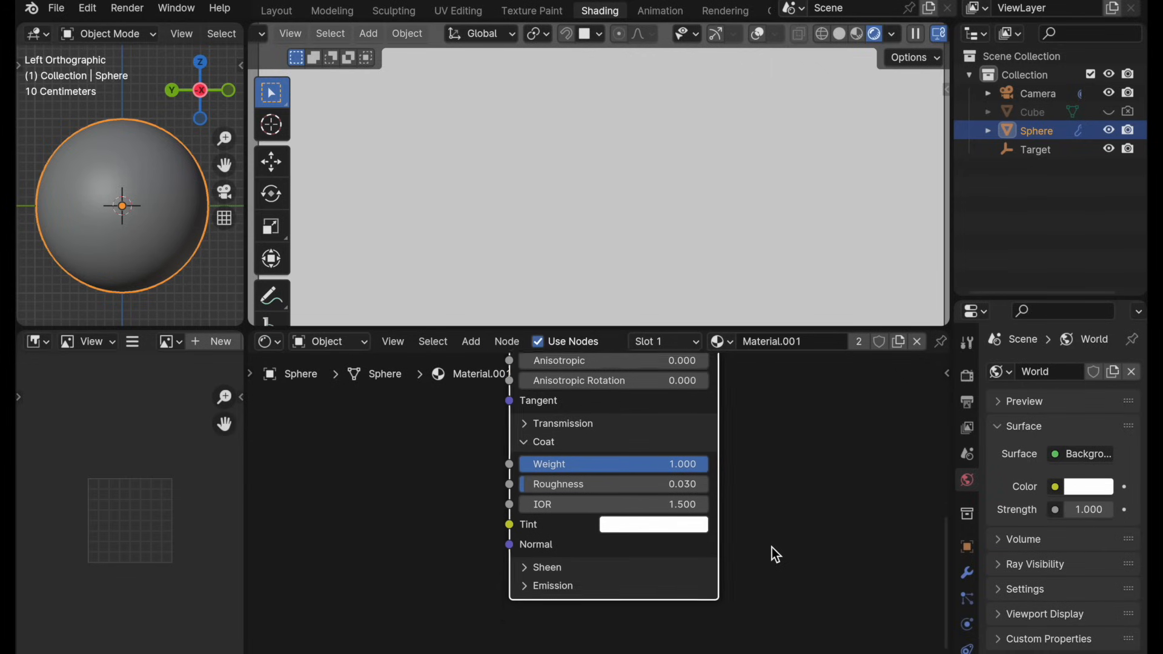
{"action": "left_click", "coordinate": [545, 567]}
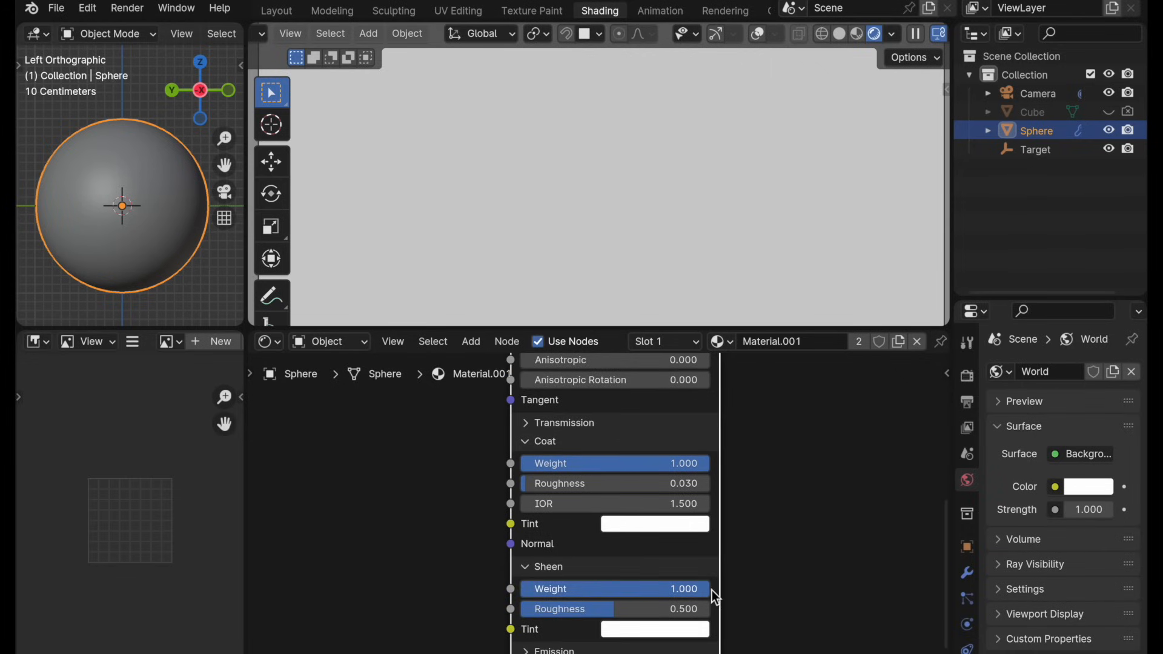
{"action": "mouse_move", "coordinate": [814, 528]}
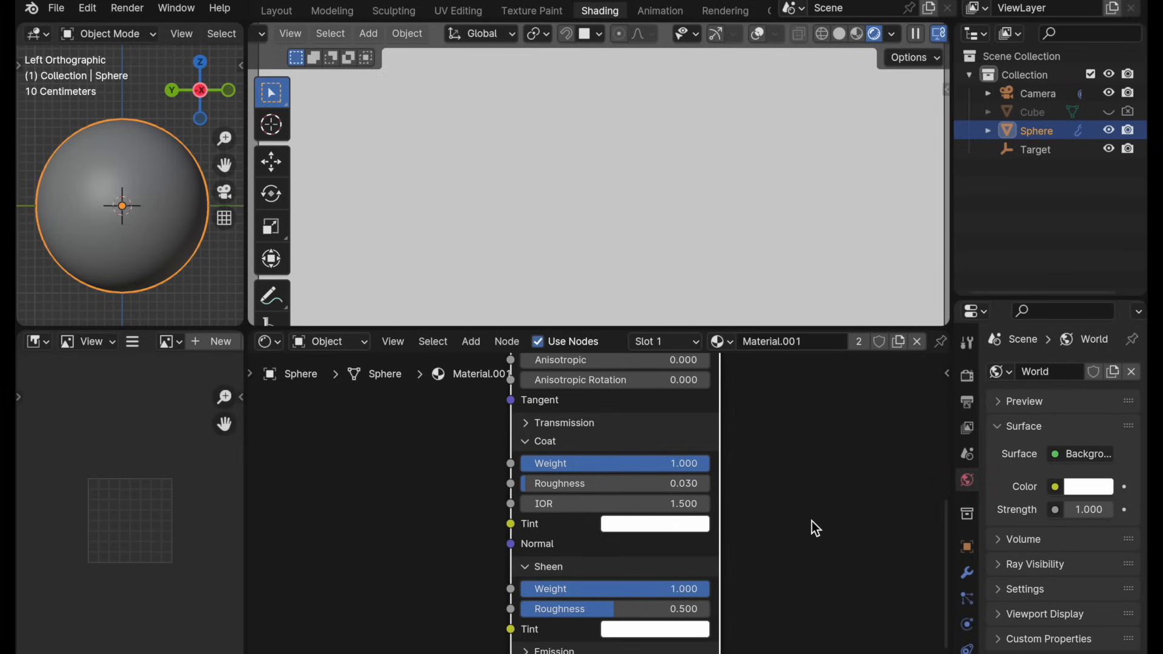
{"action": "mouse_move", "coordinate": [836, 490]}
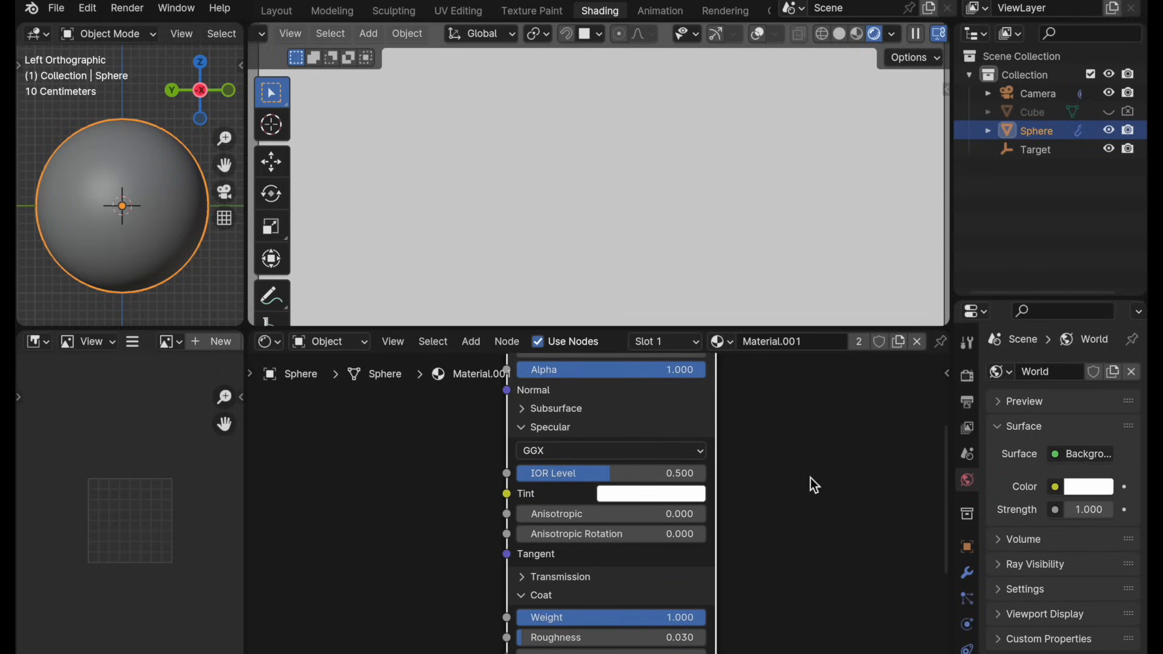
{"action": "scroll", "scroll_direction": "down", "scroll_amount": 3}
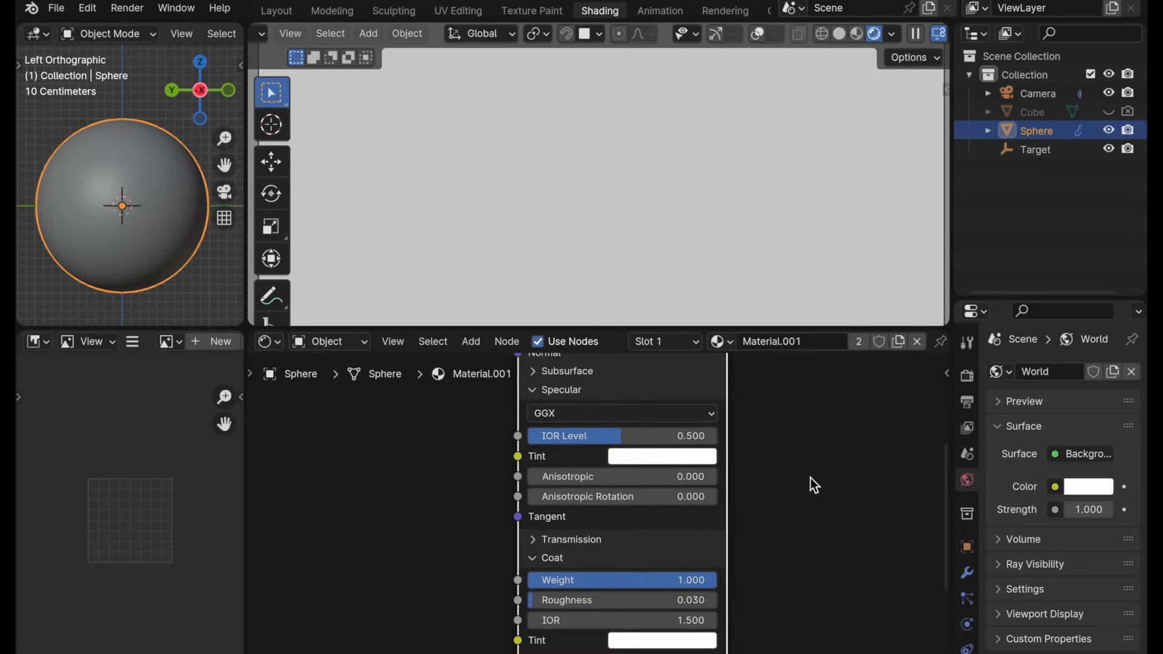
{"action": "scroll", "scroll_direction": "down", "scroll_amount": 3}
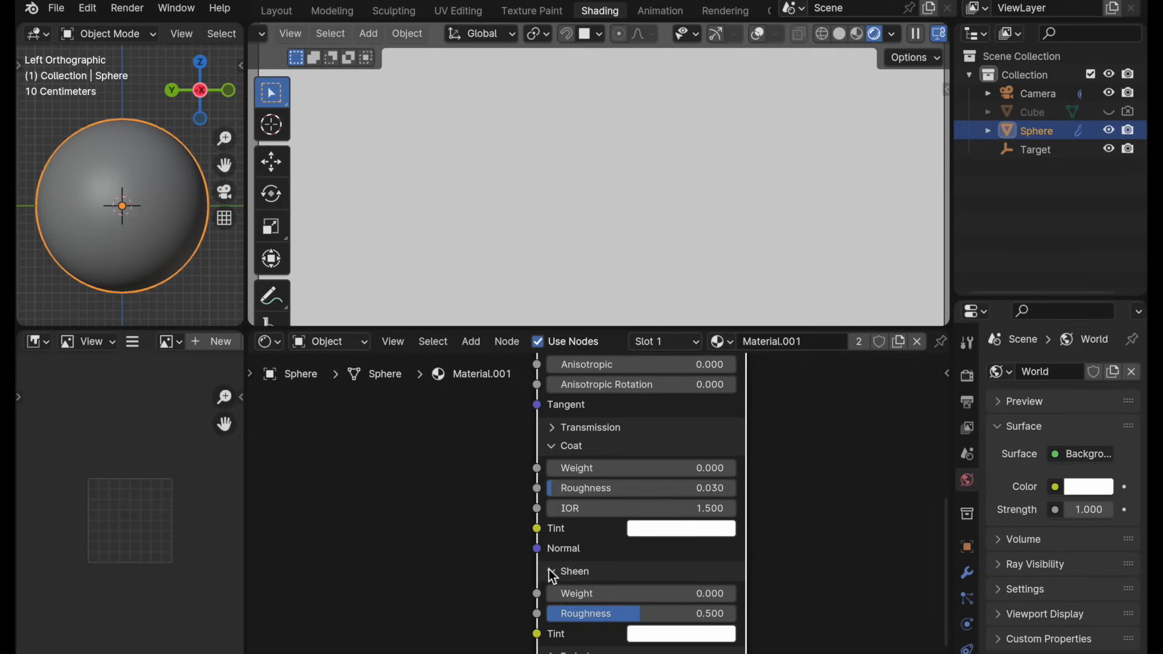
Collapse Sheen, drop IOR Level to 0, and switch Specular distribution to Multiscatter GGX
{"action": "left_click", "coordinate": [552, 571]}
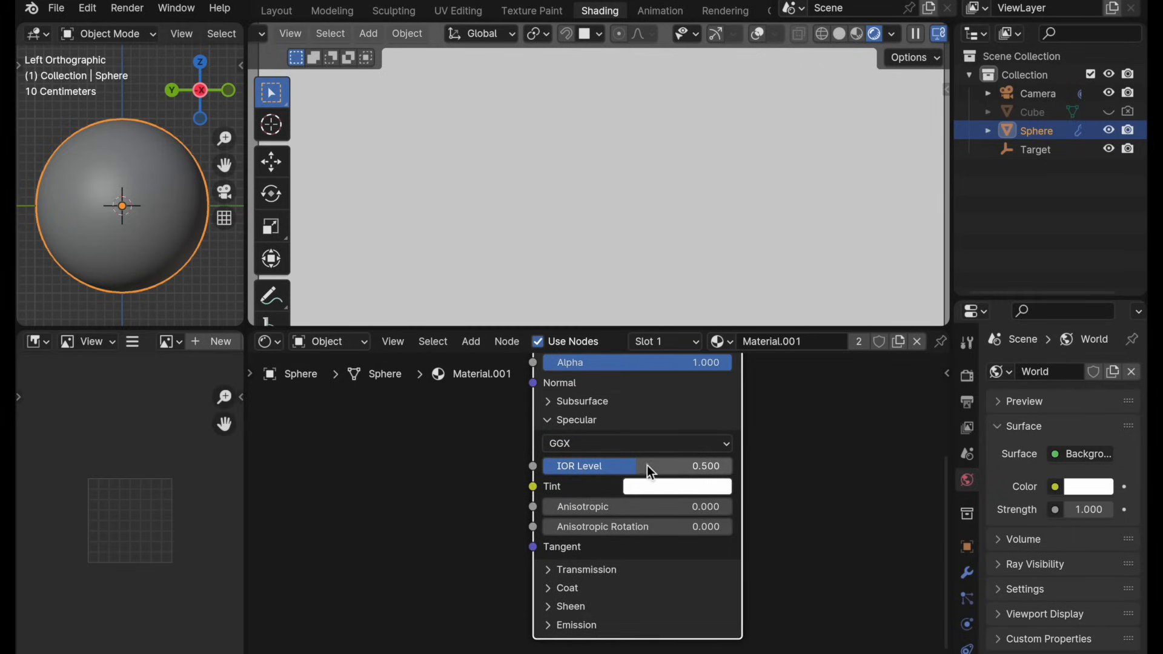
{"action": "left_click_drag", "start_coordinate": [645, 466], "coordinate": [541, 466]}
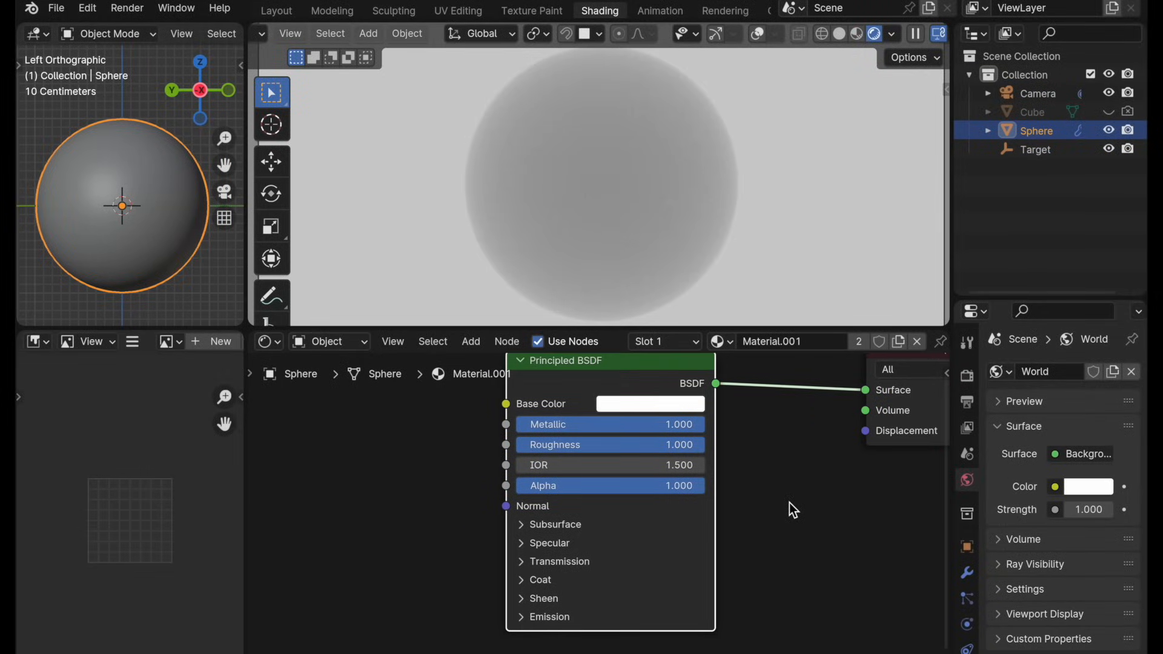
{"action": "left_click", "coordinate": [548, 542]}
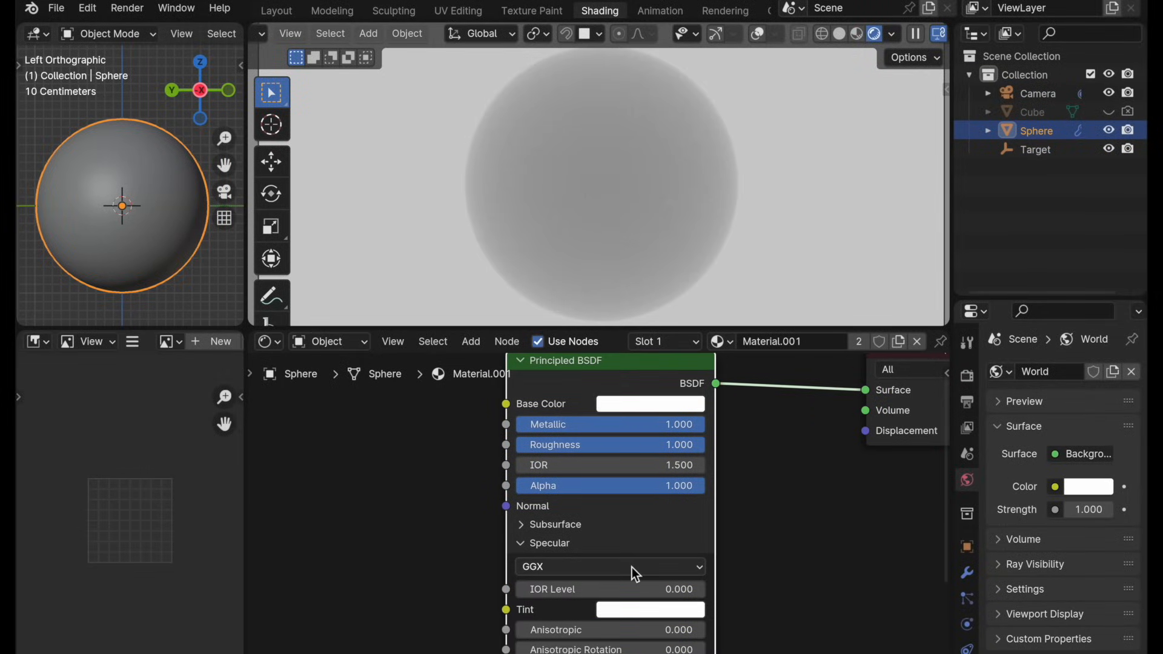
{"action": "left_click", "coordinate": [608, 566]}
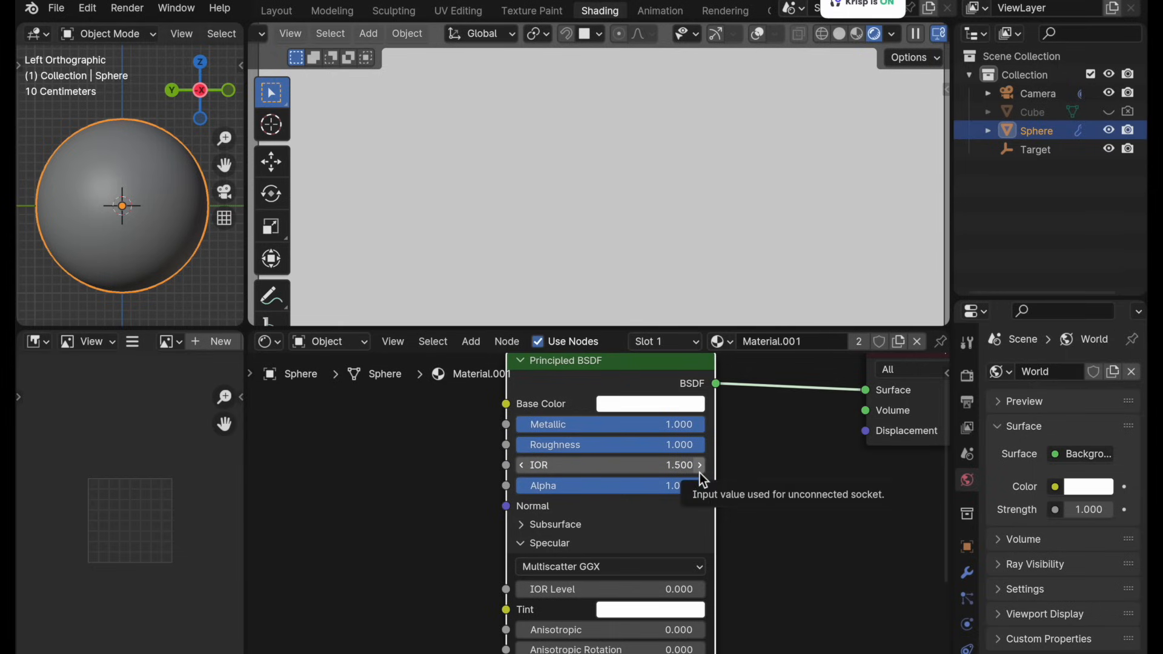
{"action": "mouse_move", "coordinate": [607, 566]}
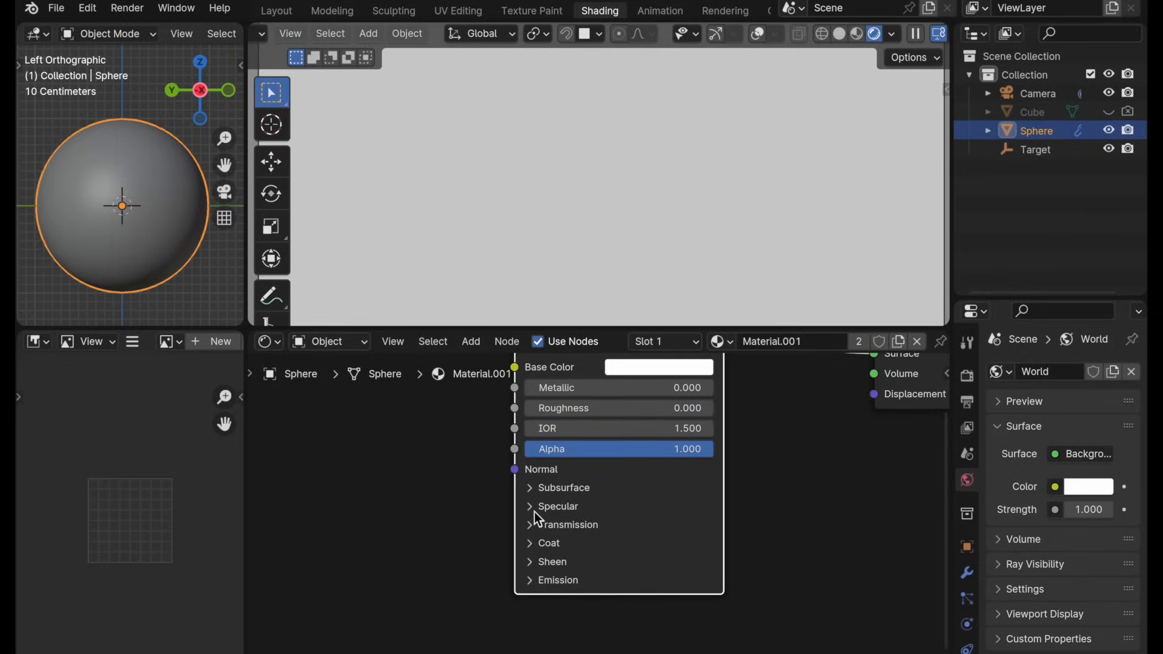
Expand the Transmission layer to set its Weight to 1
{"action": "left_click", "coordinate": [562, 506]}
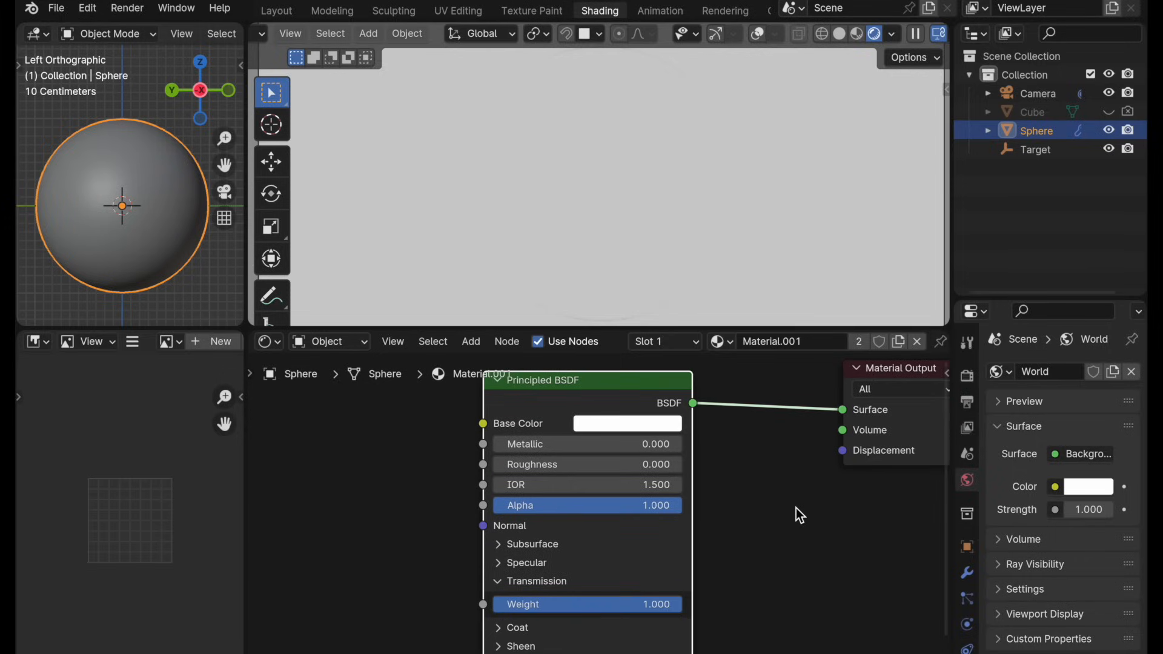
{"action": "mouse_move", "coordinate": [501, 588]}
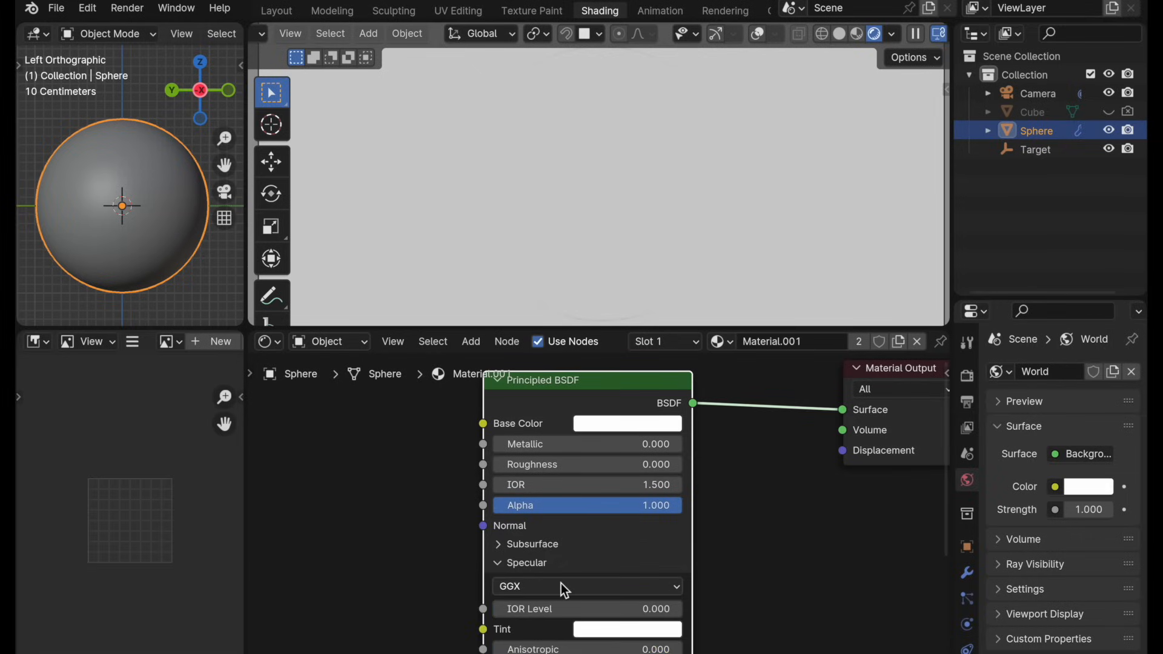
{"action": "mouse_move", "coordinate": [563, 587]}
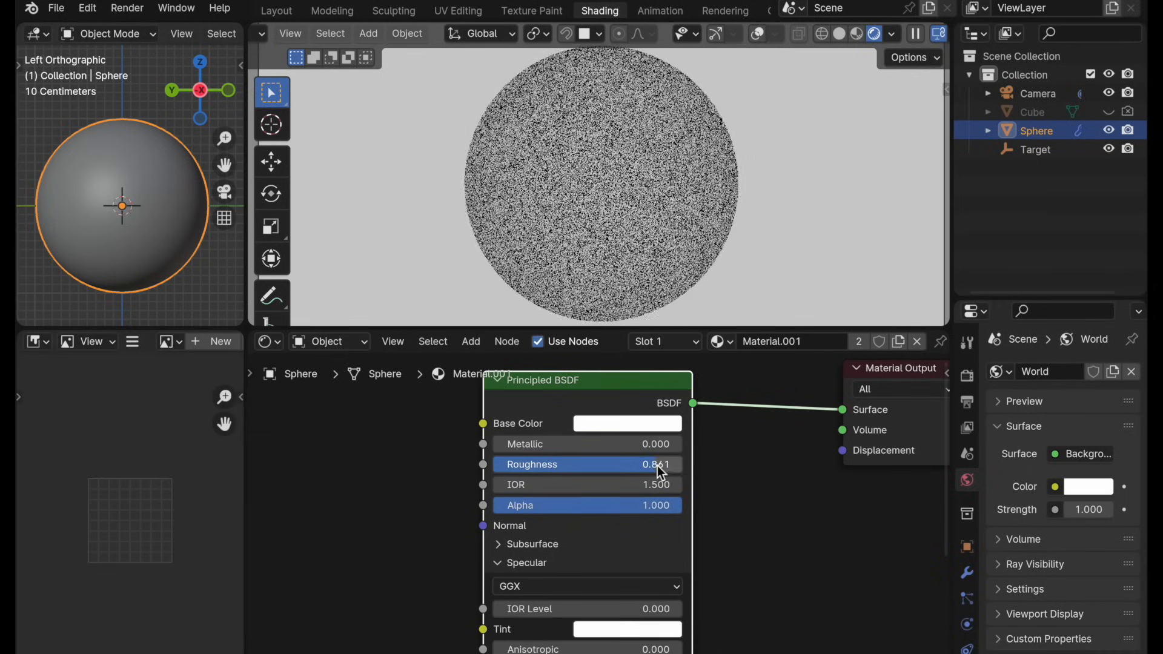
Raise the glass Roughness to nearly 1.0 and choose Multiscatter GGX
{"action": "left_click_drag", "start_coordinate": [631, 465], "coordinate": [671, 464]}
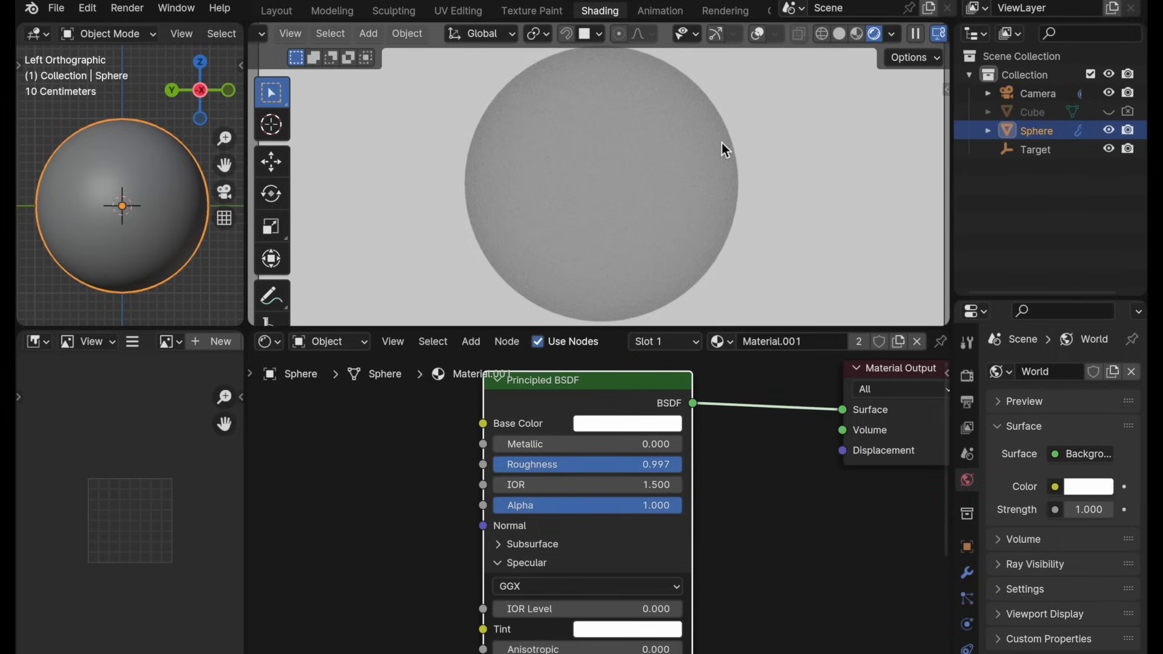
{"action": "mouse_move", "coordinate": [579, 587]}
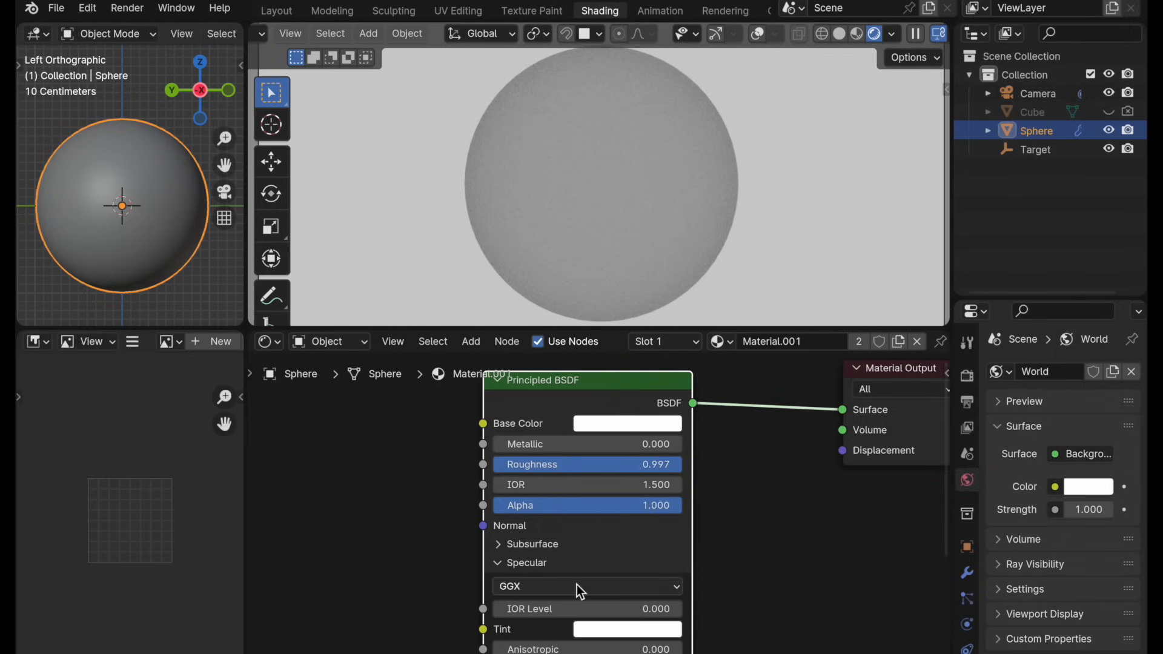
{"action": "mouse_move", "coordinate": [740, 578]}
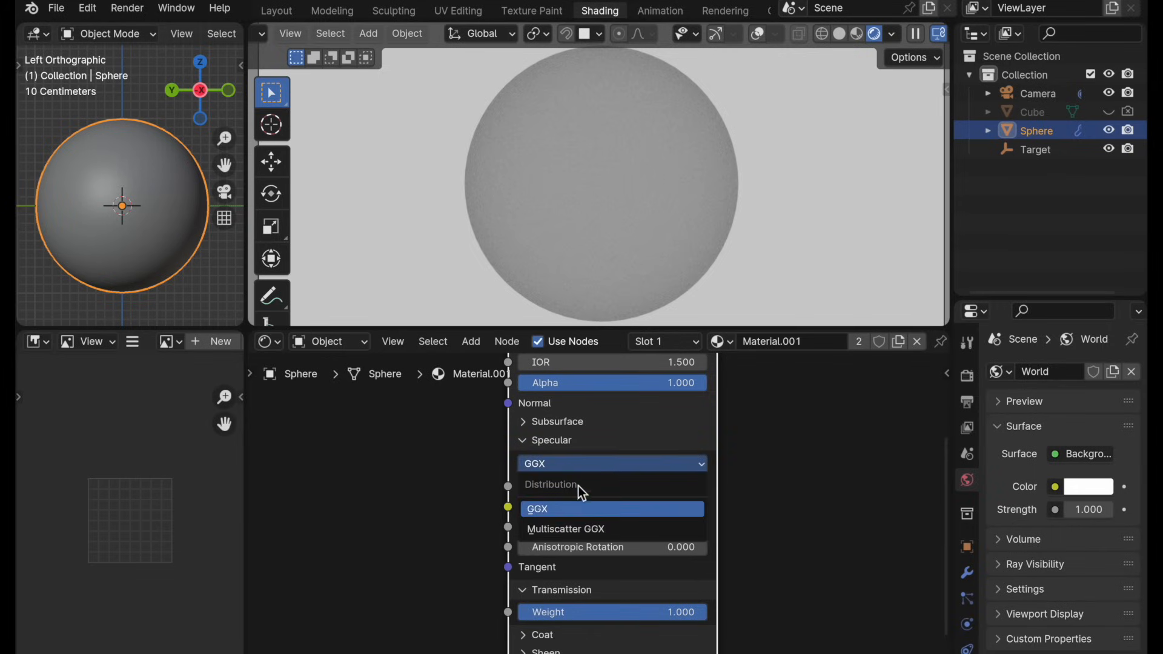
{"action": "mouse_move", "coordinate": [565, 529]}
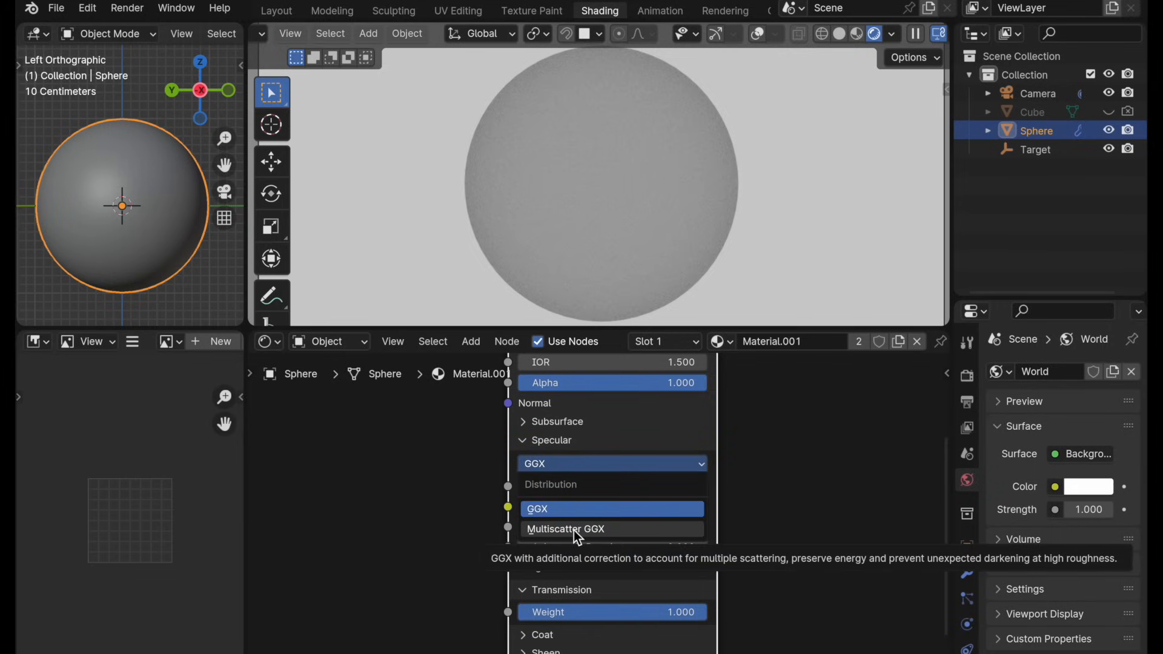
{"action": "left_click", "coordinate": [566, 529]}
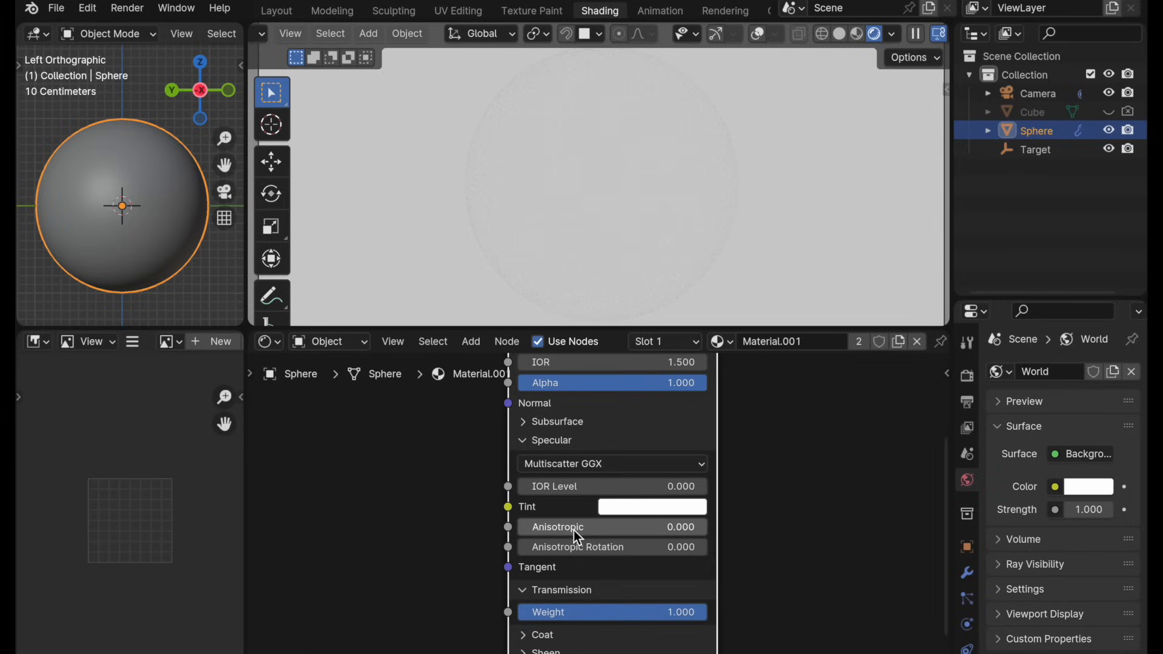
{"action": "mouse_move", "coordinate": [571, 463]}
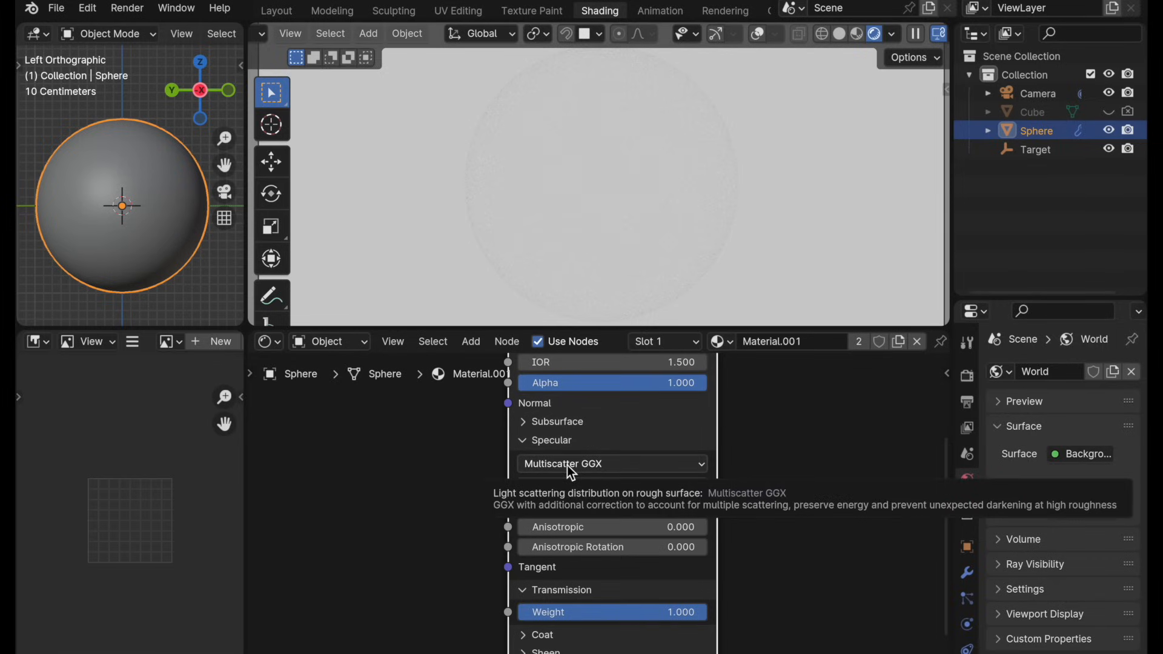